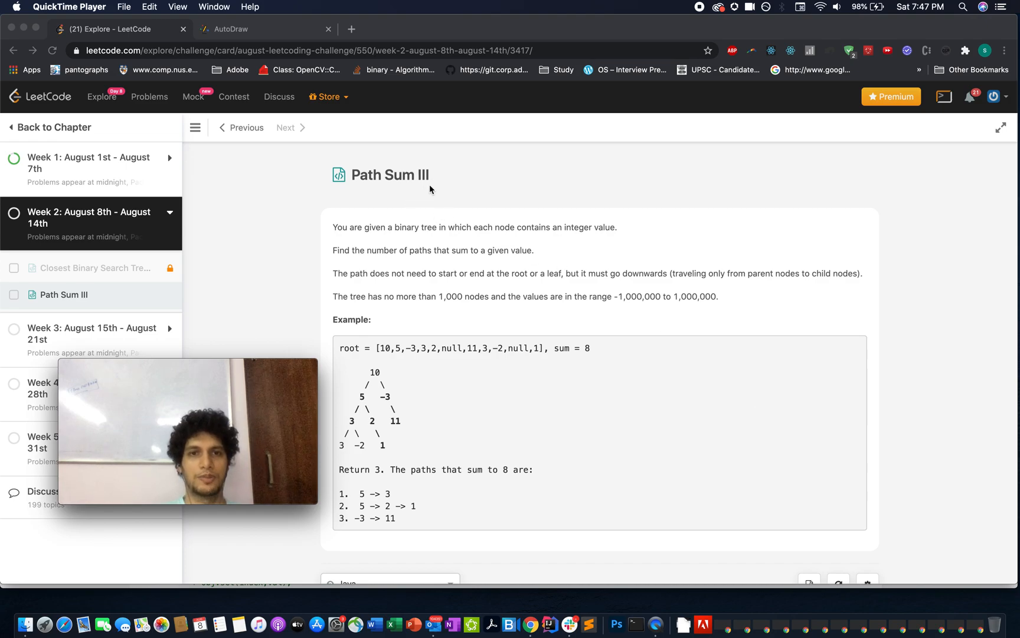
pyautogui.moveTo(451, 240)
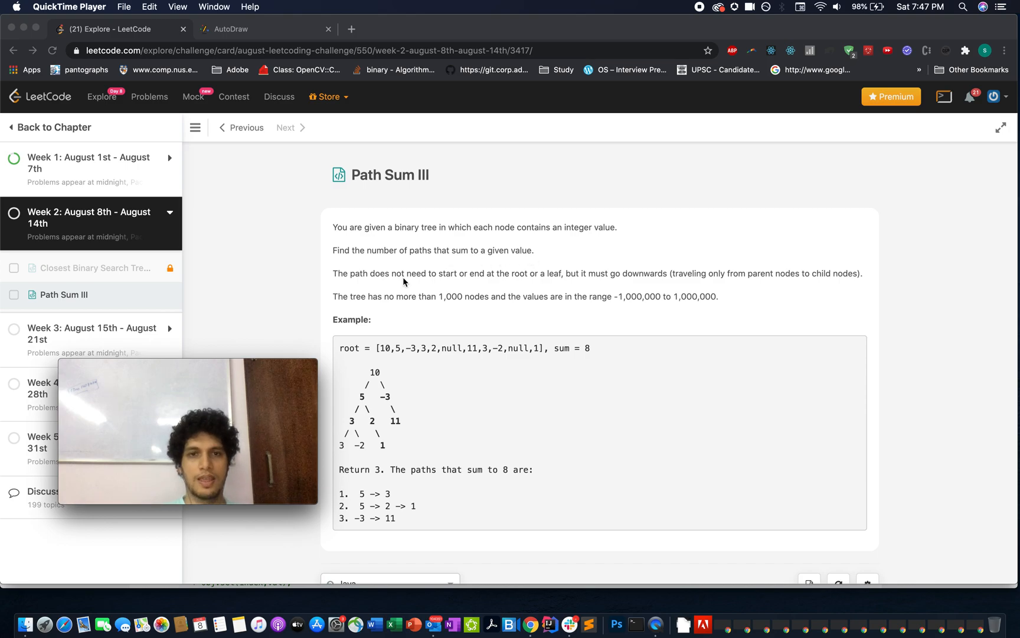
pyautogui.moveTo(522, 287)
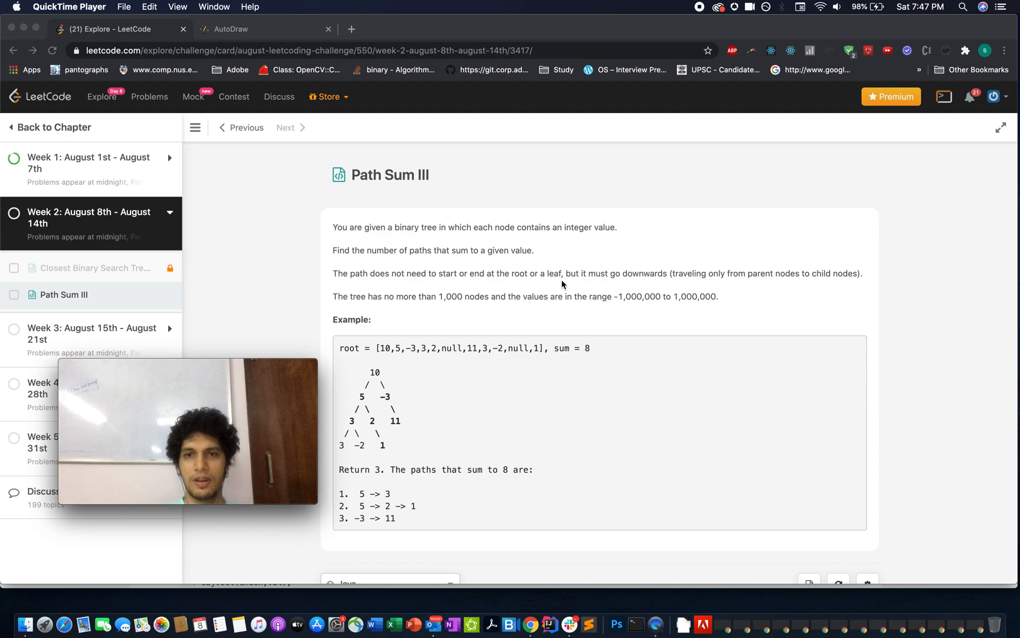
pyautogui.moveTo(702, 281)
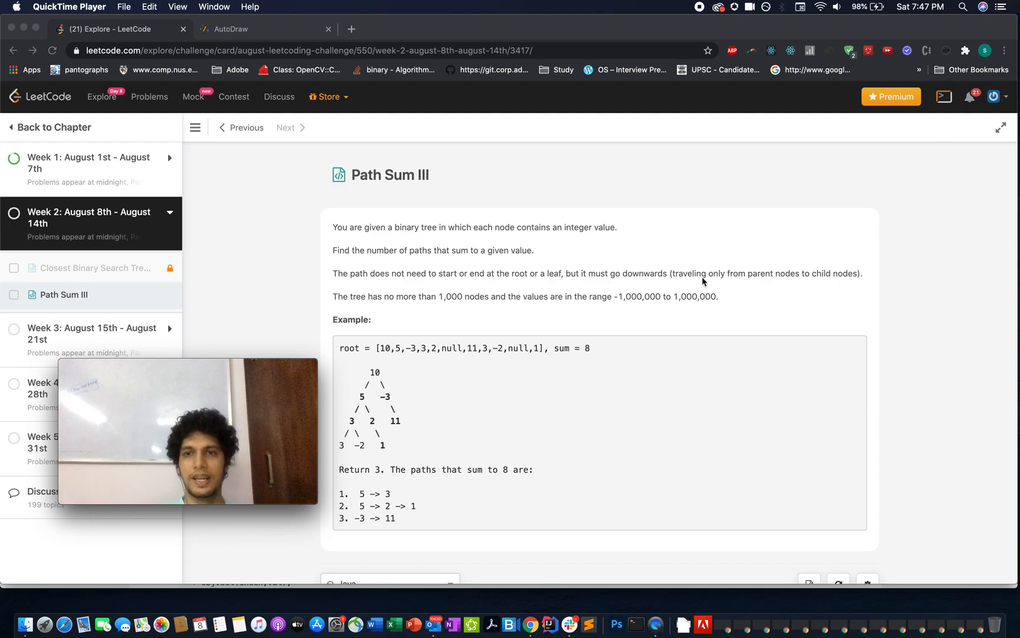
pyautogui.moveTo(857, 280)
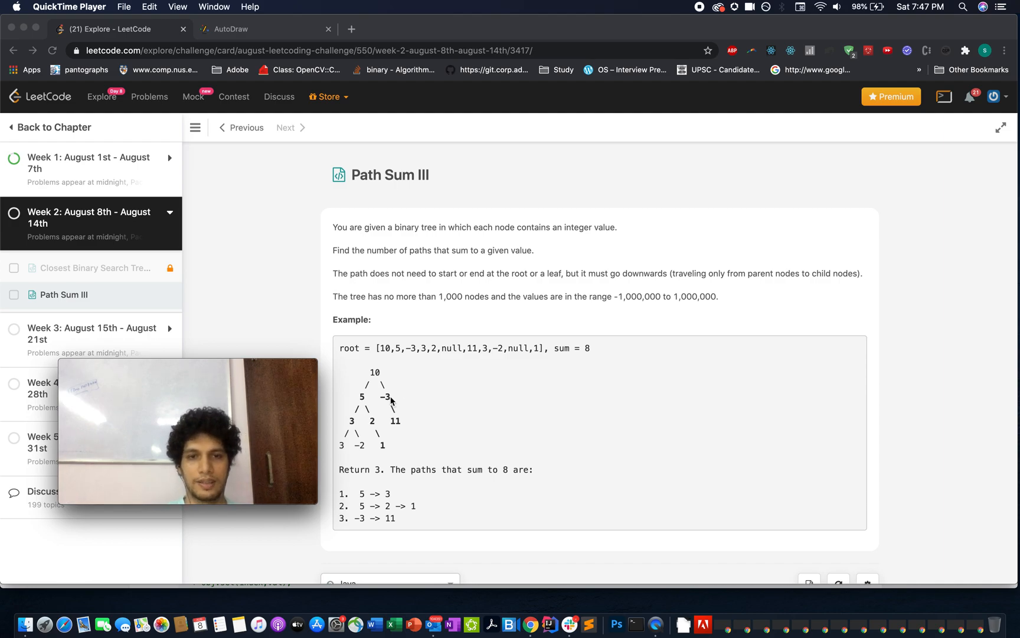
pyautogui.moveTo(363, 399)
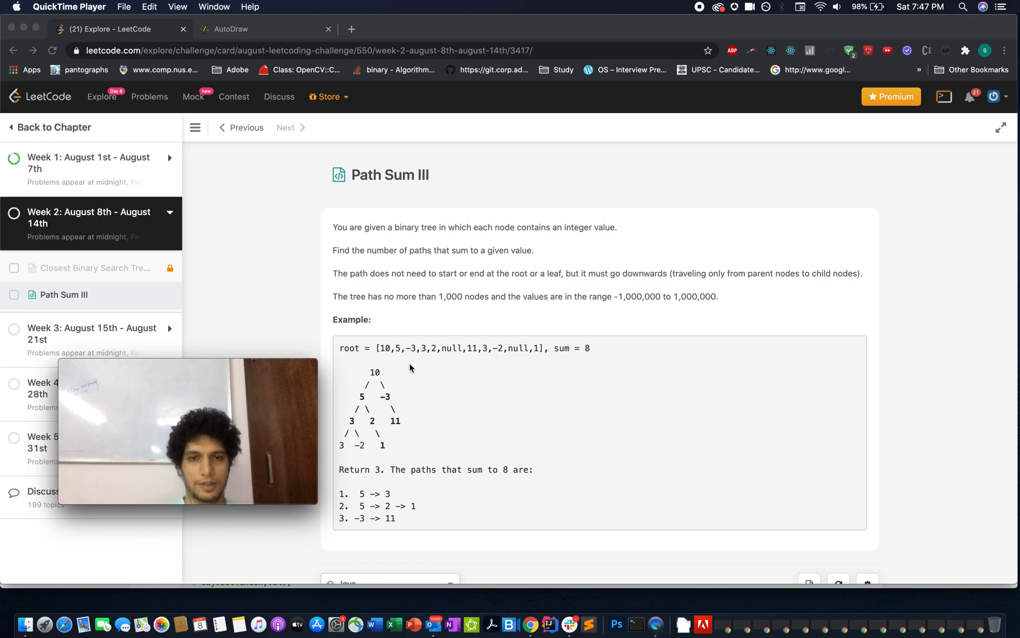
pyautogui.moveTo(379, 352)
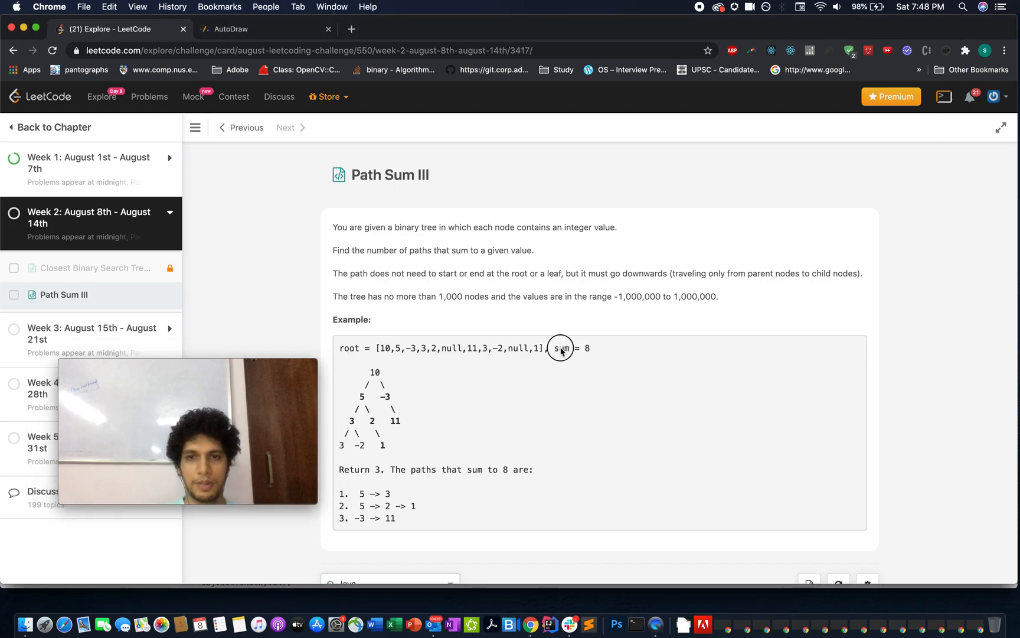
pyautogui.moveTo(383, 470)
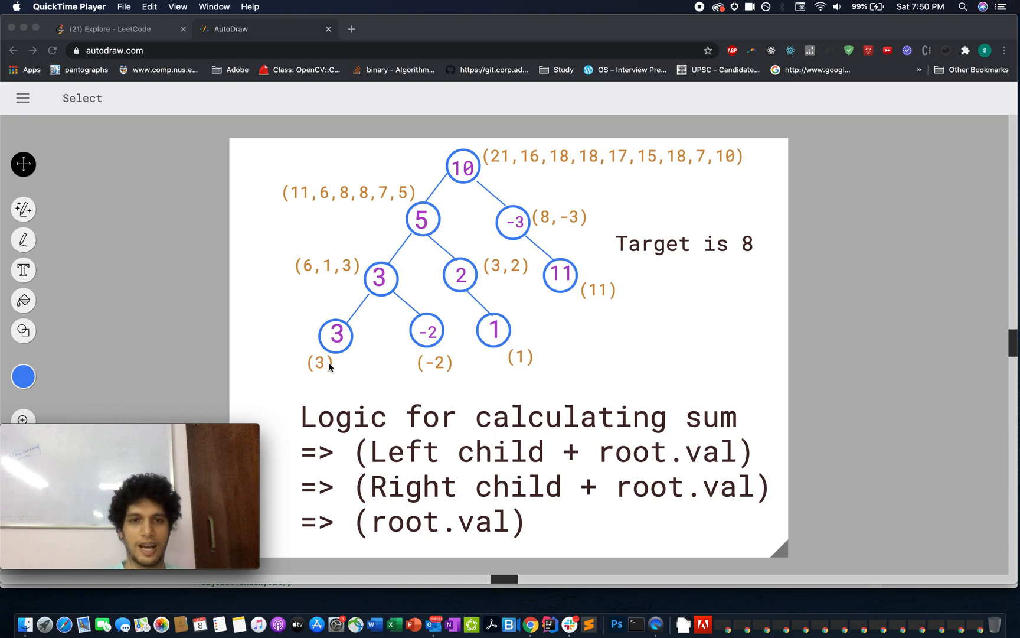
pyautogui.moveTo(457, 183)
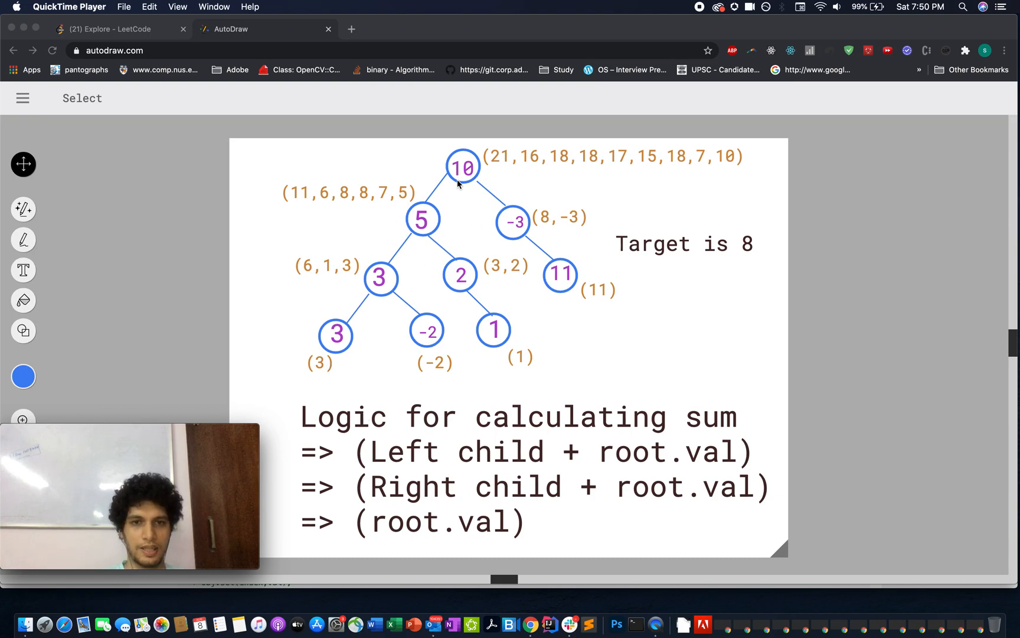
pyautogui.moveTo(337, 337)
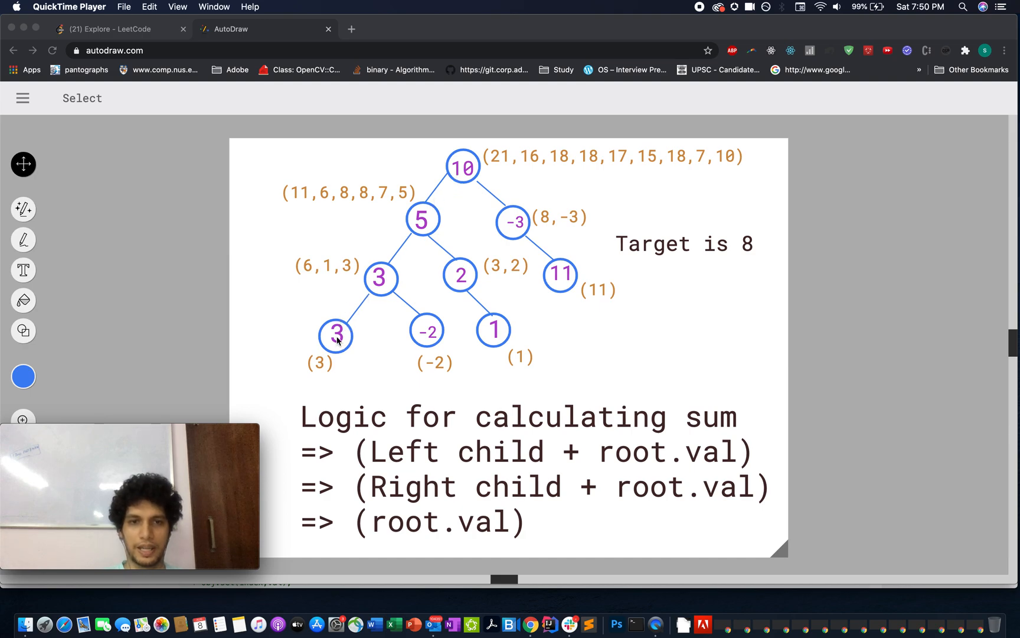
pyautogui.moveTo(323, 368)
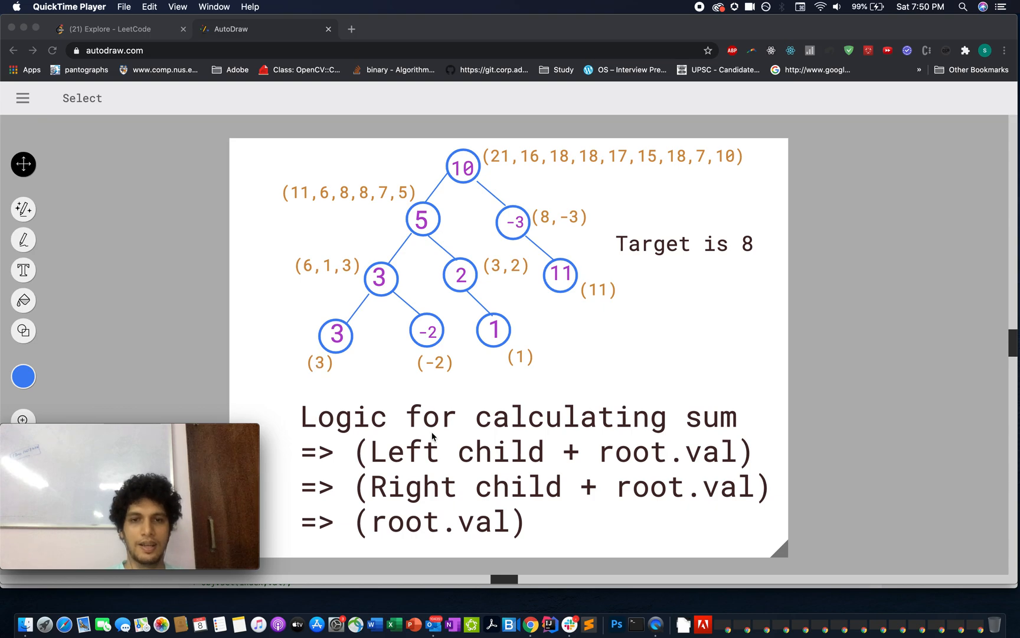
pyautogui.moveTo(488, 474)
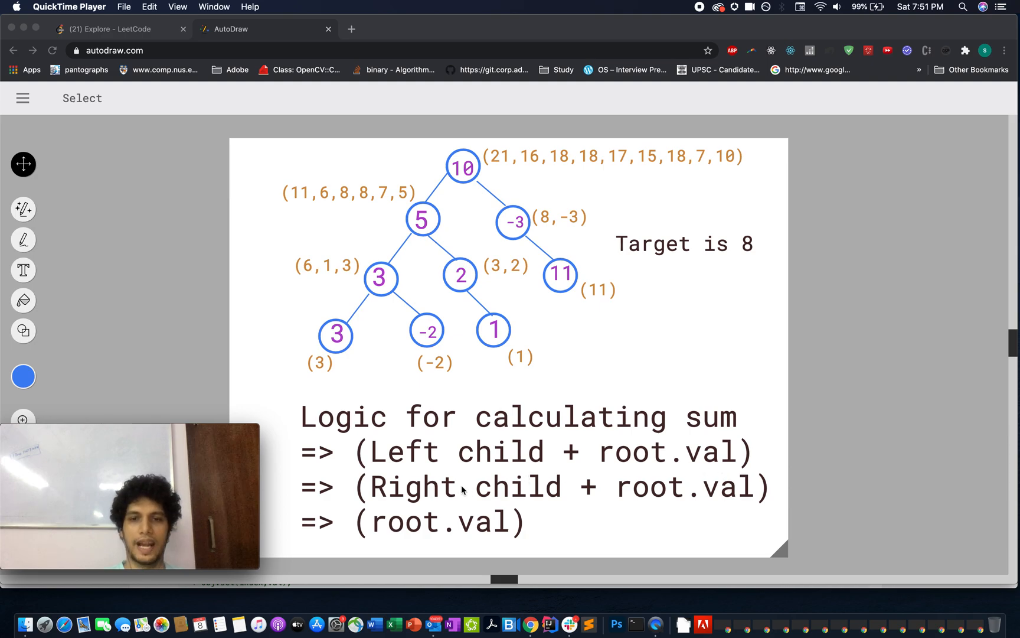
pyautogui.moveTo(391, 533)
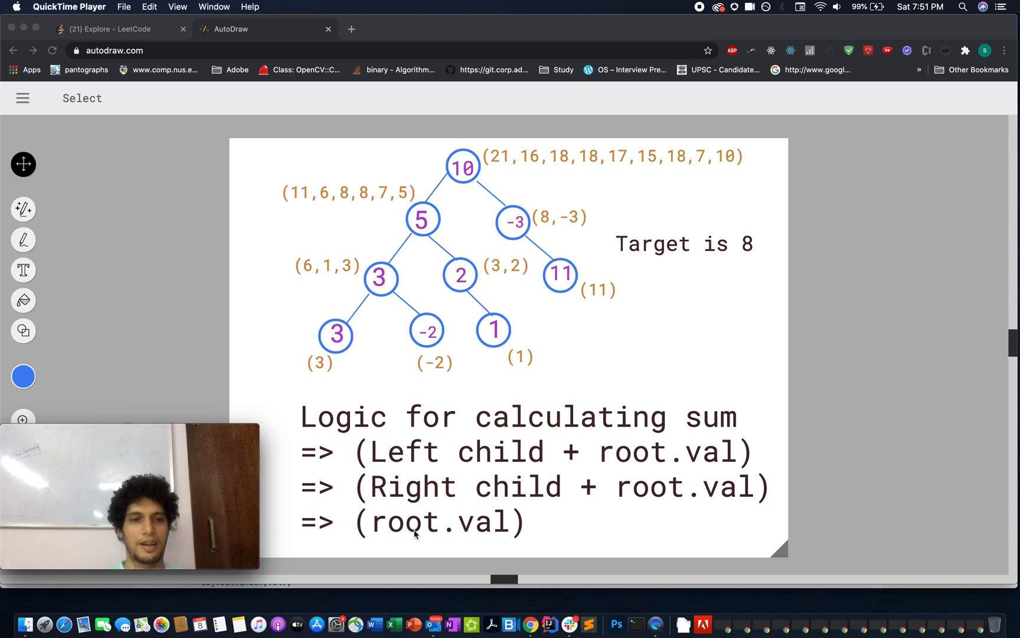
pyautogui.moveTo(336, 352)
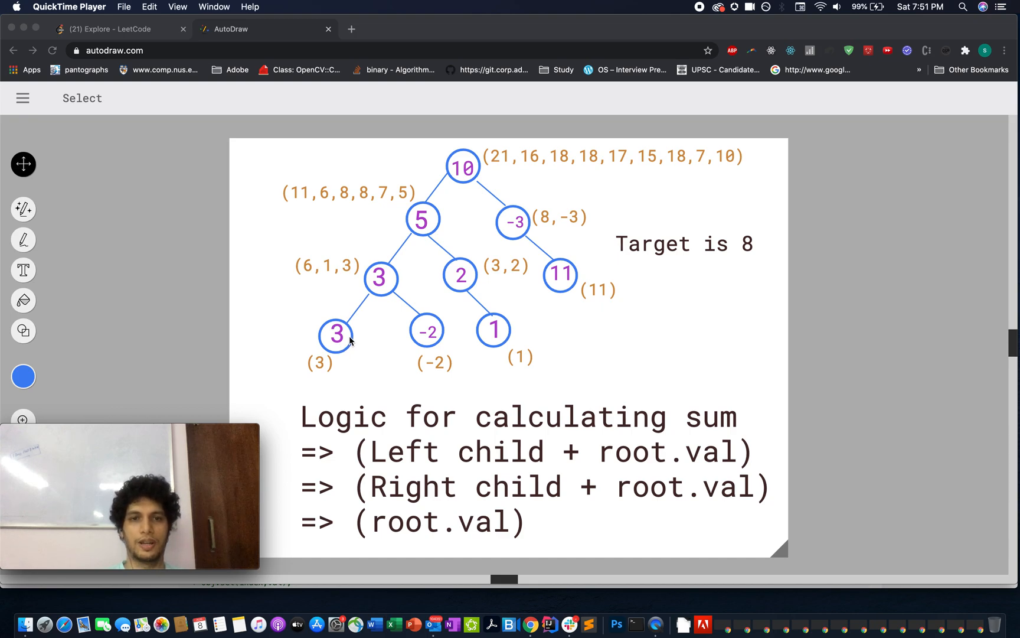
pyautogui.moveTo(366, 288)
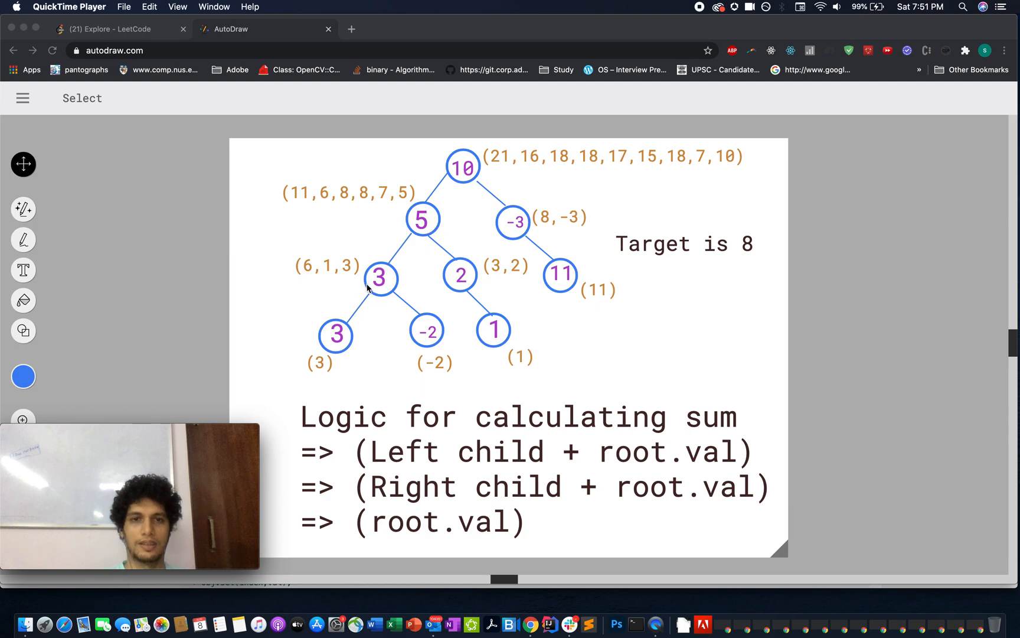
pyautogui.moveTo(331, 371)
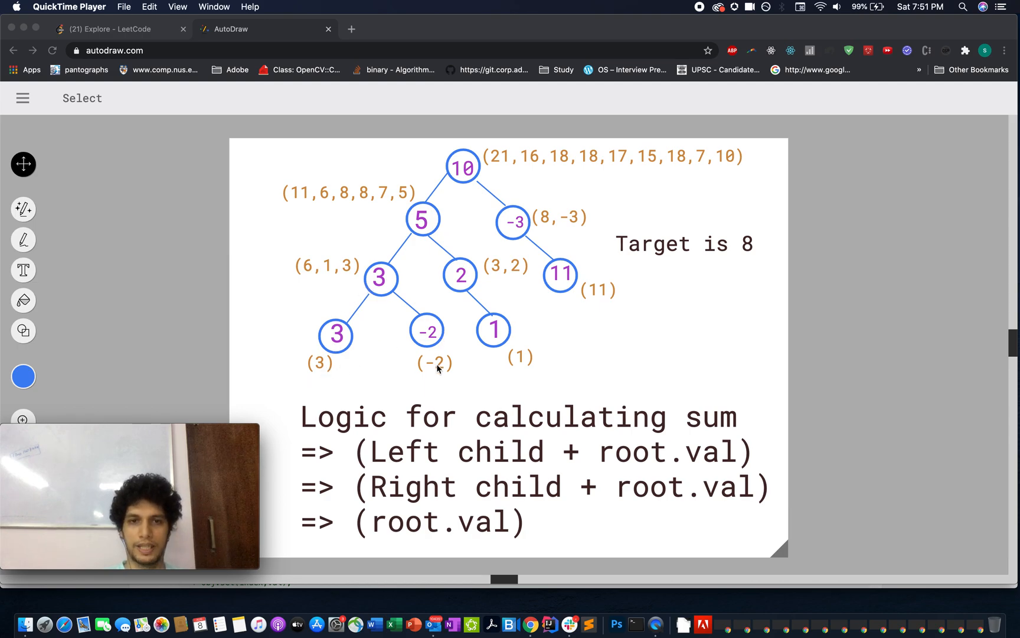
pyautogui.moveTo(379, 294)
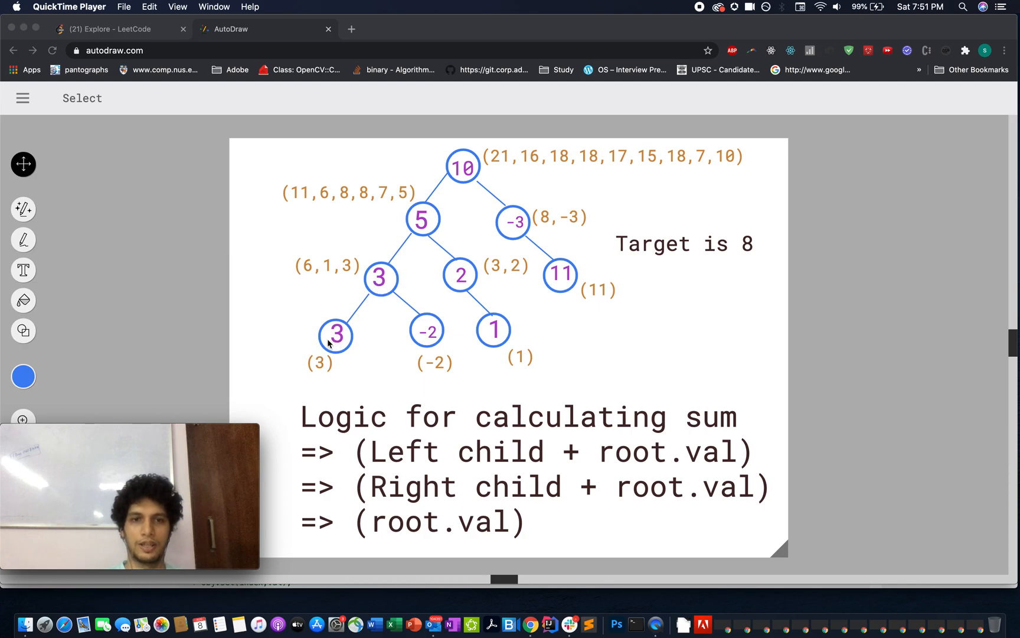
pyautogui.moveTo(306, 289)
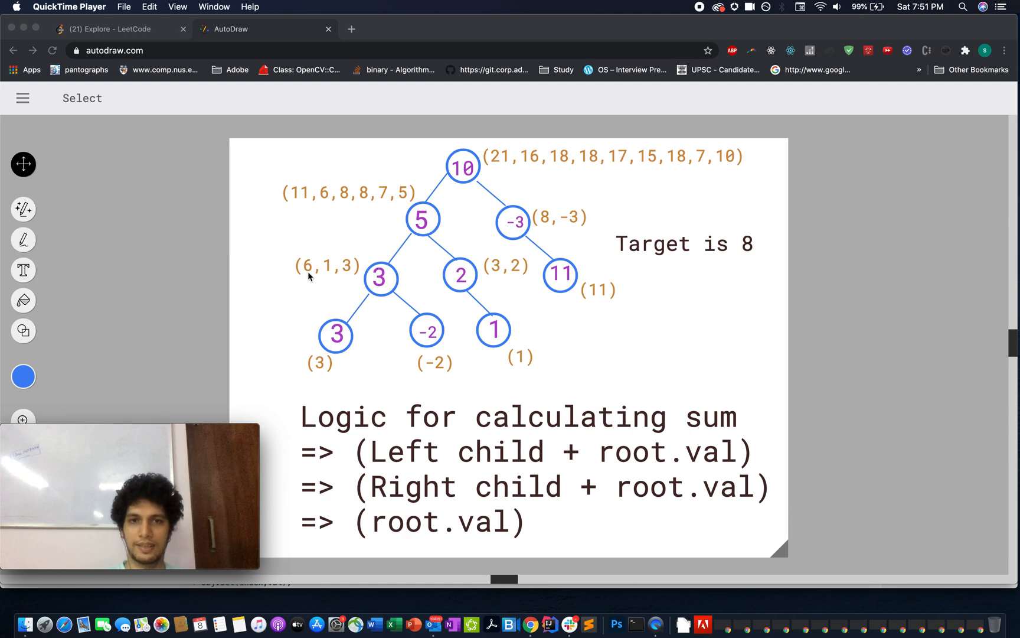
pyautogui.moveTo(392, 303)
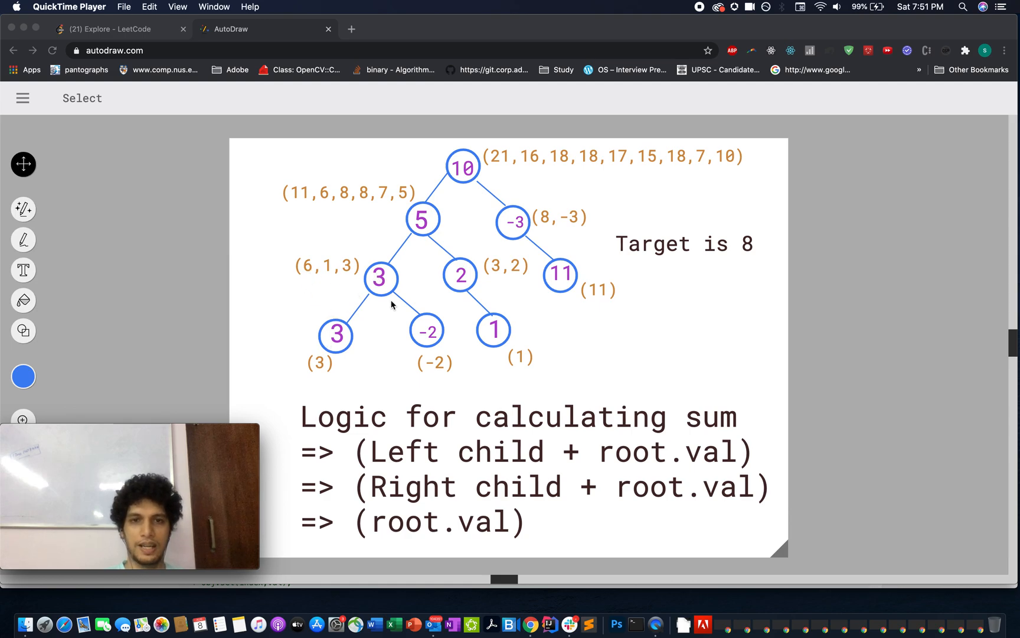
pyautogui.moveTo(434, 336)
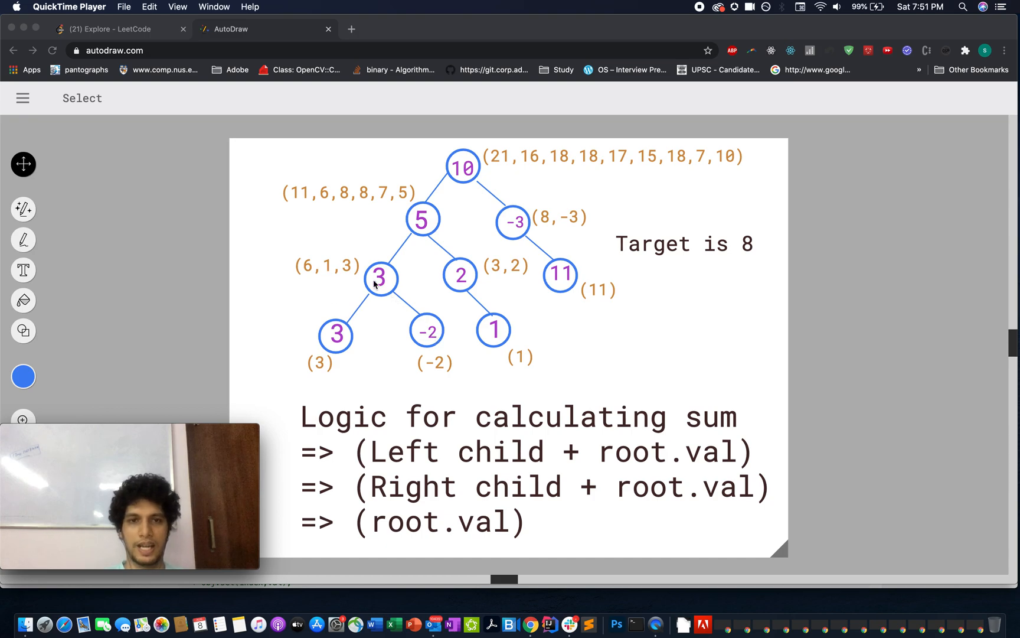
pyautogui.moveTo(304, 278)
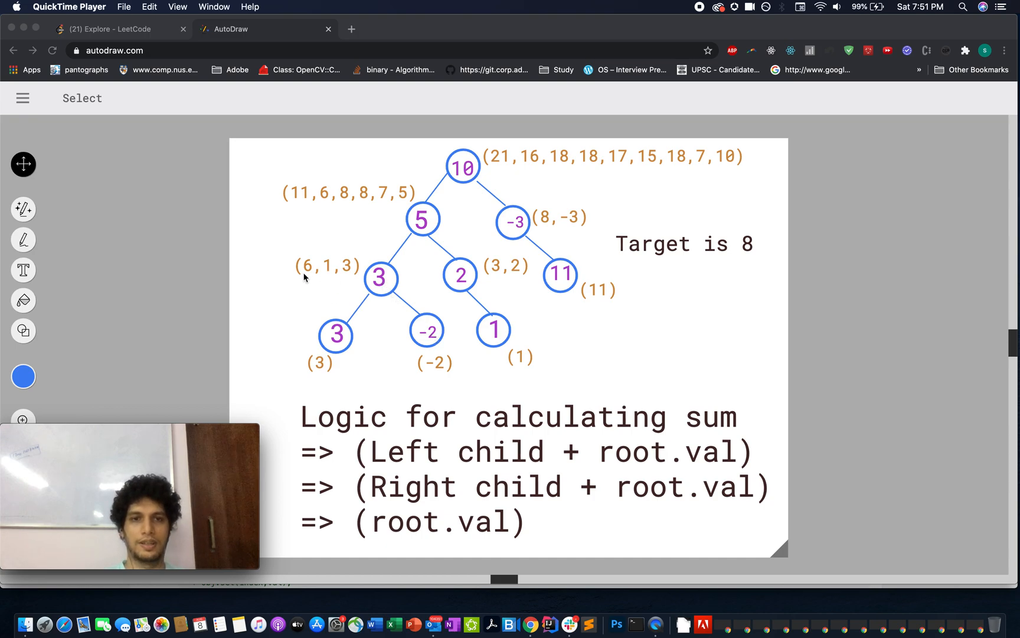
pyautogui.moveTo(320, 283)
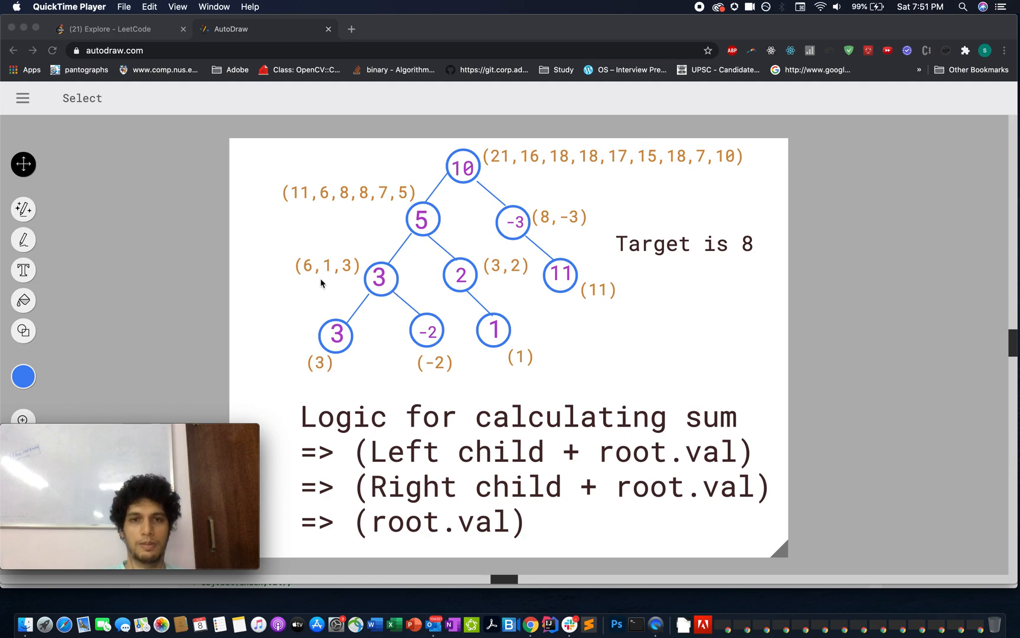
pyautogui.moveTo(312, 278)
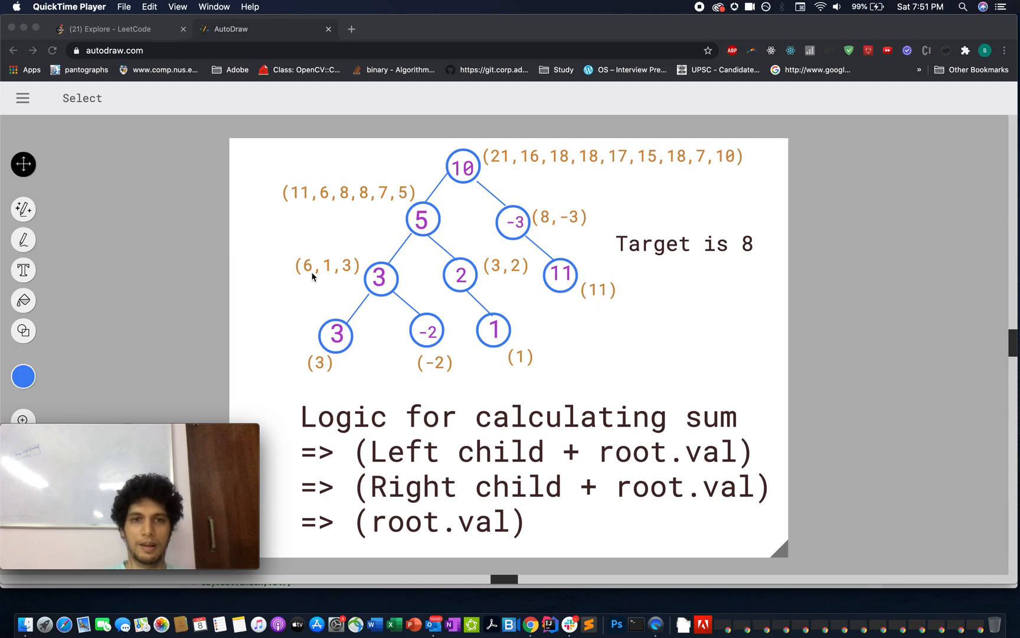
pyautogui.moveTo(331, 273)
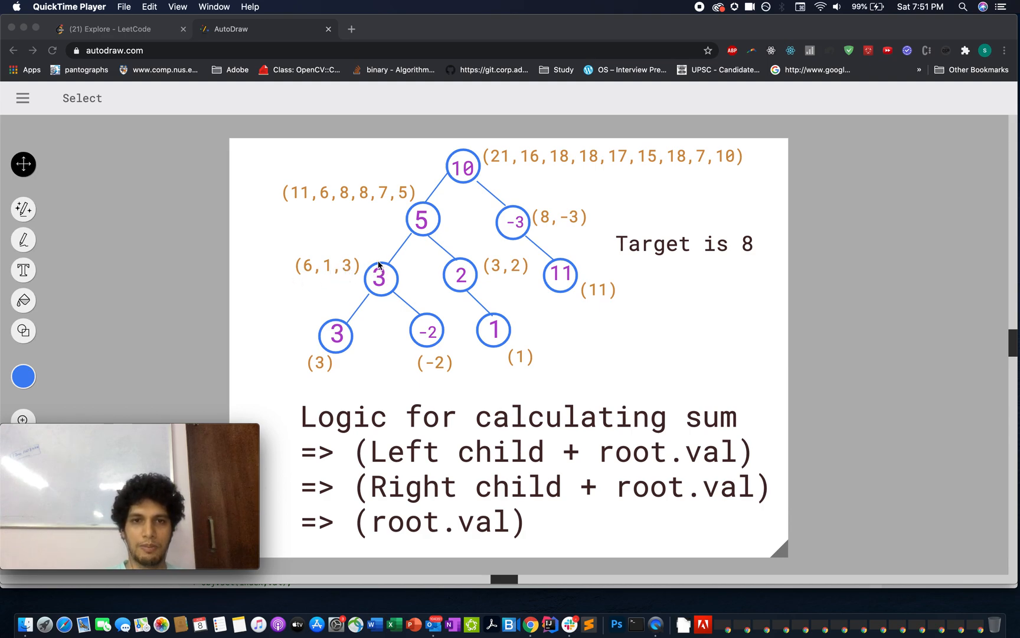
pyautogui.moveTo(516, 320)
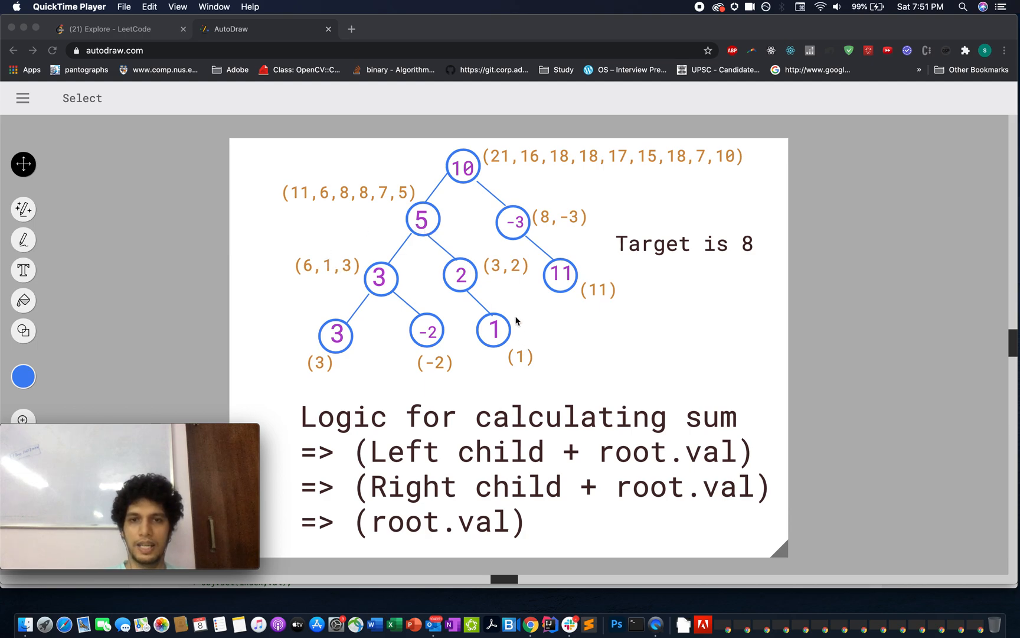
pyautogui.moveTo(512, 299)
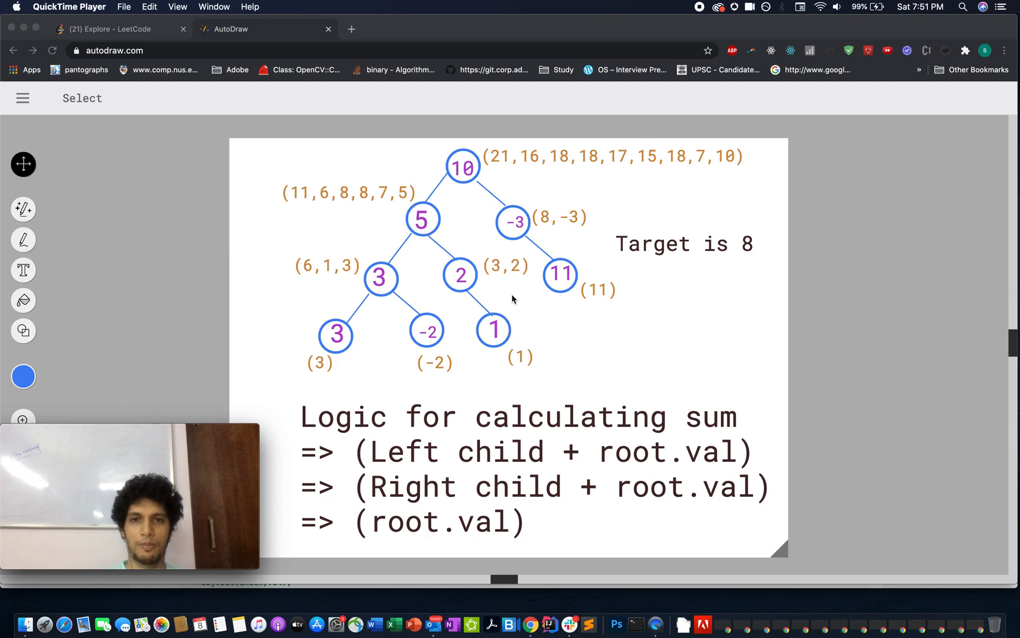
pyautogui.moveTo(482, 283)
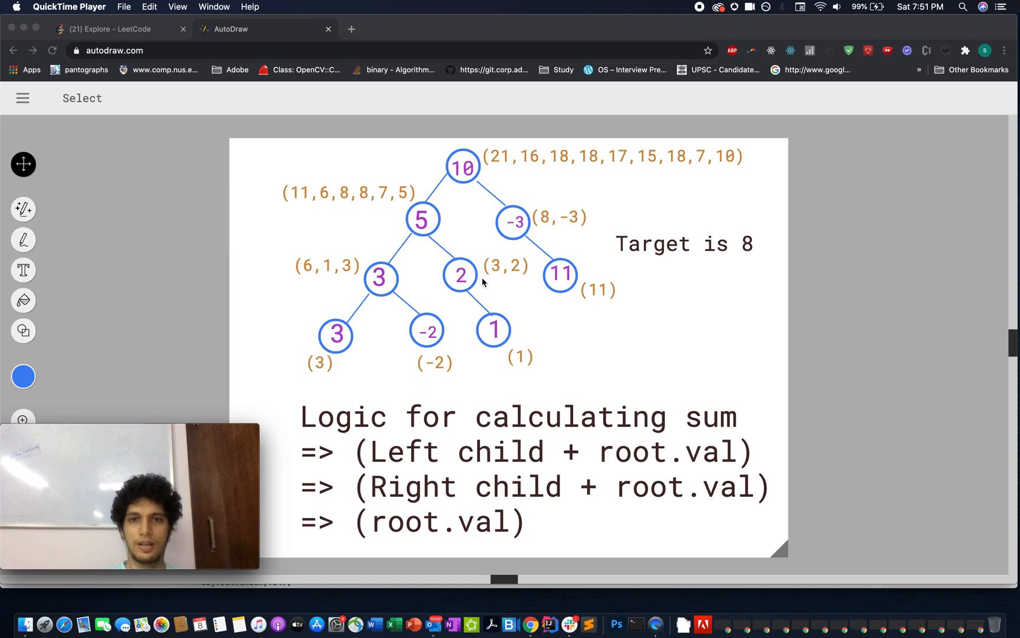
pyautogui.moveTo(448, 298)
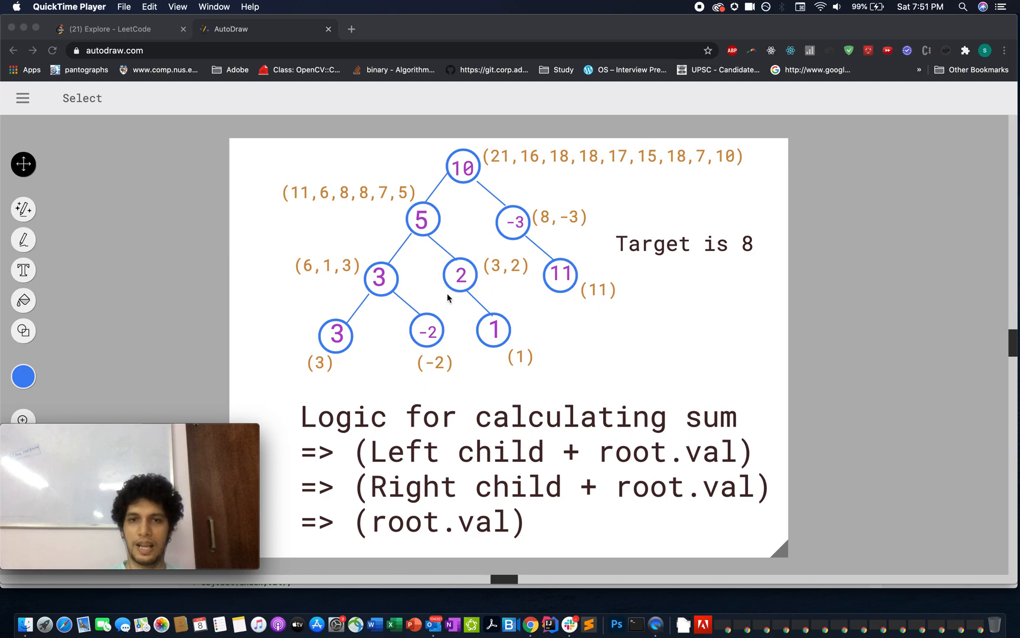
pyautogui.moveTo(458, 235)
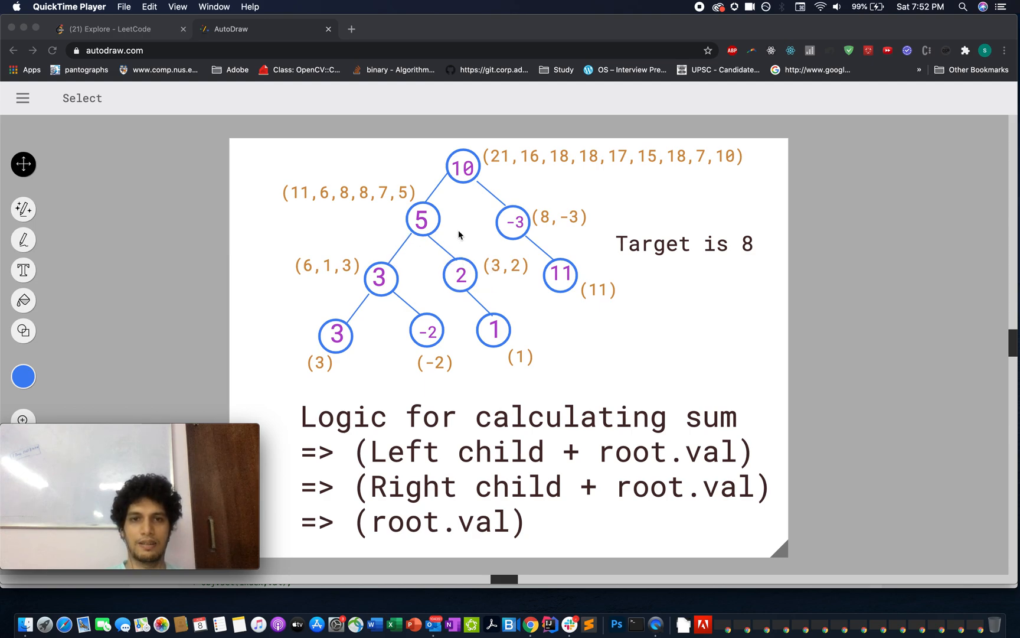
pyautogui.moveTo(302, 206)
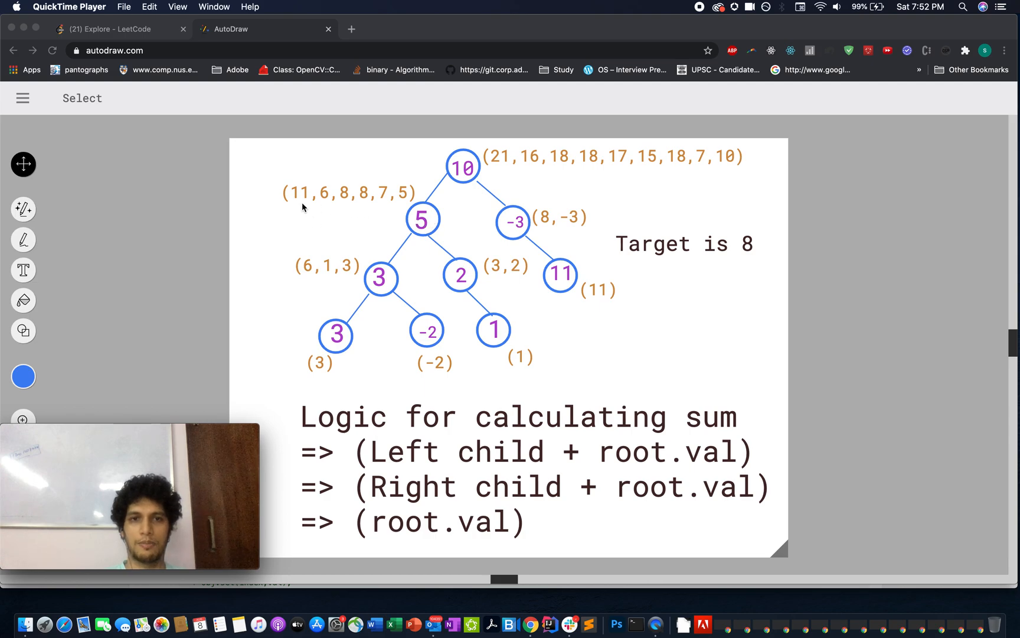
pyautogui.moveTo(400, 212)
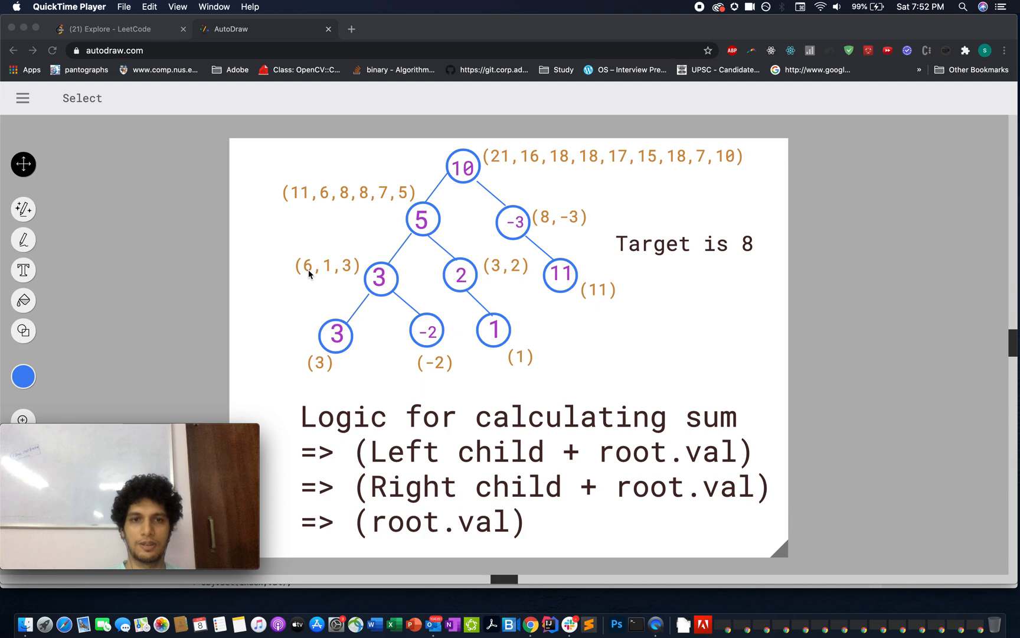
pyautogui.moveTo(327, 265)
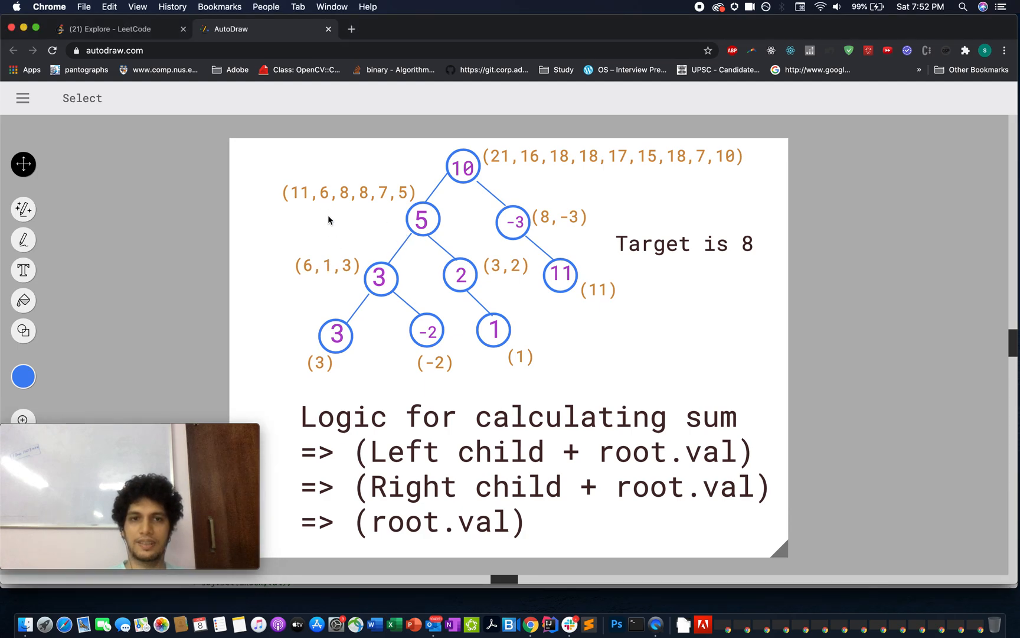
pyautogui.moveTo(479, 284)
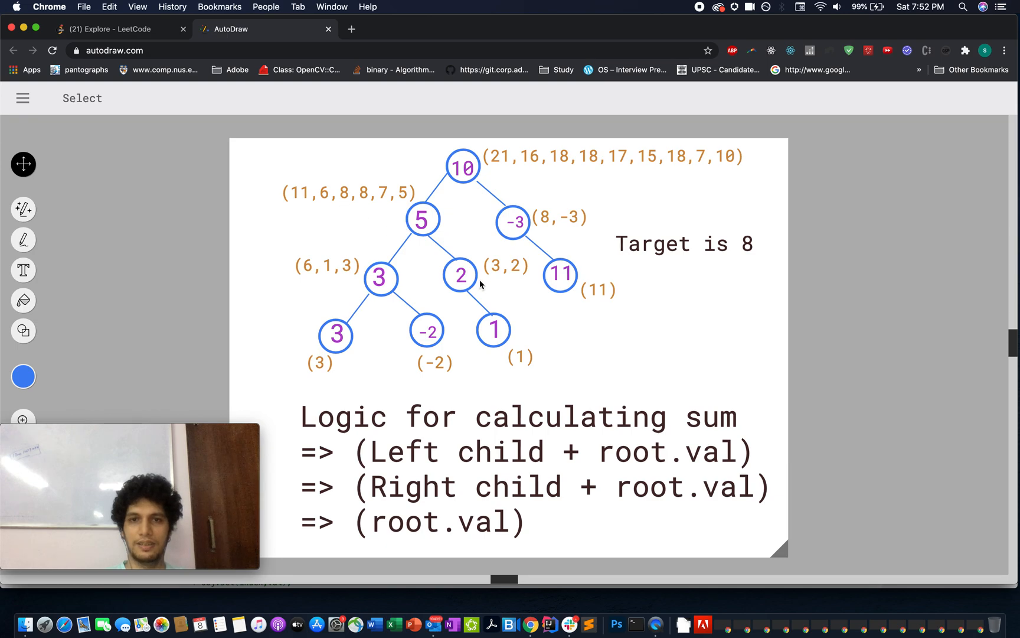
pyautogui.moveTo(515, 285)
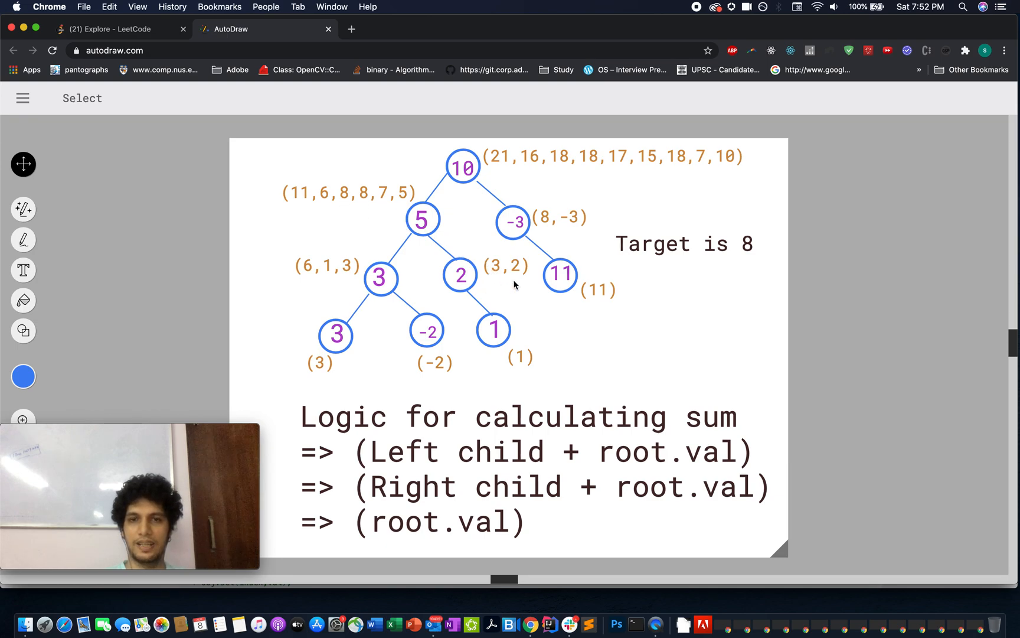
pyautogui.moveTo(418, 212)
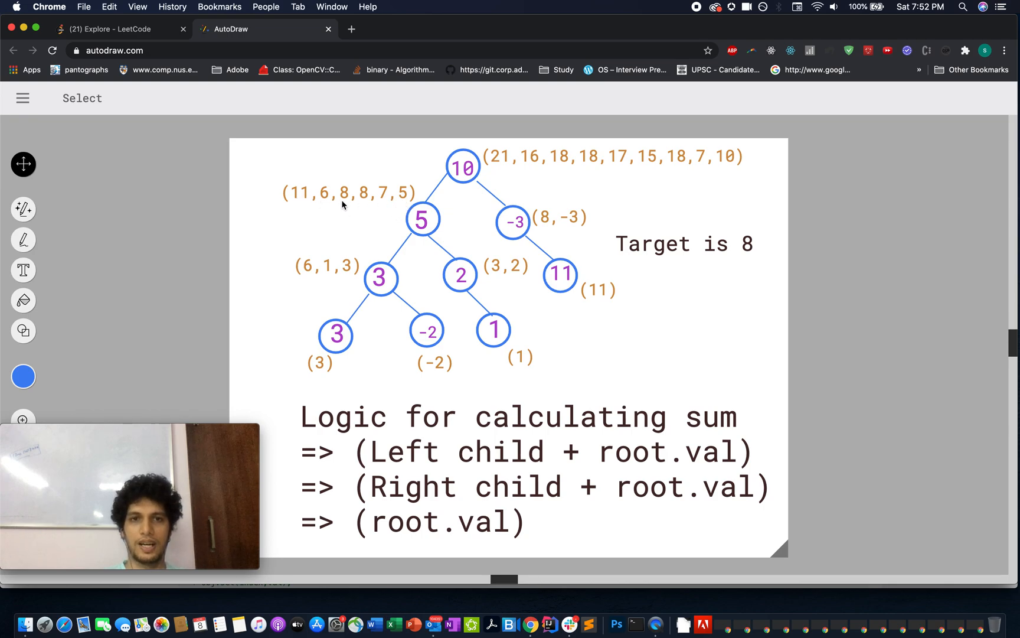
pyautogui.moveTo(364, 205)
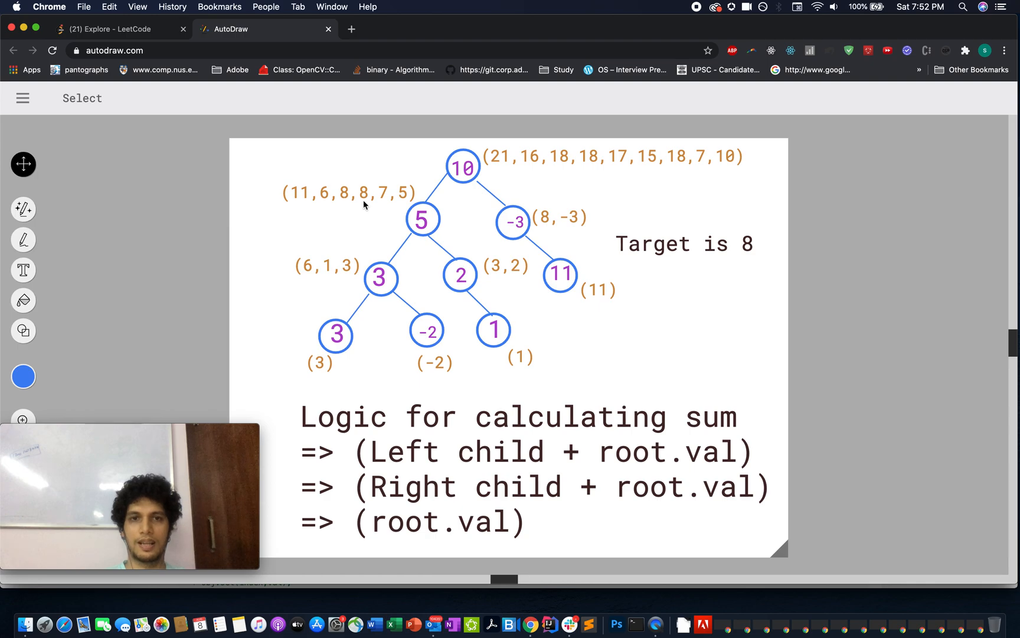
pyautogui.moveTo(403, 201)
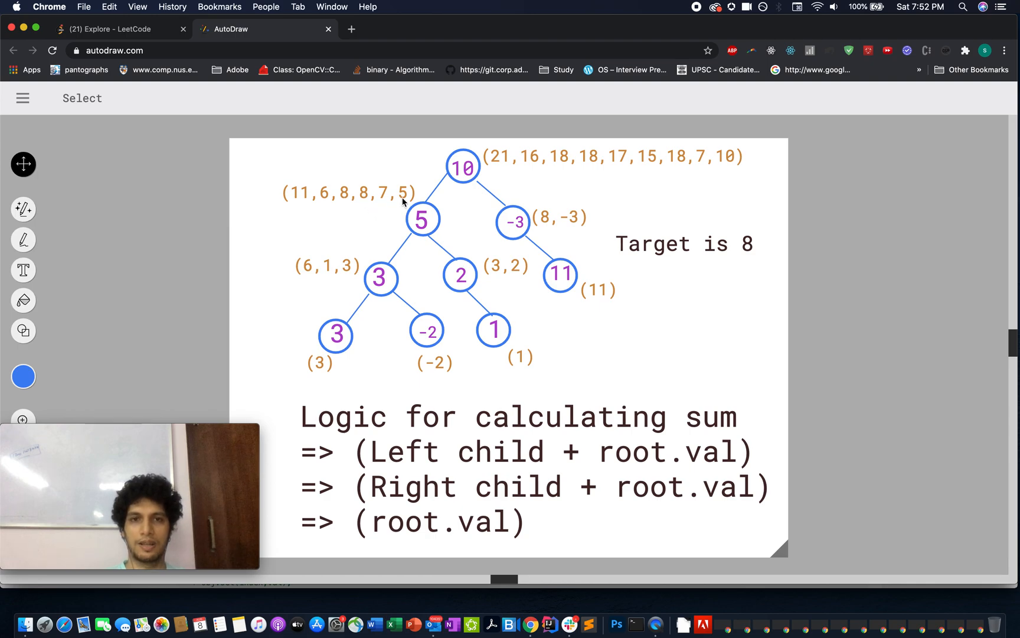
pyautogui.moveTo(387, 203)
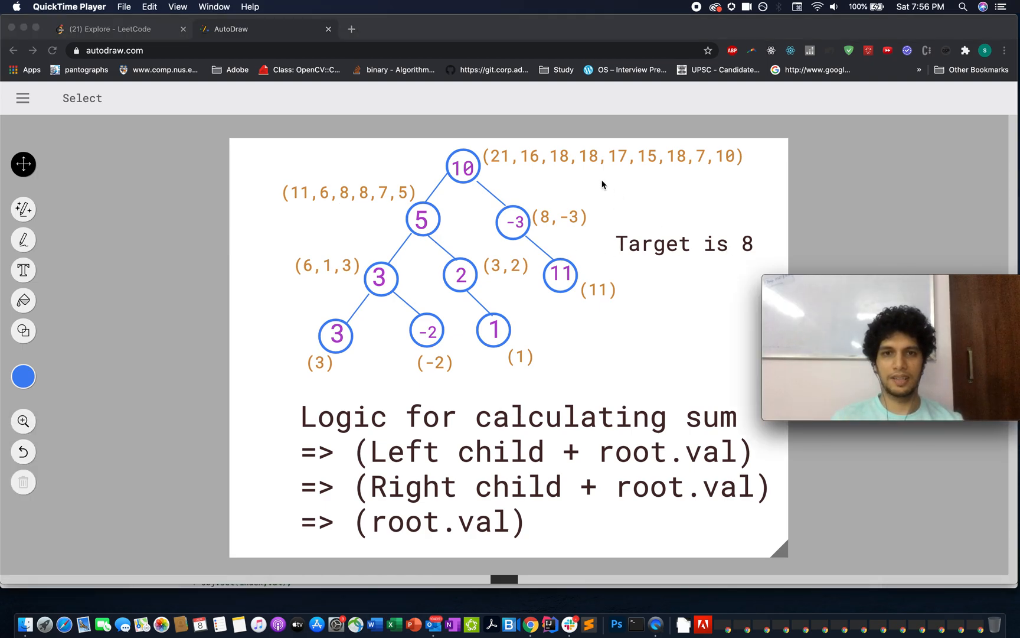
pyautogui.moveTo(575, 189)
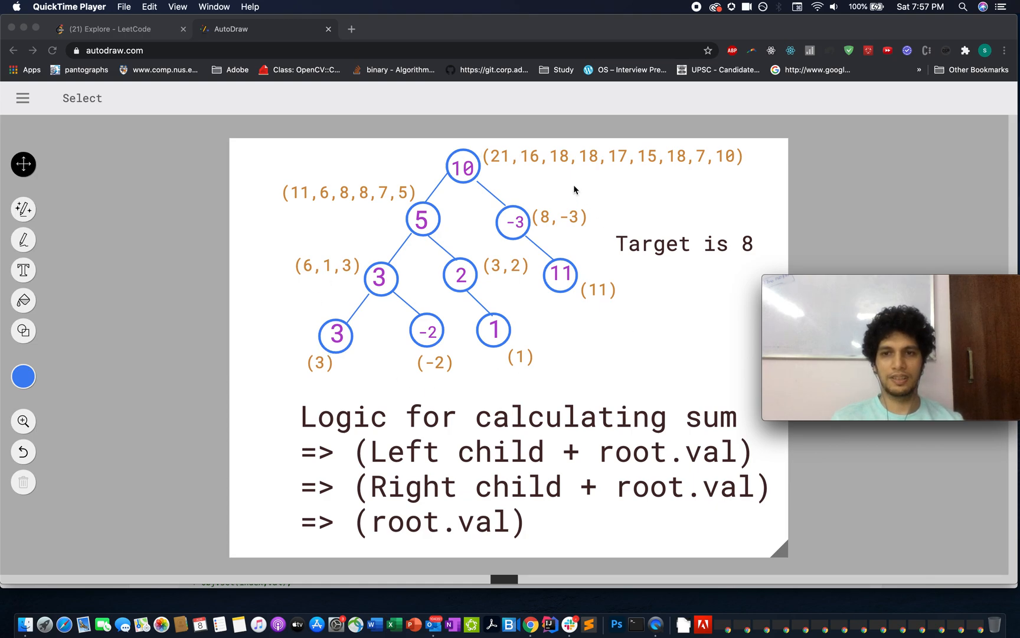
pyautogui.moveTo(355, 204)
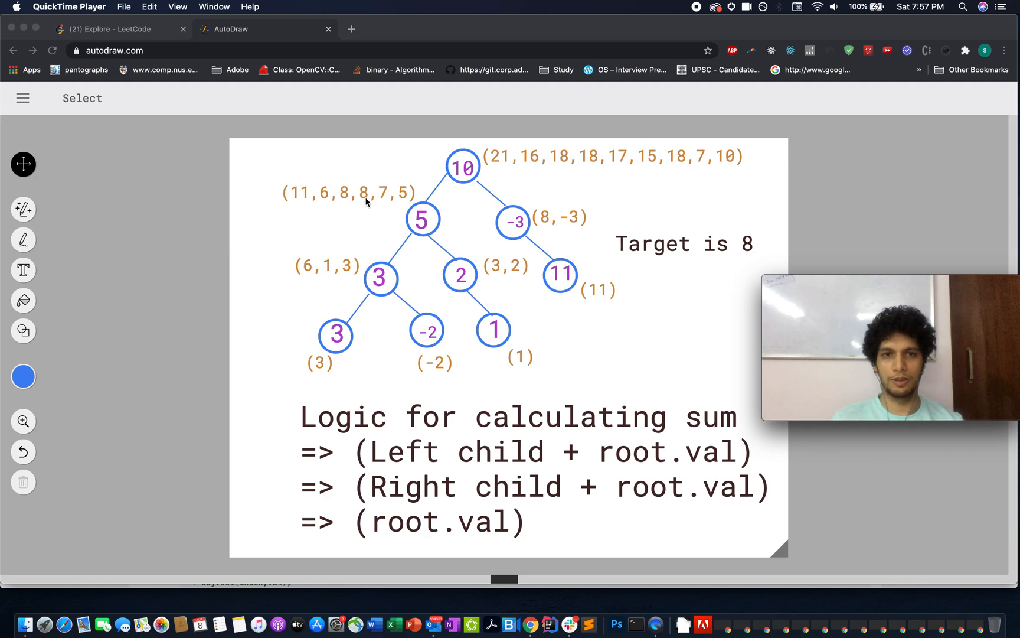
pyautogui.moveTo(554, 219)
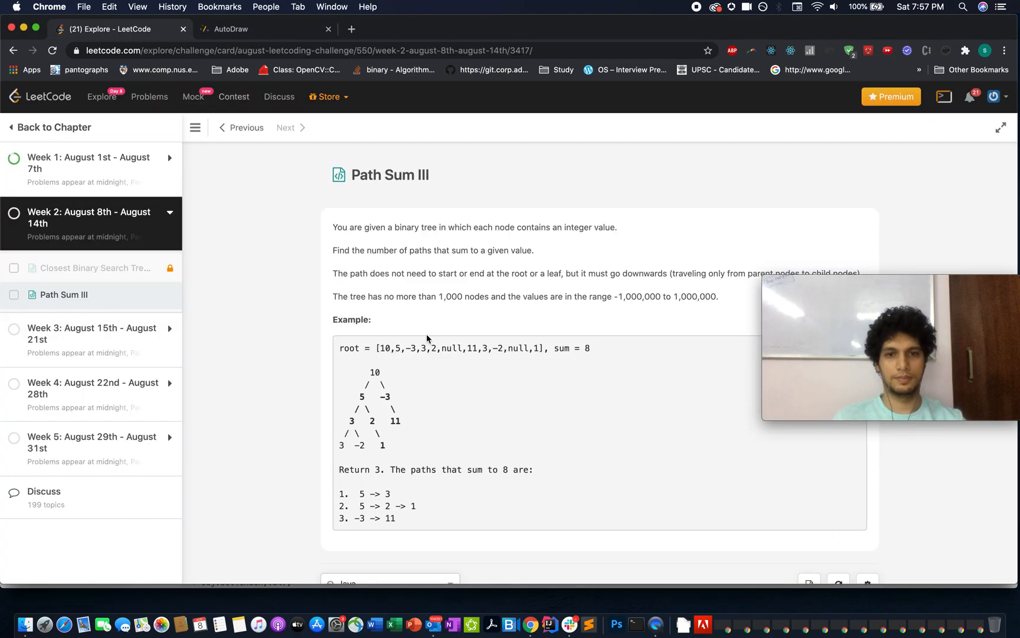
# - Add a private int count = 0 field and return count when root is null in pathSum
pyautogui.scroll(-3)
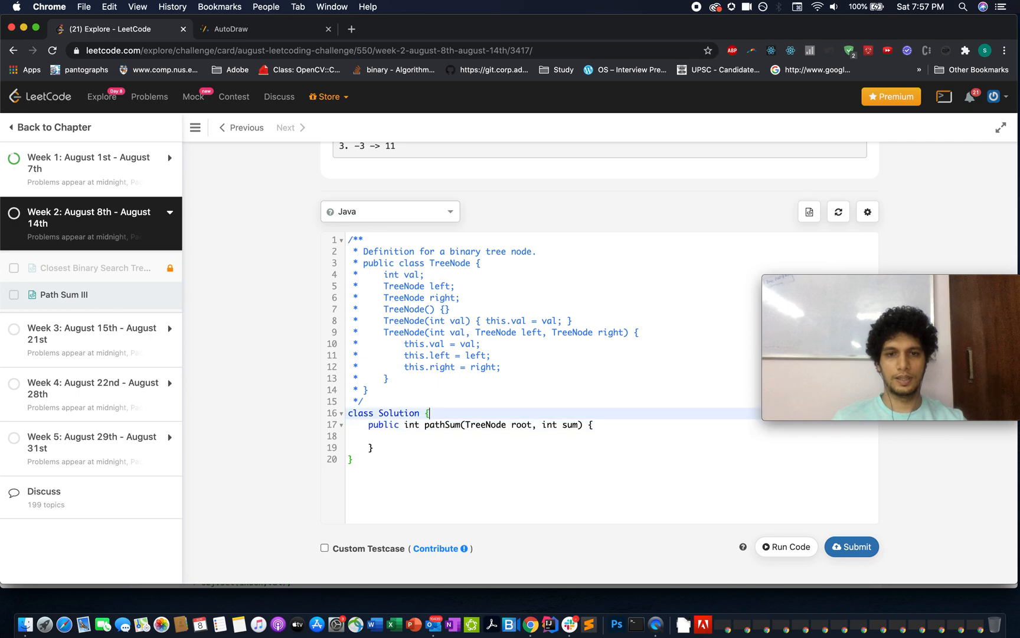
pyautogui.write('private')
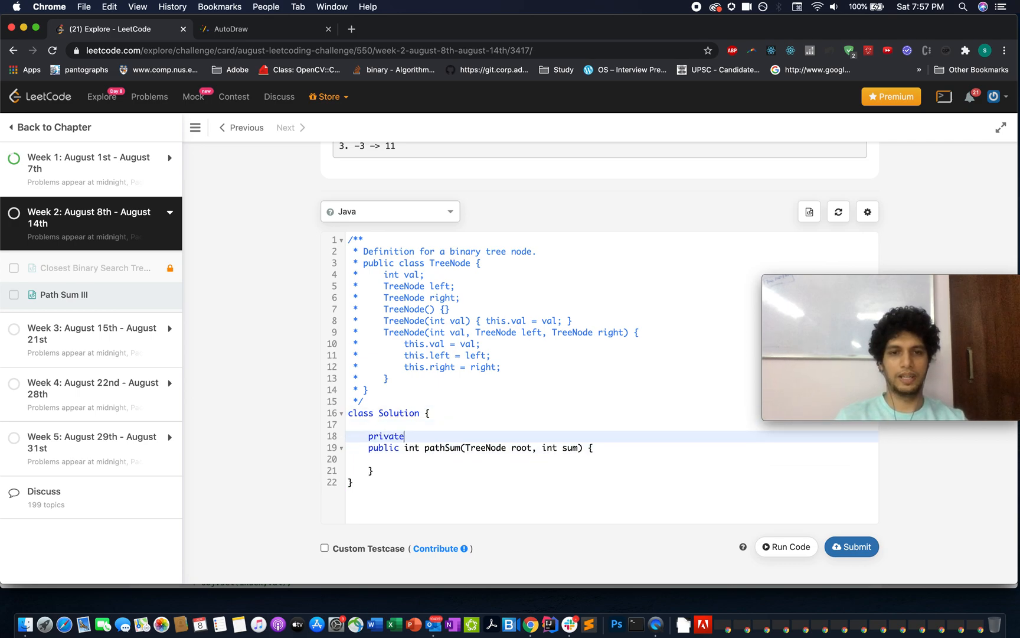
pyautogui.write('int count')
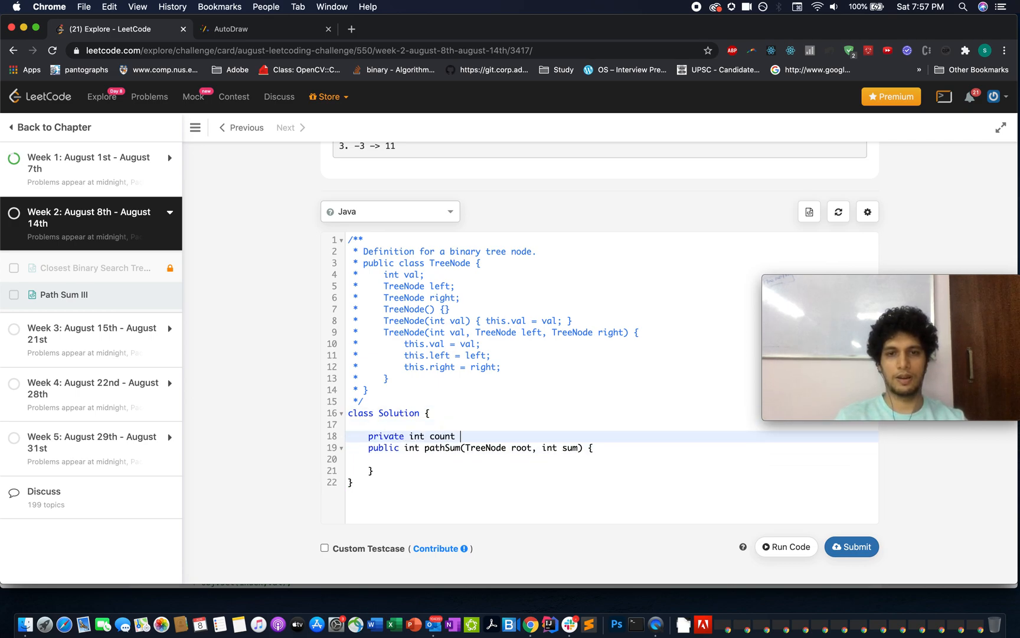
pyautogui.write('= 0;')
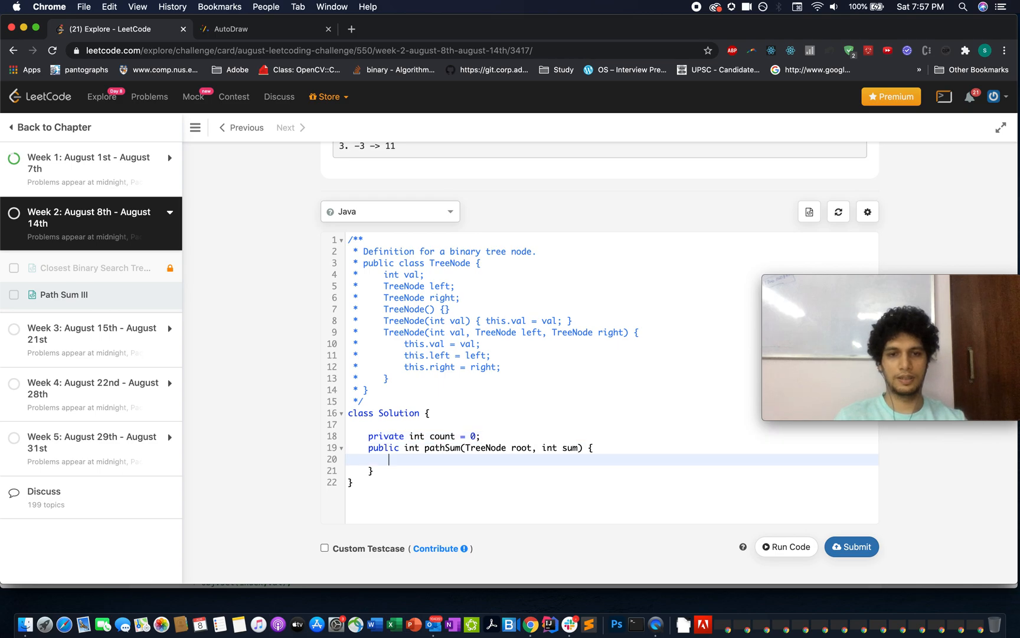
pyautogui.press('enter')
pyautogui.write('retu')
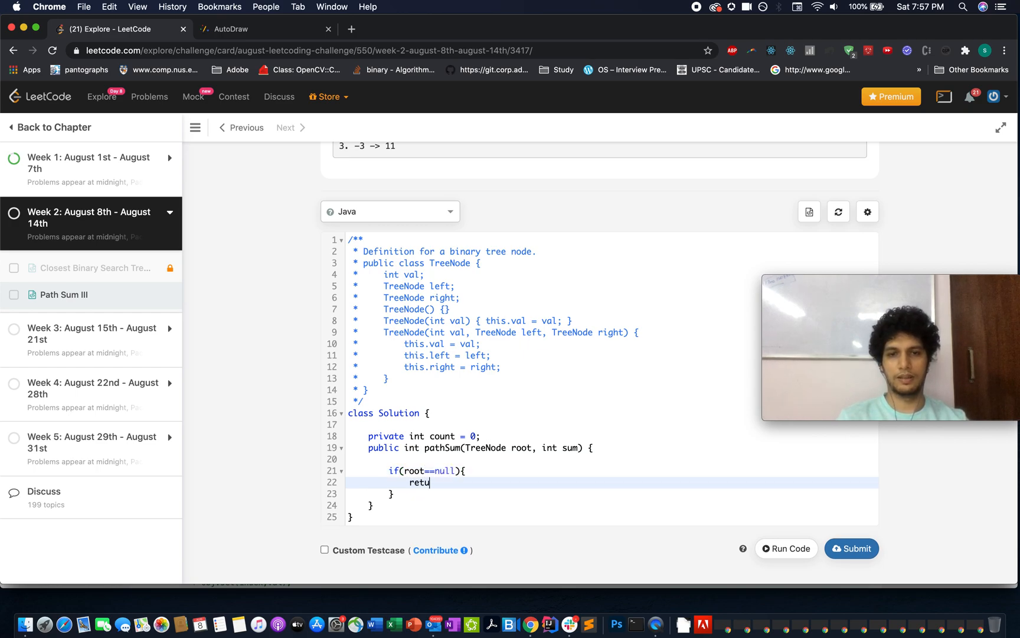
pyautogui.write('rn count;')
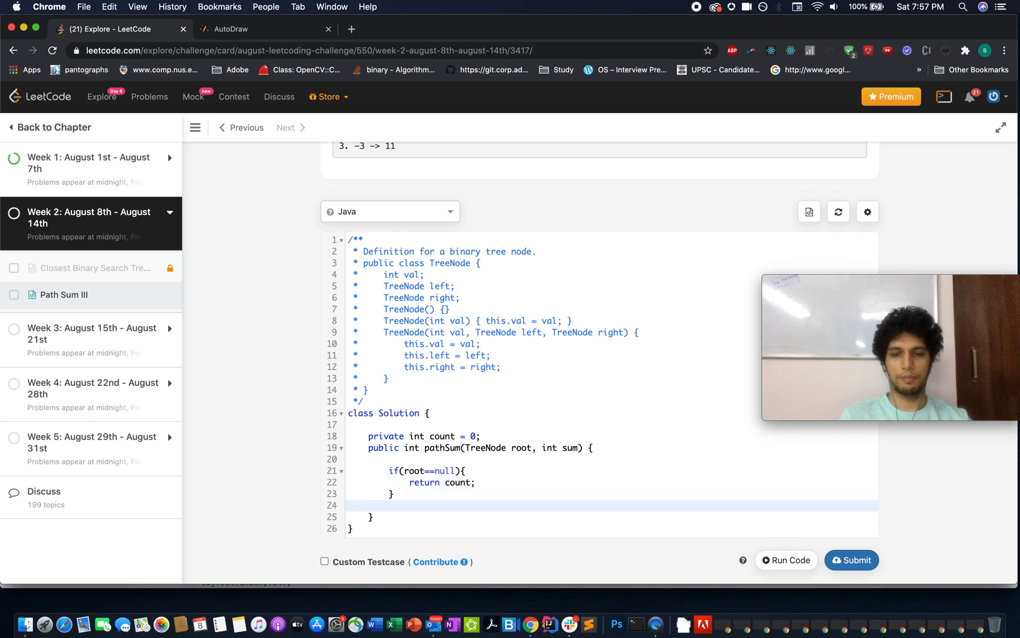
# - Call postOrderTraversal(root, sum) and return count at the end of pathSum
pyautogui.write('post0')
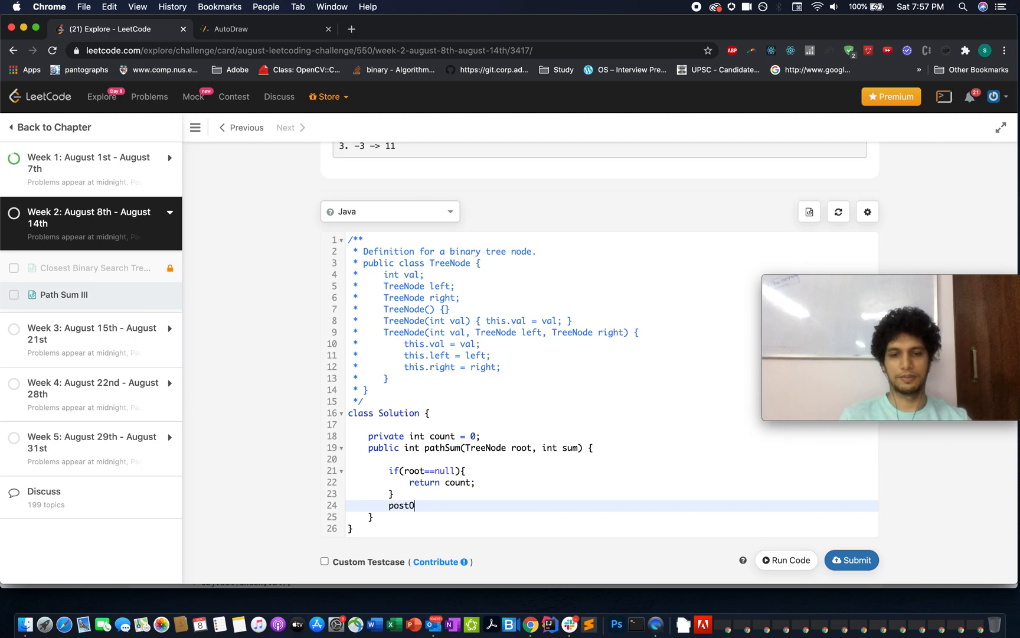
pyautogui.write('rd')
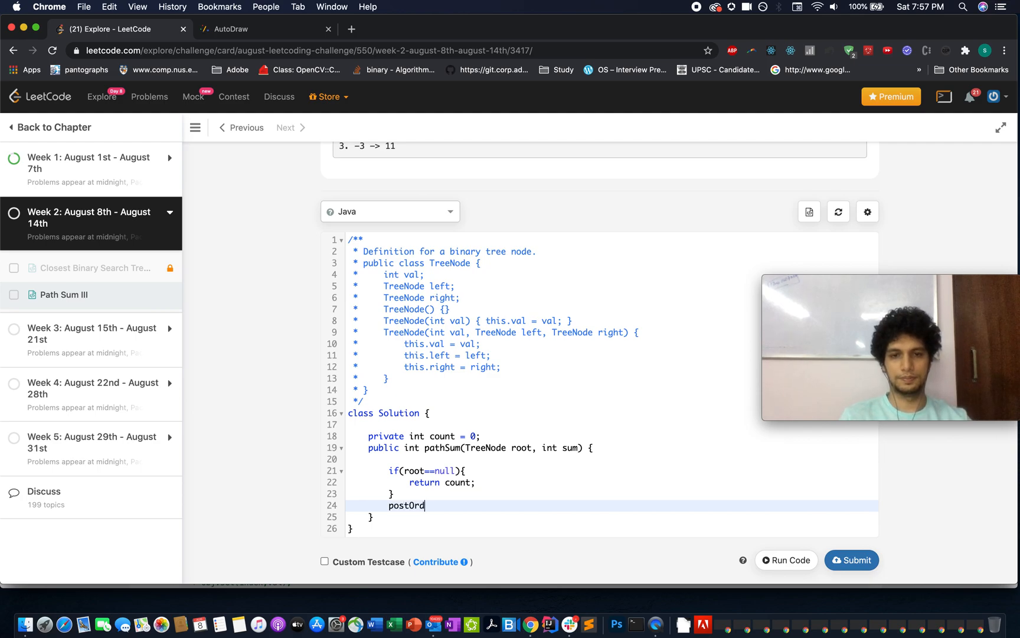
pyautogui.write('erTrav')
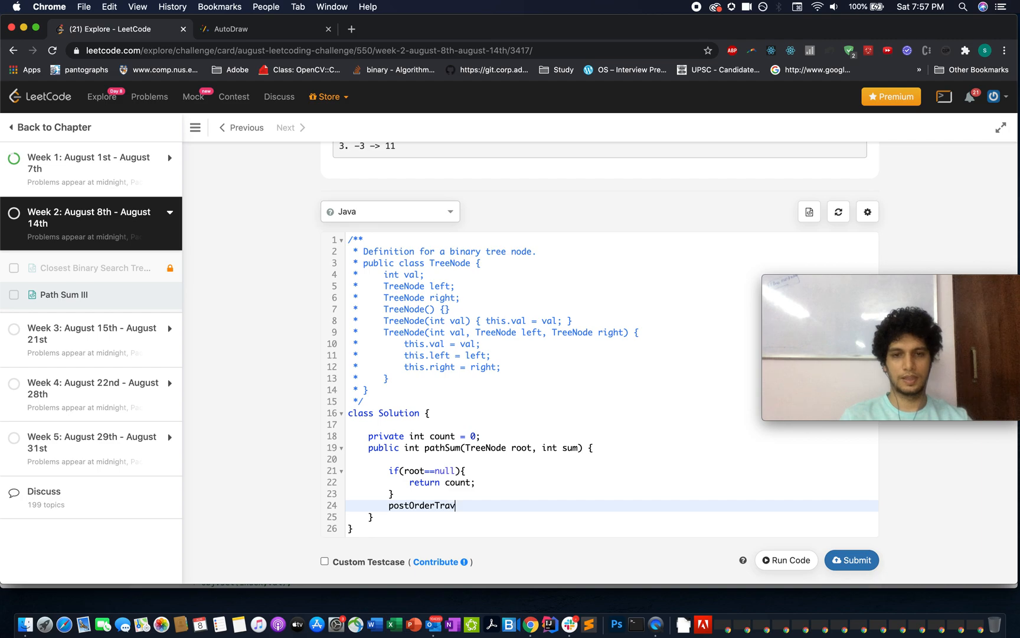
pyautogui.write('ersal(roo')
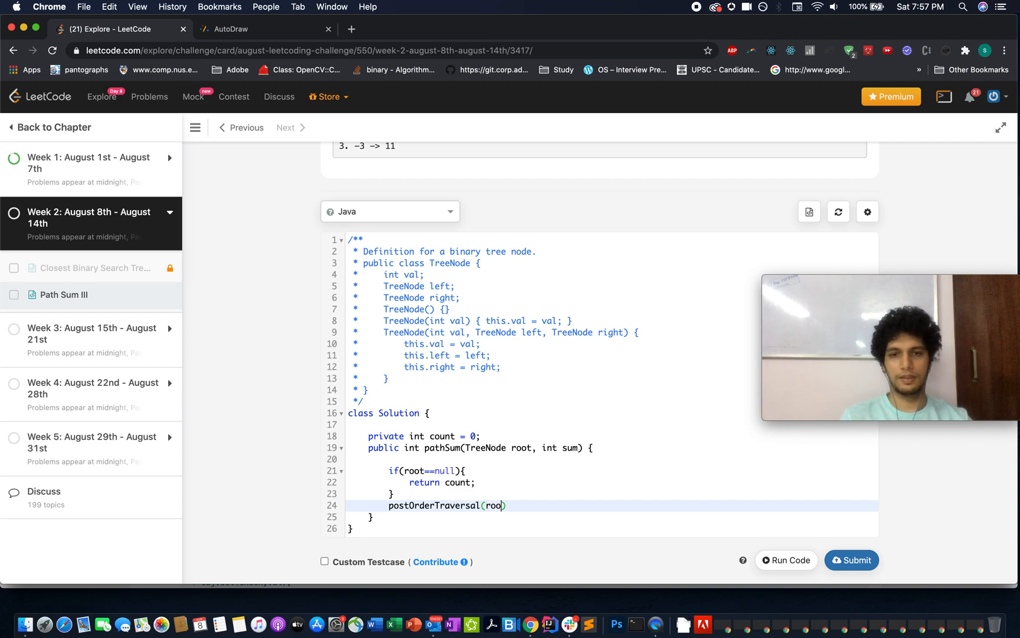
pyautogui.write('t, sum);')
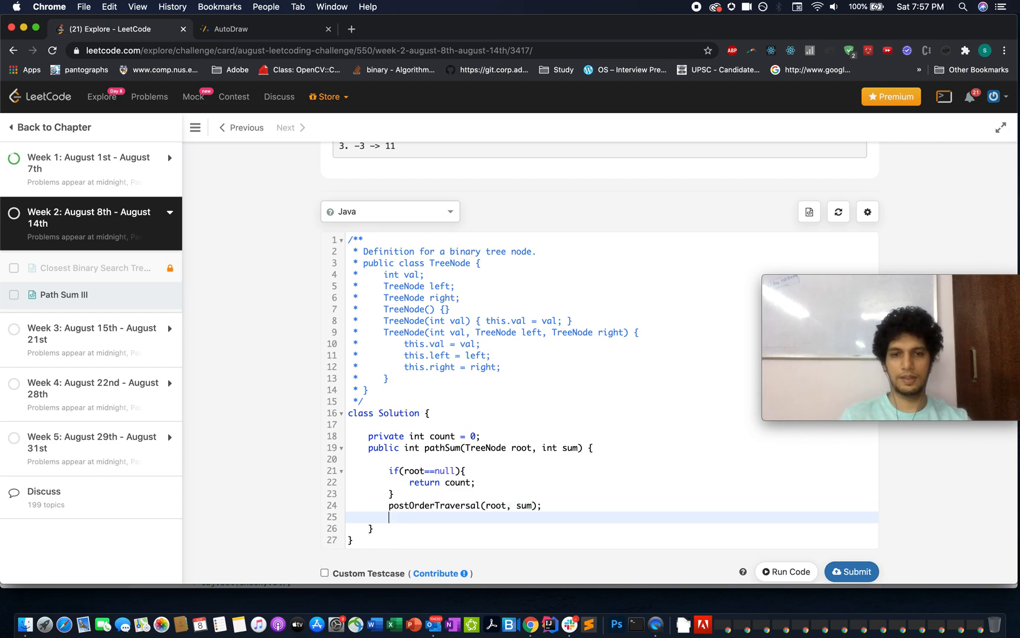
pyautogui.write('return count;')
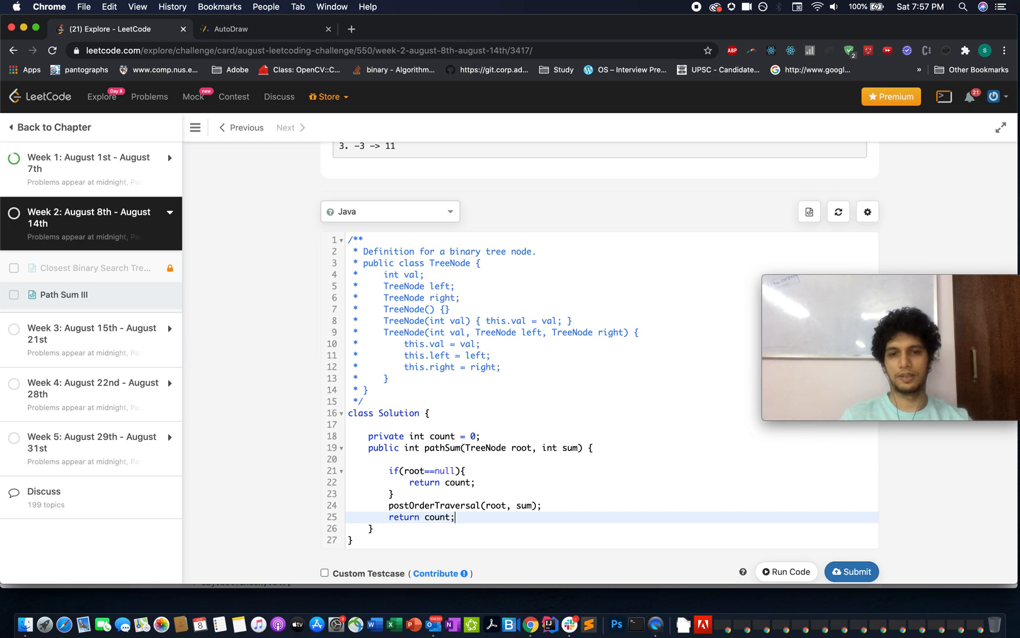
pyautogui.write('Los')
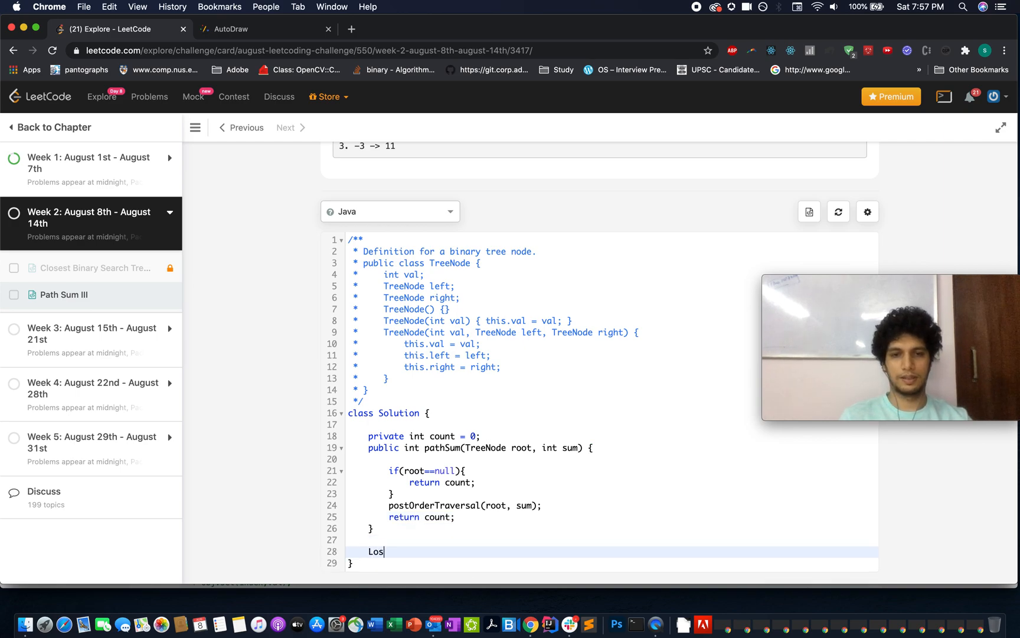
# - Declare private List<Integer> postOrderTraversal(root, sum) returning new ArrayList<>() when root is null
pyautogui.write('private List<I>')
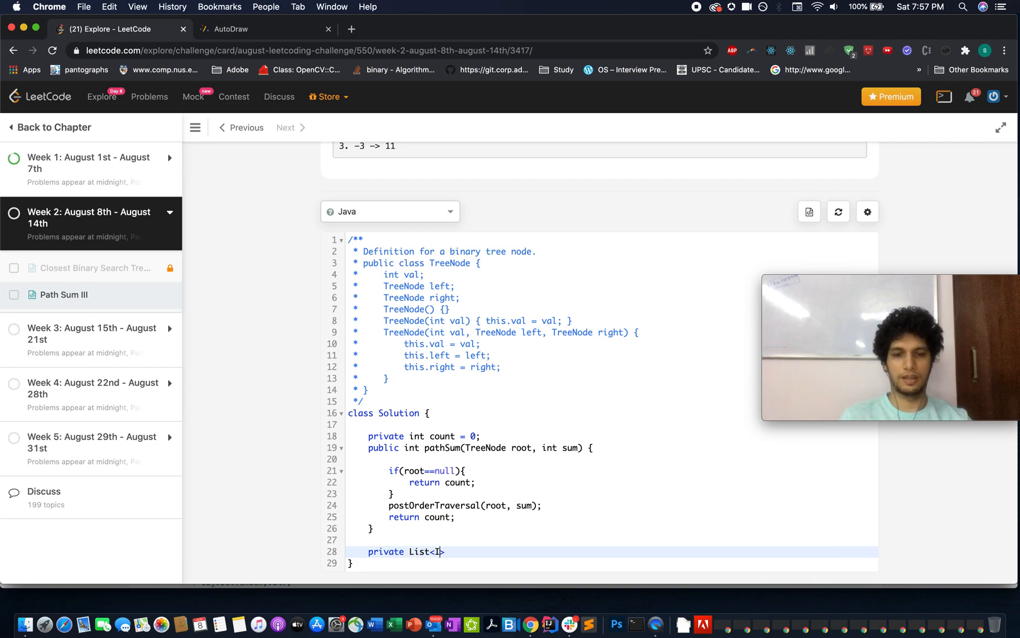
pyautogui.write('nteger>')
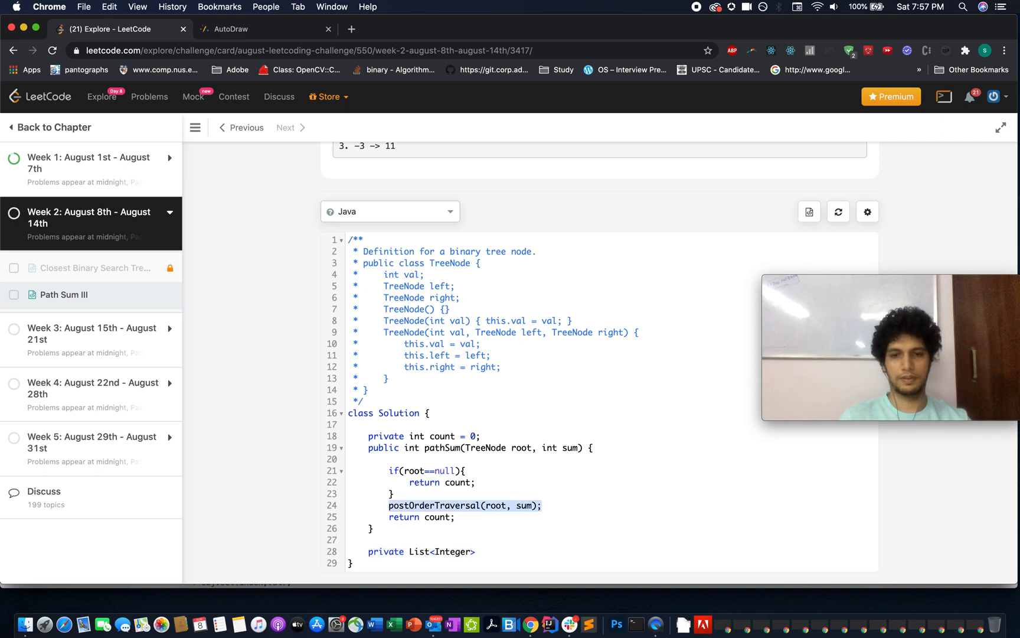
pyautogui.write('postOrderTraversal(root, sum);')
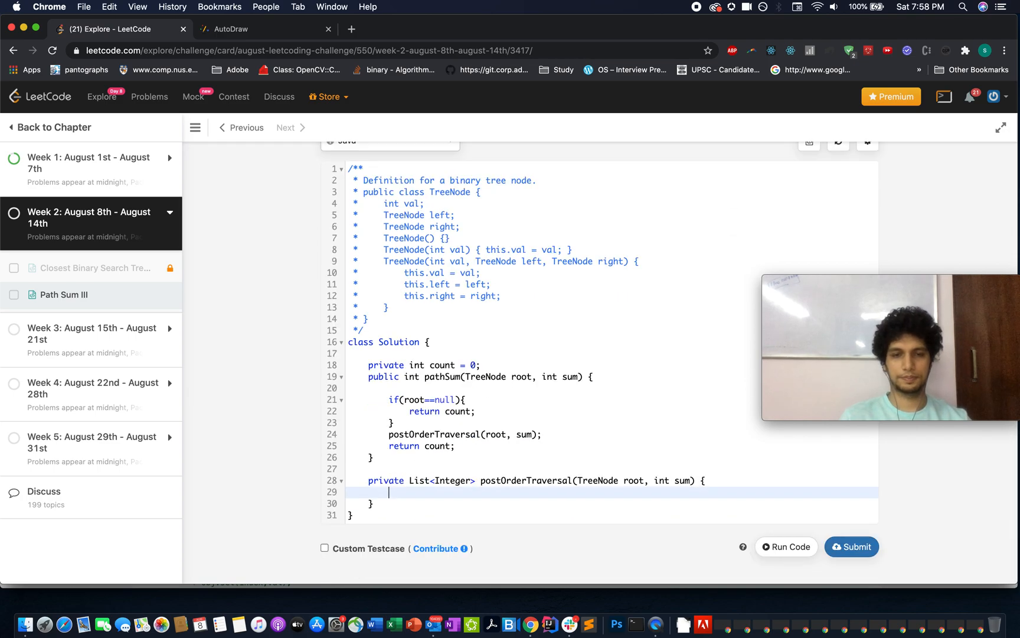
pyautogui.write('if(root)')
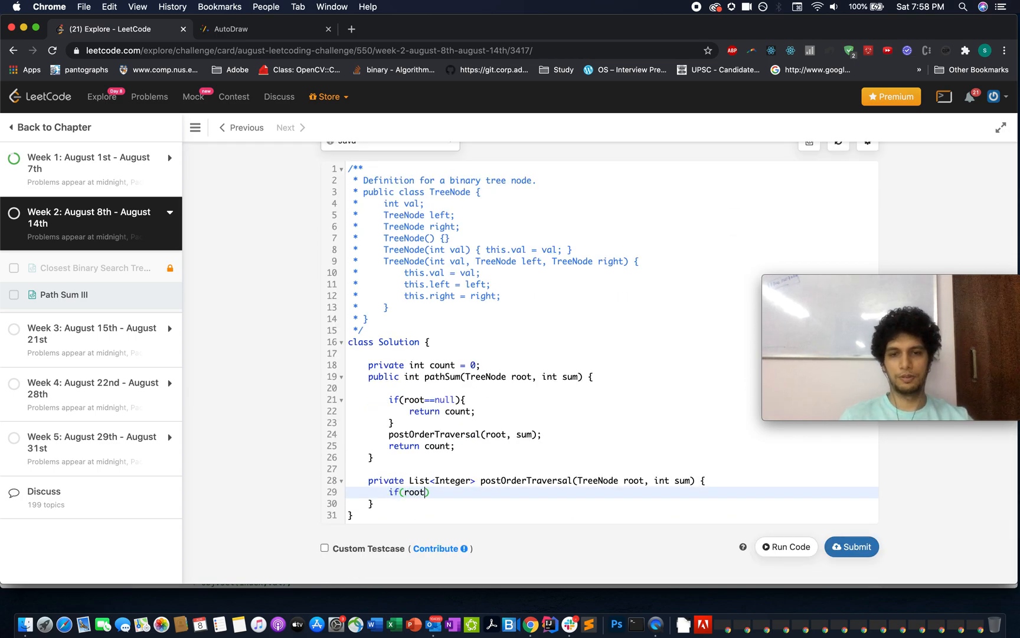
pyautogui.write('==null){')
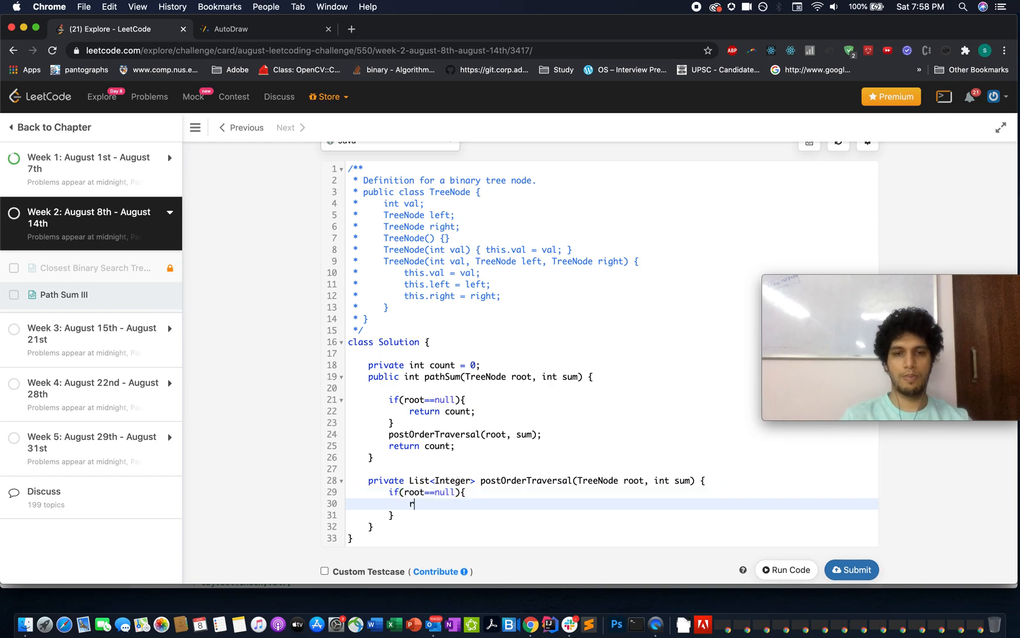
pyautogui.write('eturn new Ar')
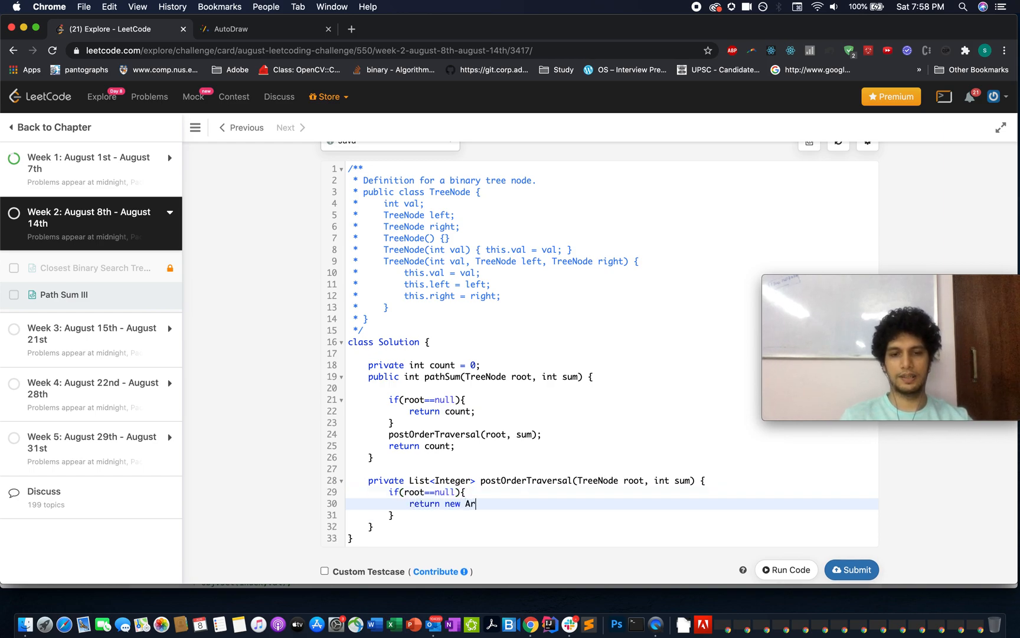
pyautogui.write('rayList<>();')
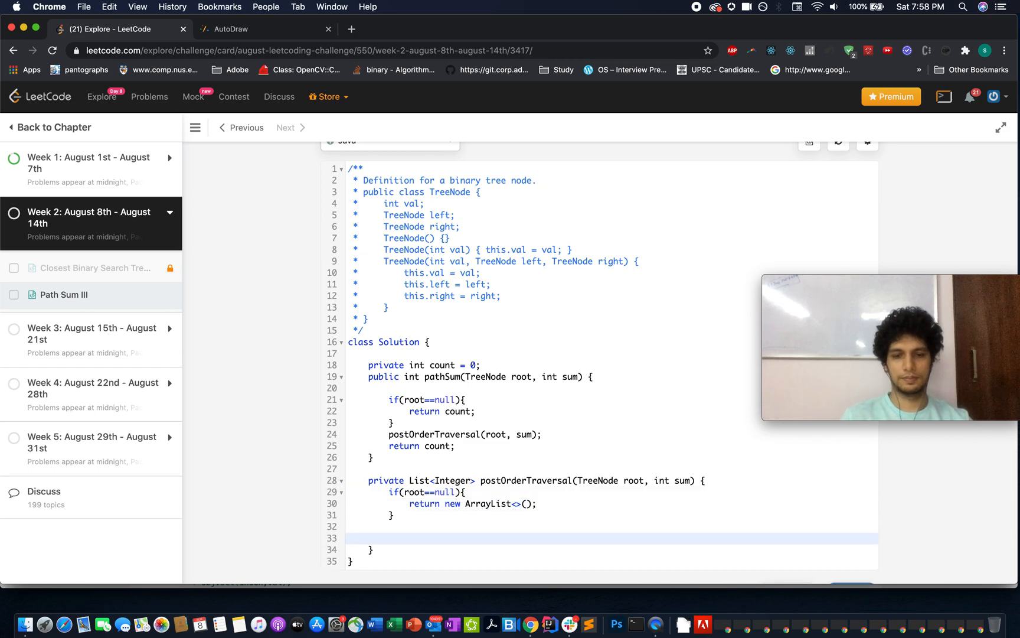
# - Declare leftList and rightList as recursive postOrderTraversal(root.left, sum) results
pyautogui.write('List<On')
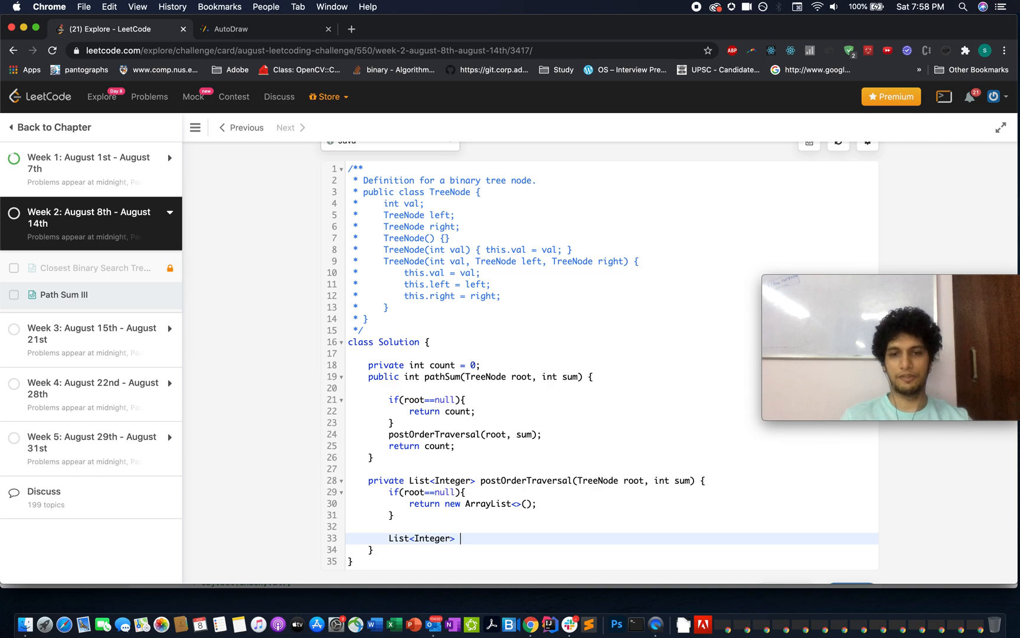
pyautogui.write('leftLi')
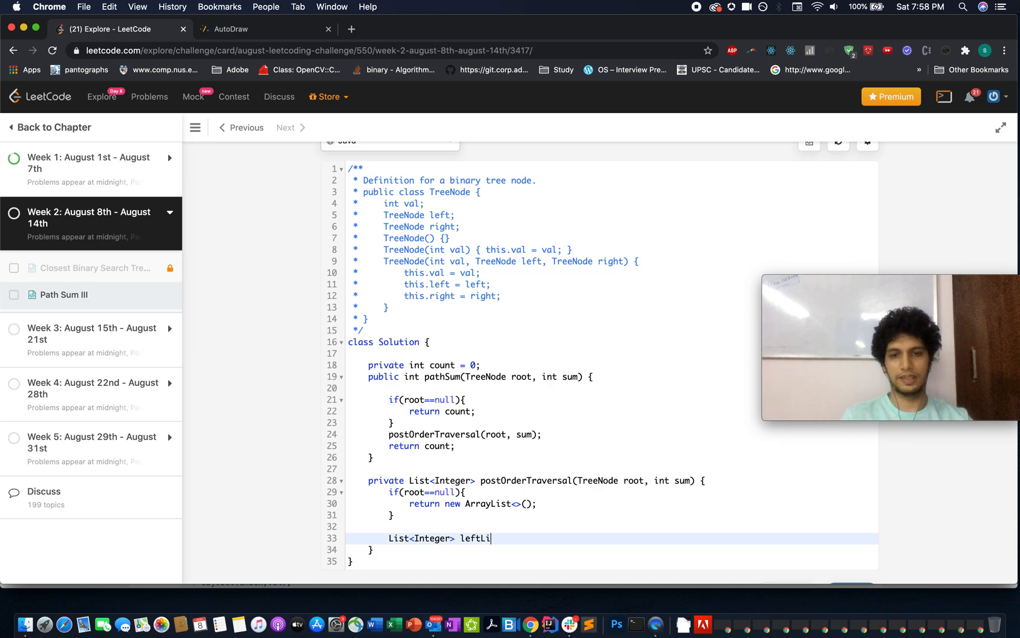
pyautogui.write('st =')
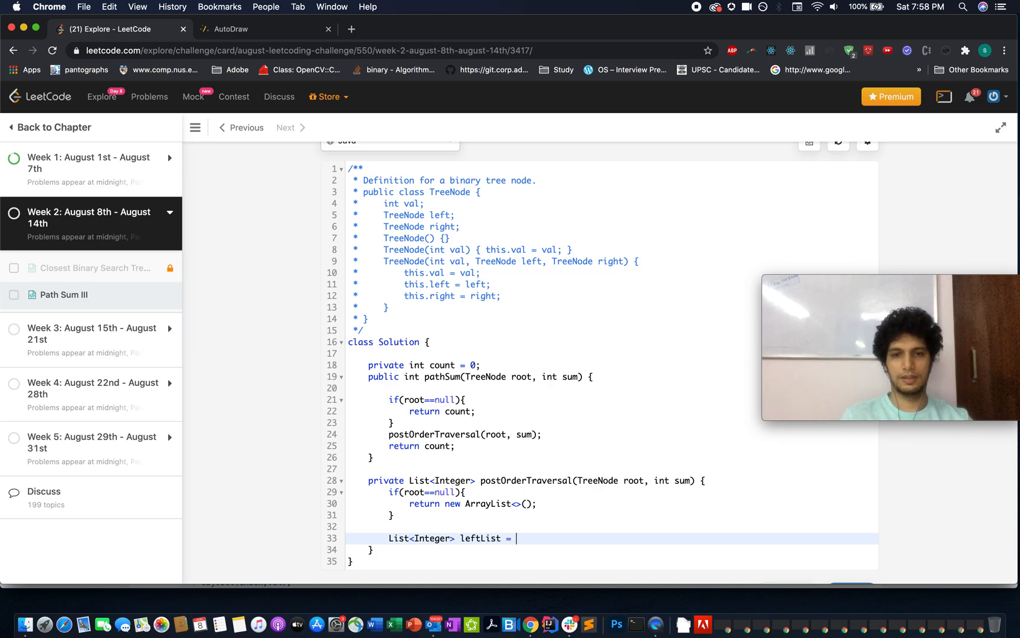
pyautogui.write('post')
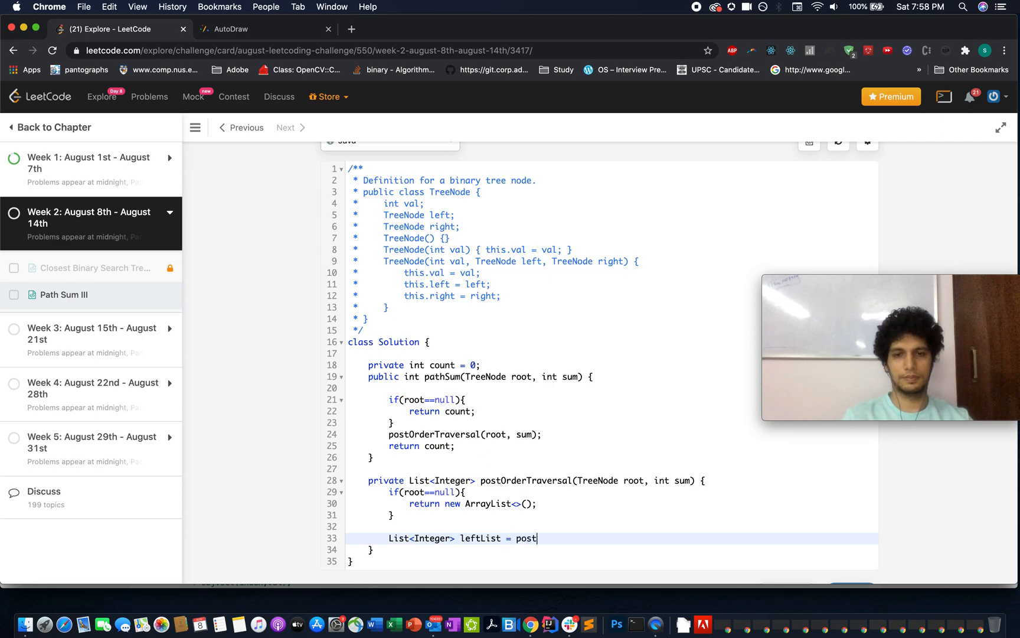
pyautogui.write('OrderTraversal(root.l)')
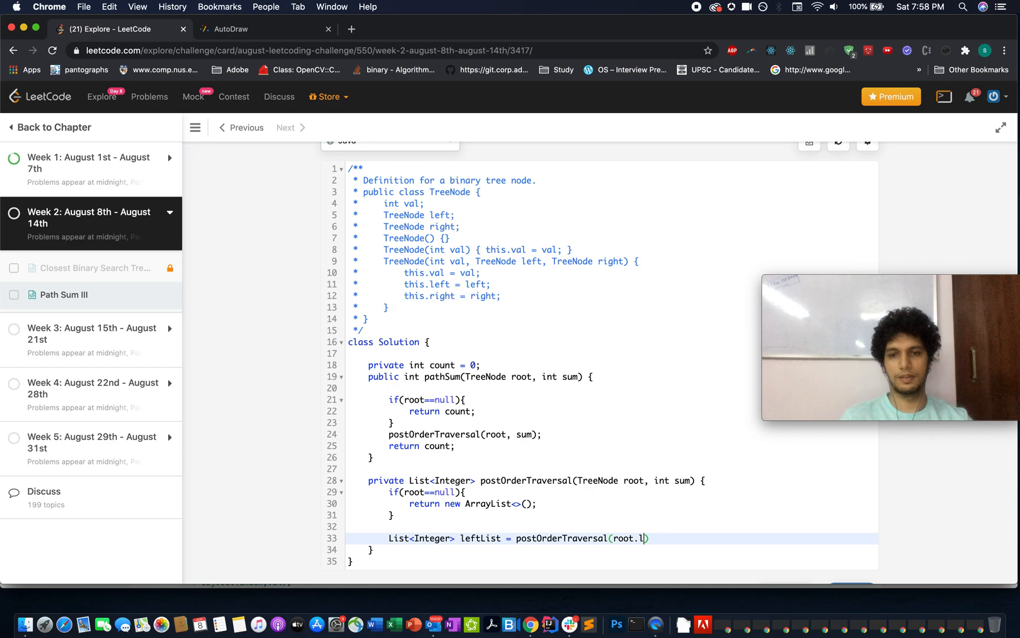
pyautogui.write('eft, sum);')
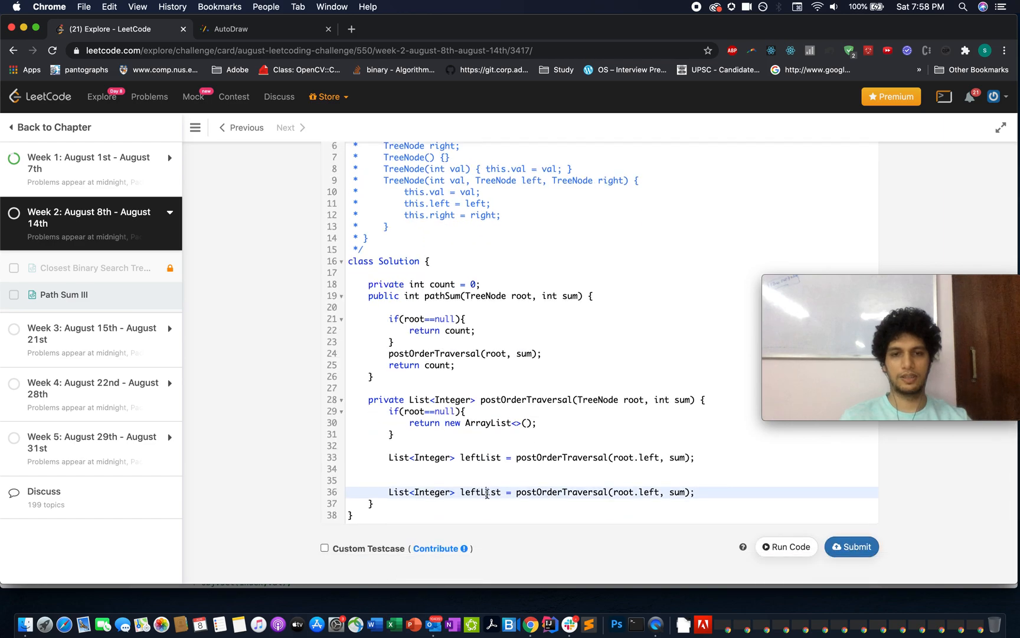
pyautogui.write('rightList')
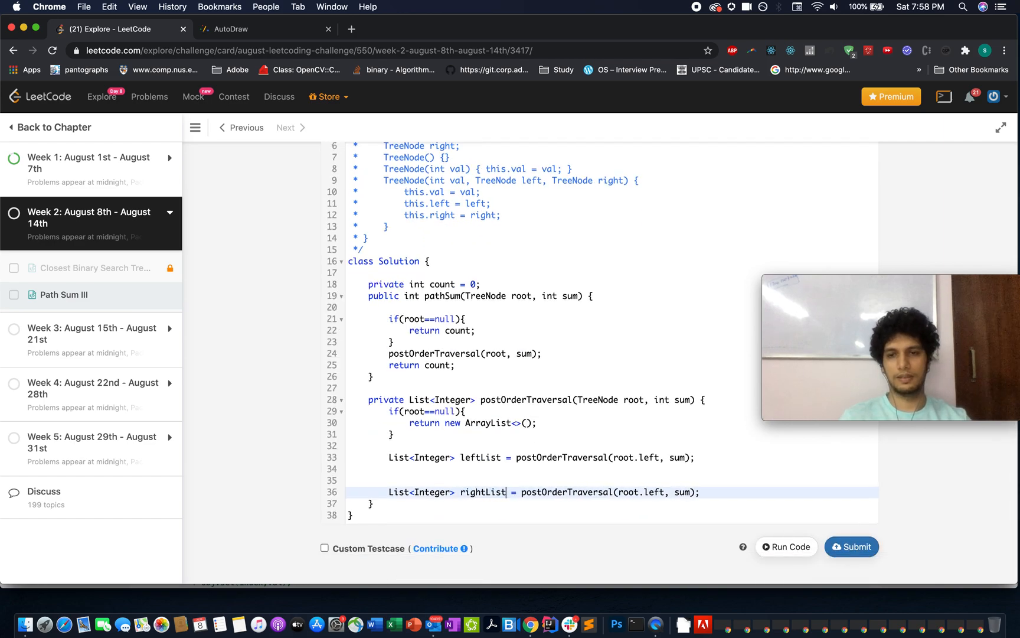
pyautogui.press('enter')
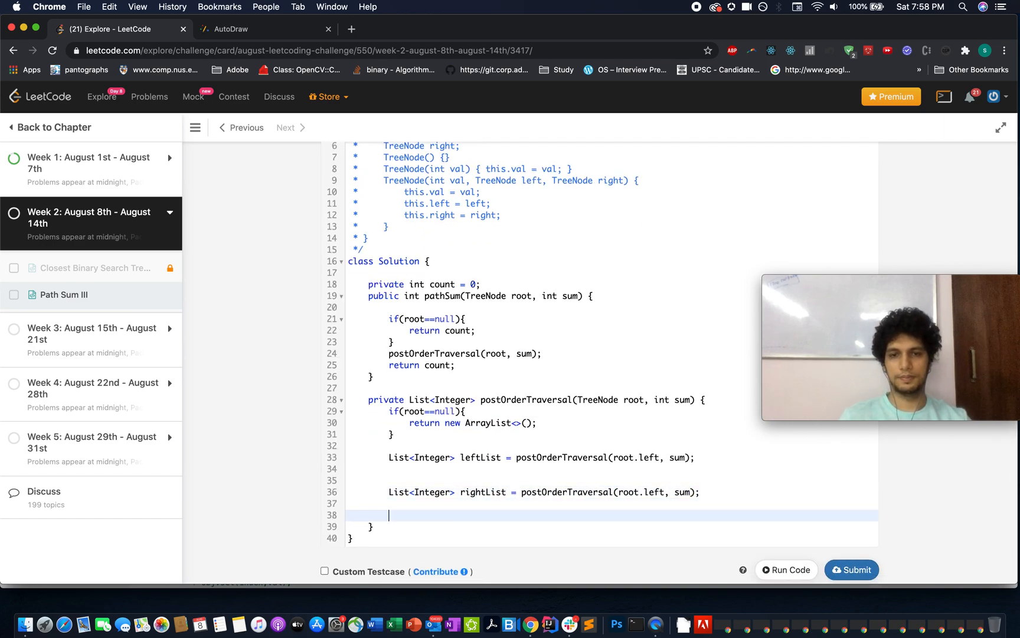
# - Declare List<Integer> currList = new ArrayList<>() in the helper
pyautogui.write('List<I>')
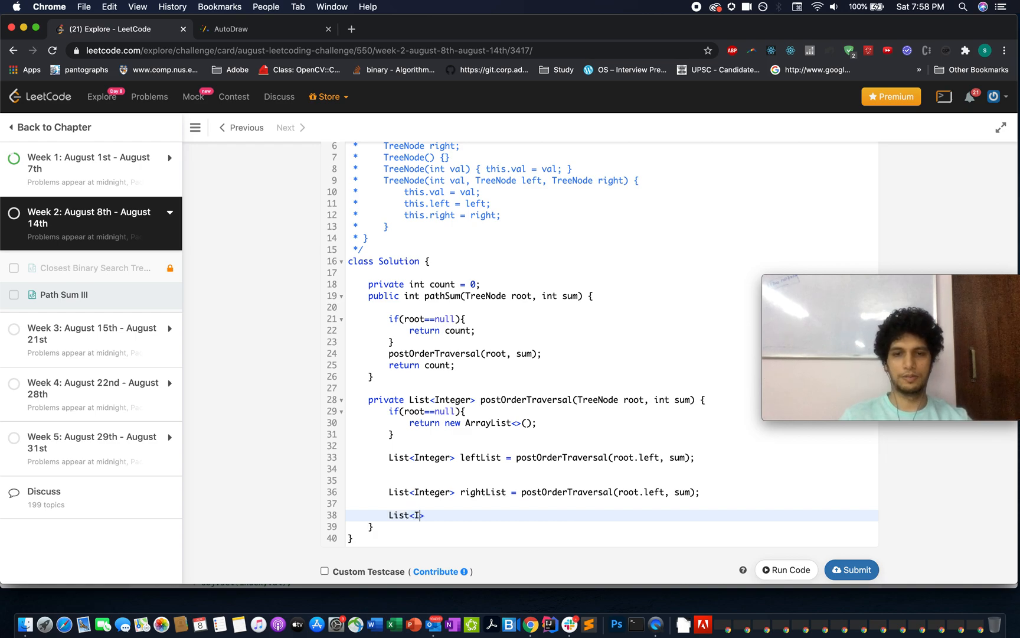
pyautogui.write('nteger>')
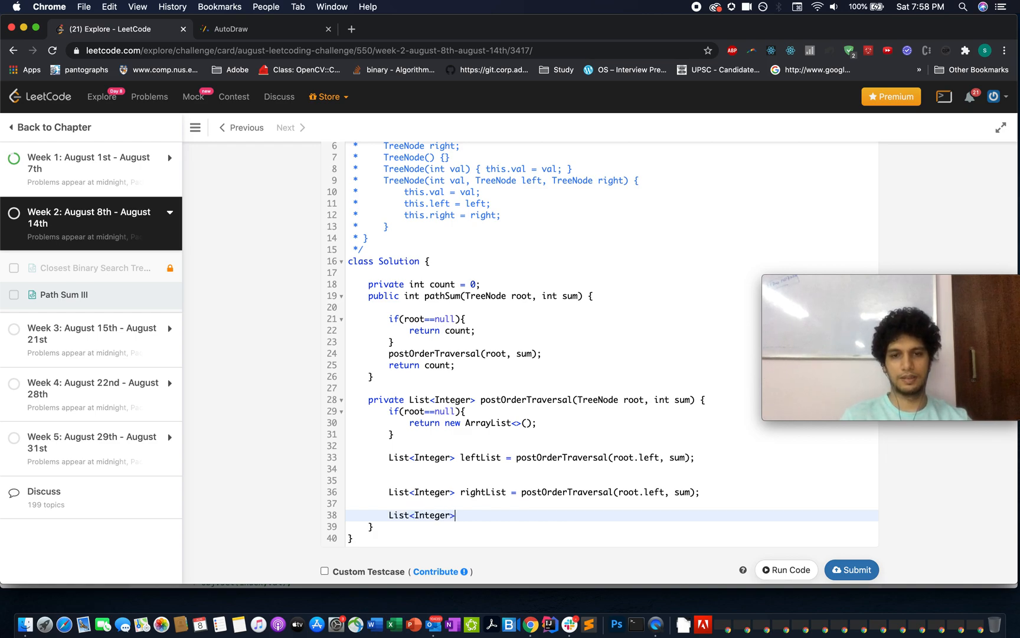
pyautogui.write('newList')
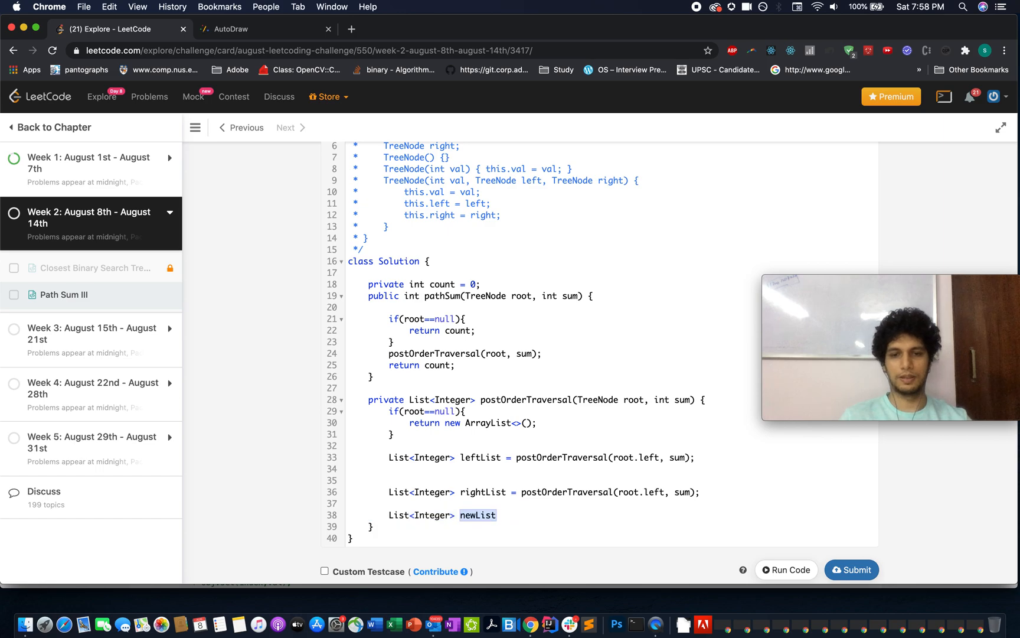
pyautogui.write('currLoist')
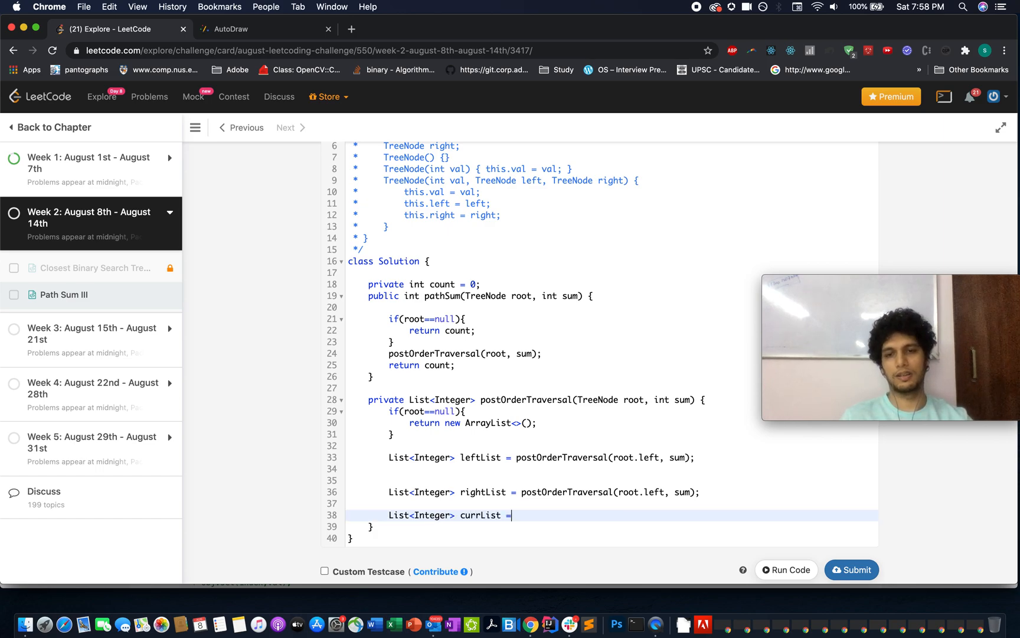
pyautogui.write('new Ar')
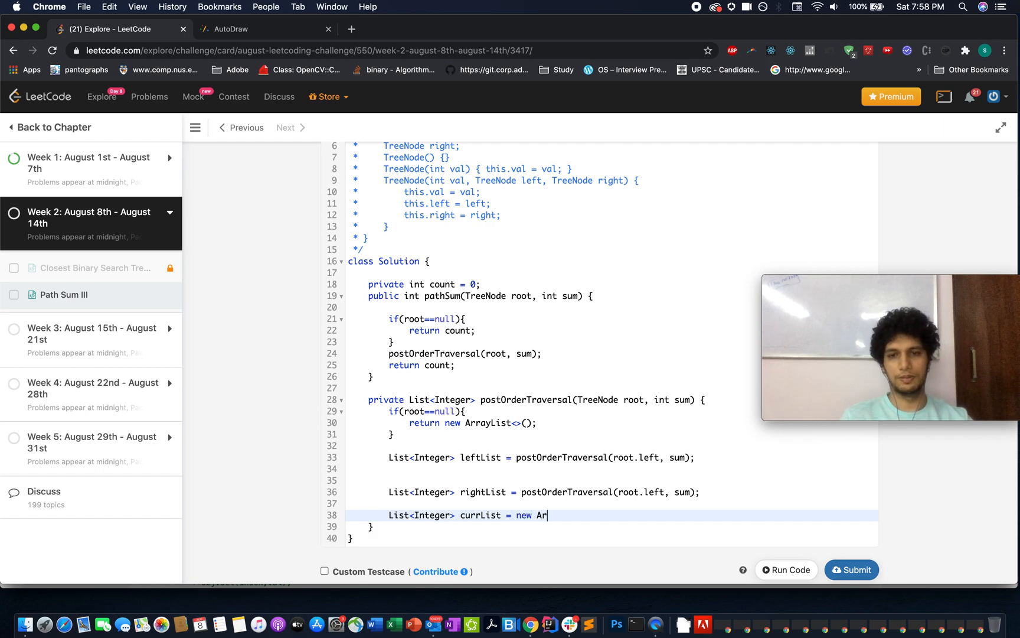
pyautogui.write('rayList<>();')
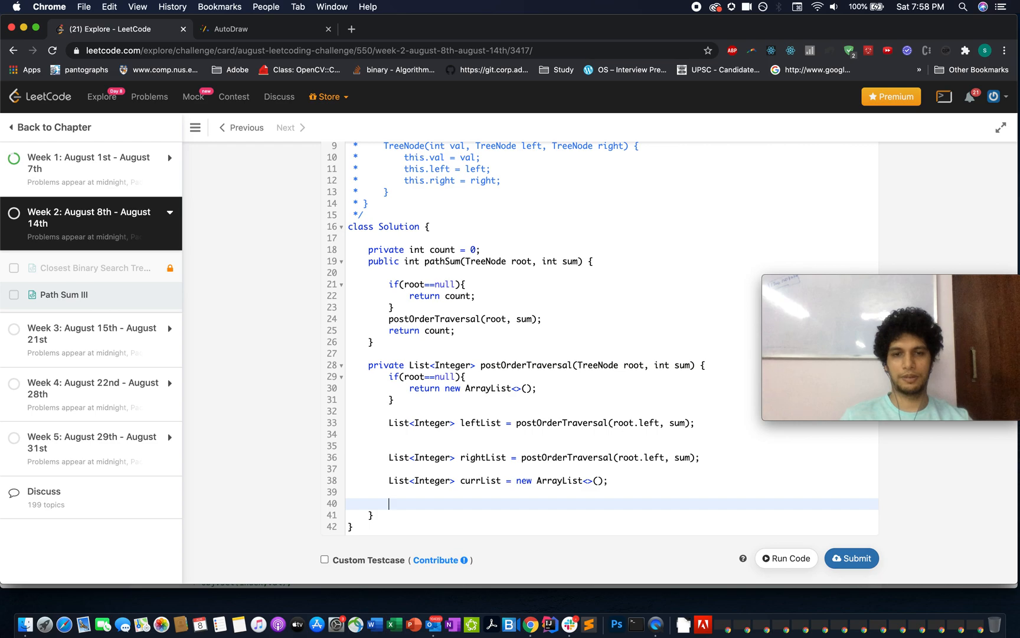
# - Write commented for-each loops over leftList and rightList calling newList.add(child + root.val)
pyautogui.write('for')
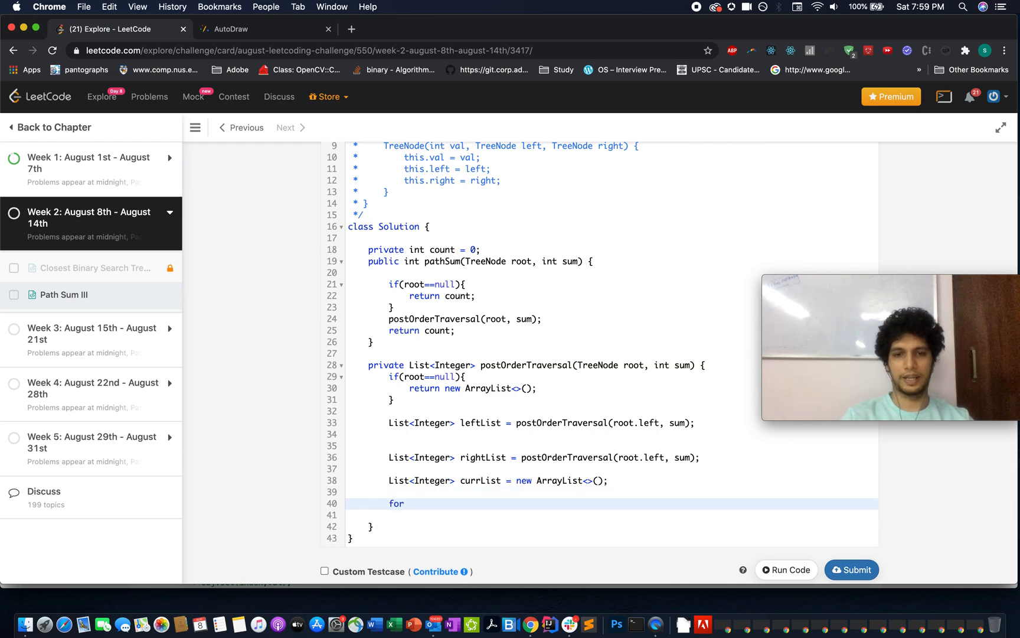
pyautogui.write('// I')
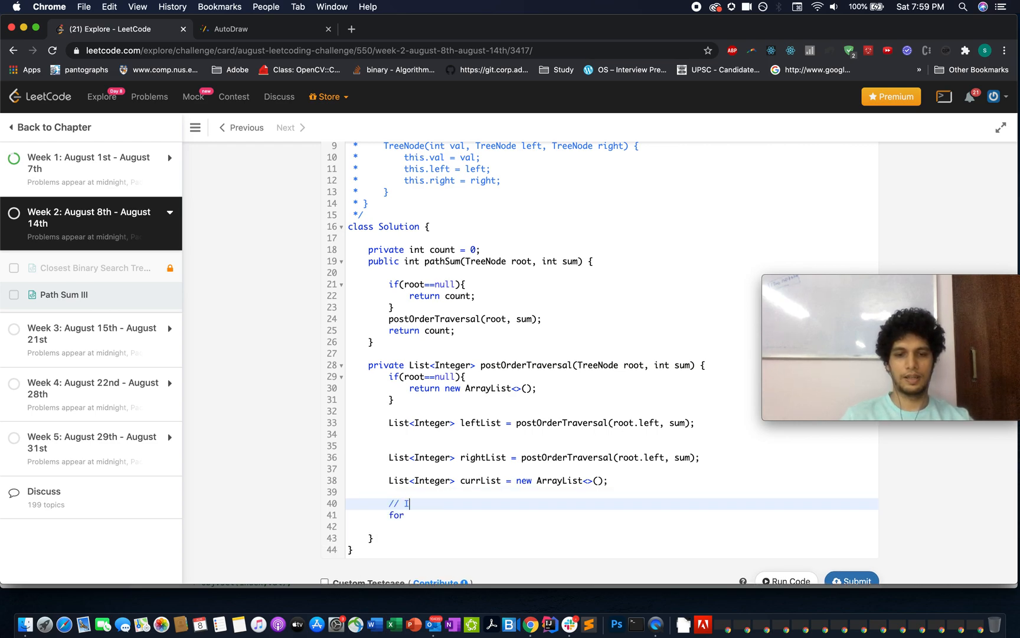
pyautogui.write('terate tho')
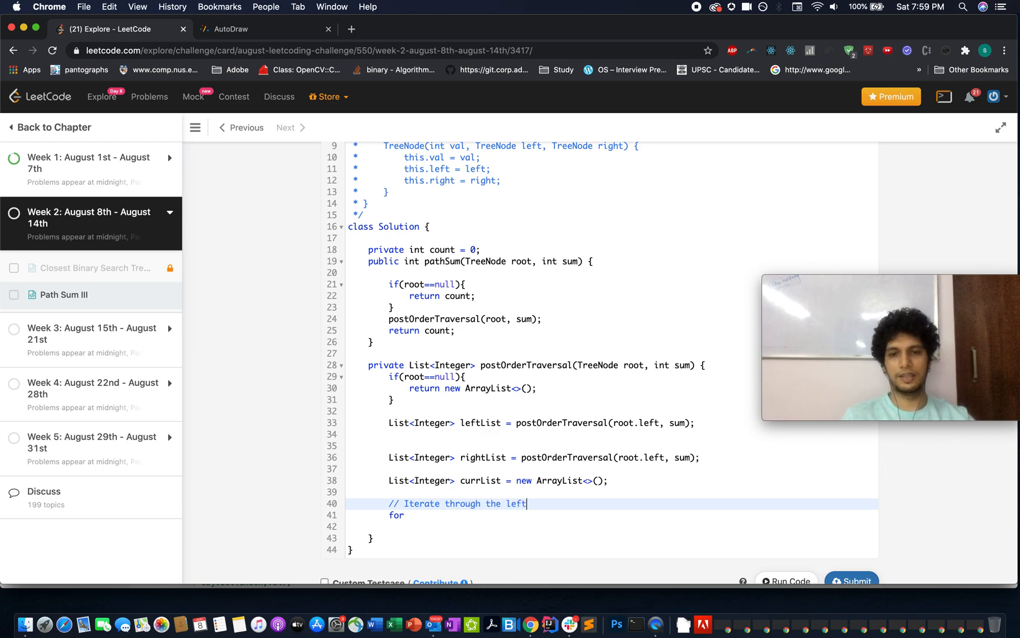
pyautogui.write('List and add')
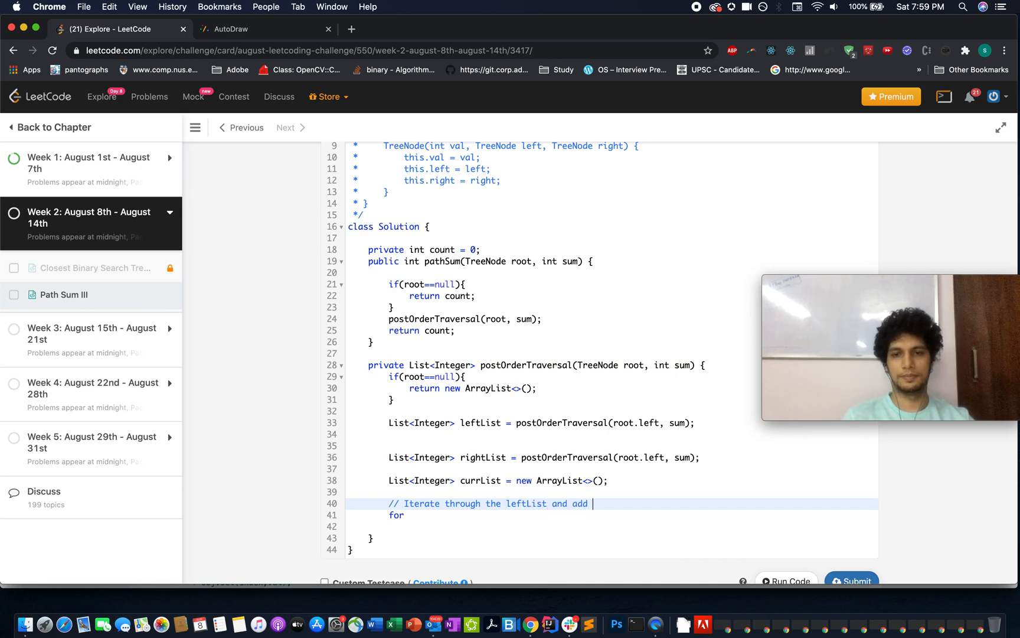
pyautogui.write('root.val to earch el')
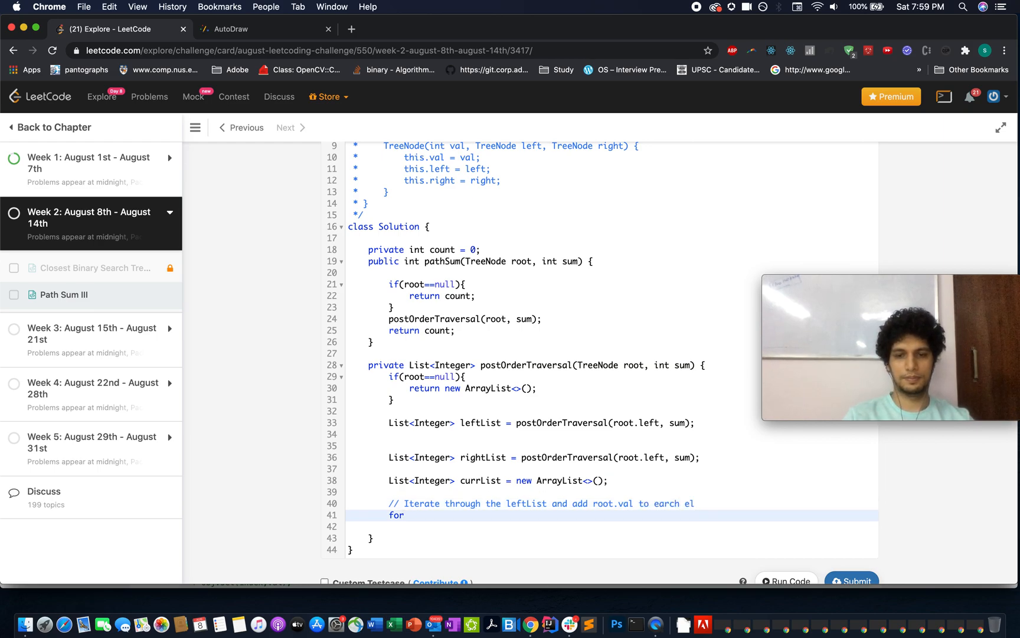
pyautogui.write('(Integer )')
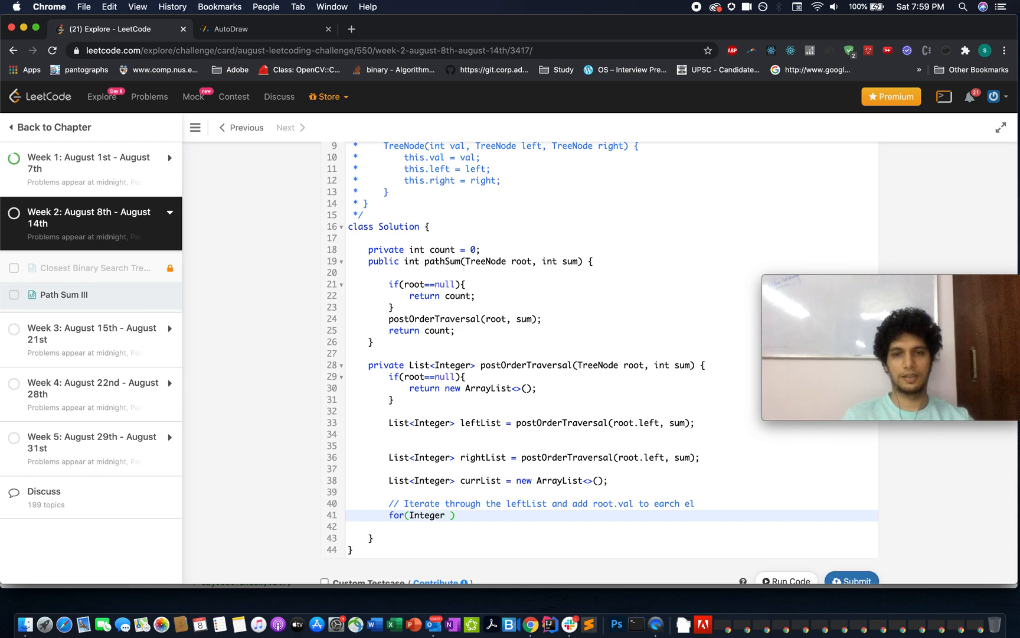
pyautogui.write('leftChild')
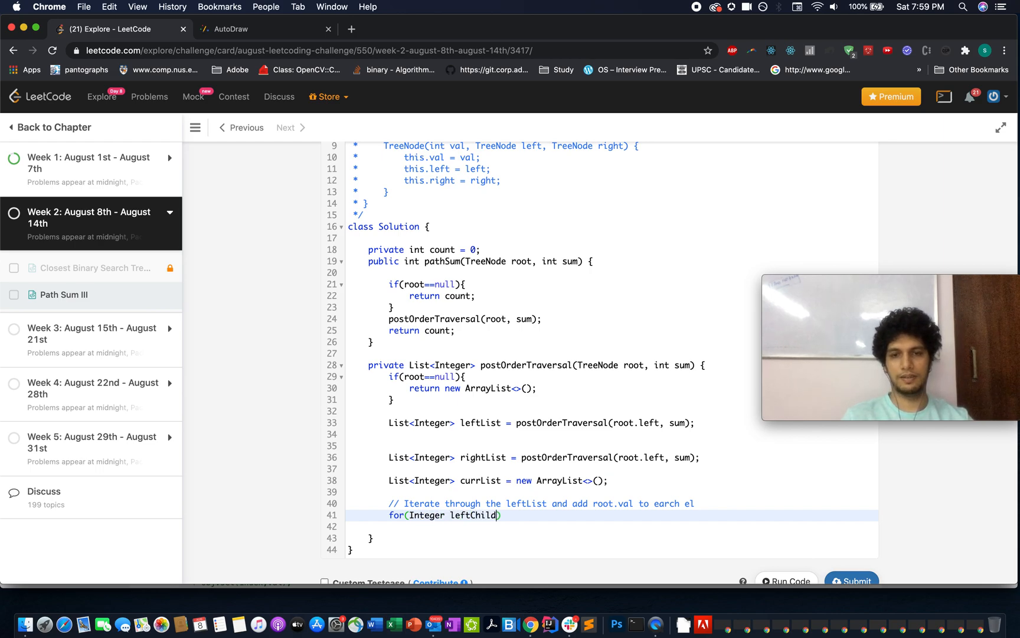
pyautogui.write(': leftList')
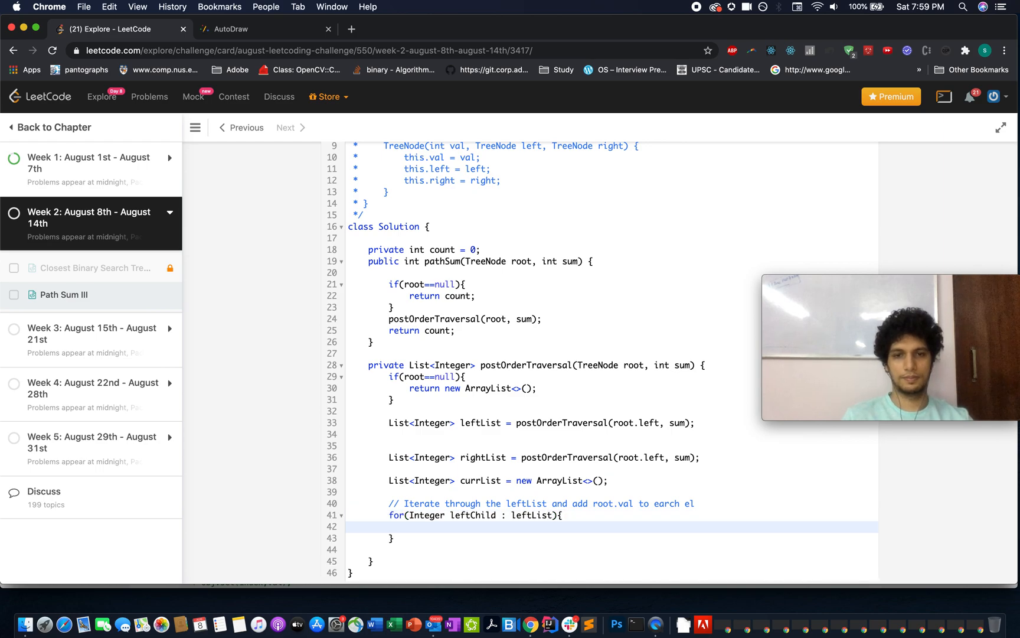
pyautogui.write('newList.add(leftChild + r')
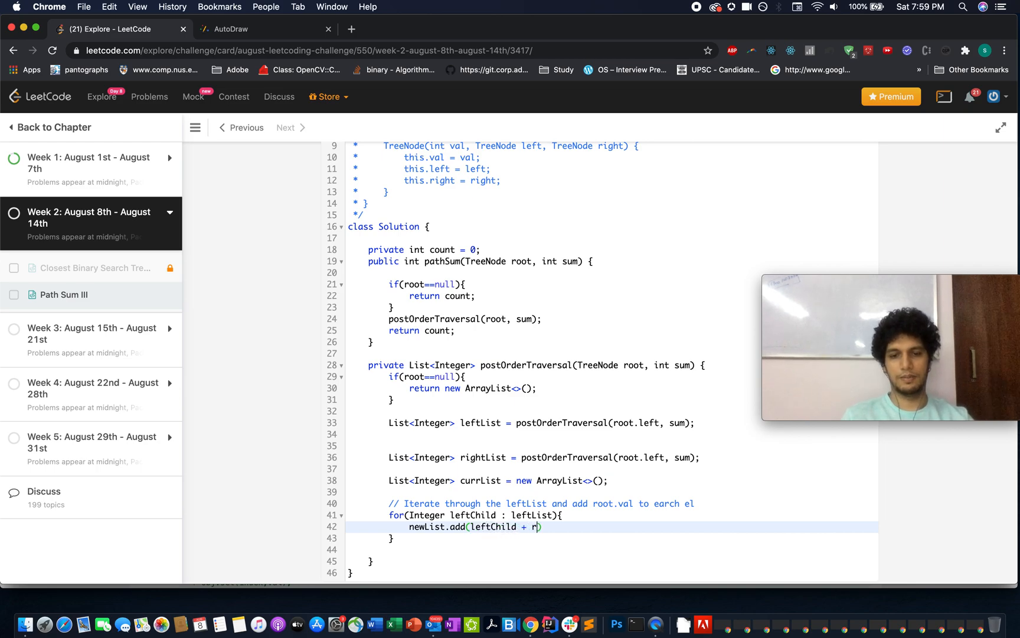
pyautogui.write('oot.val);')
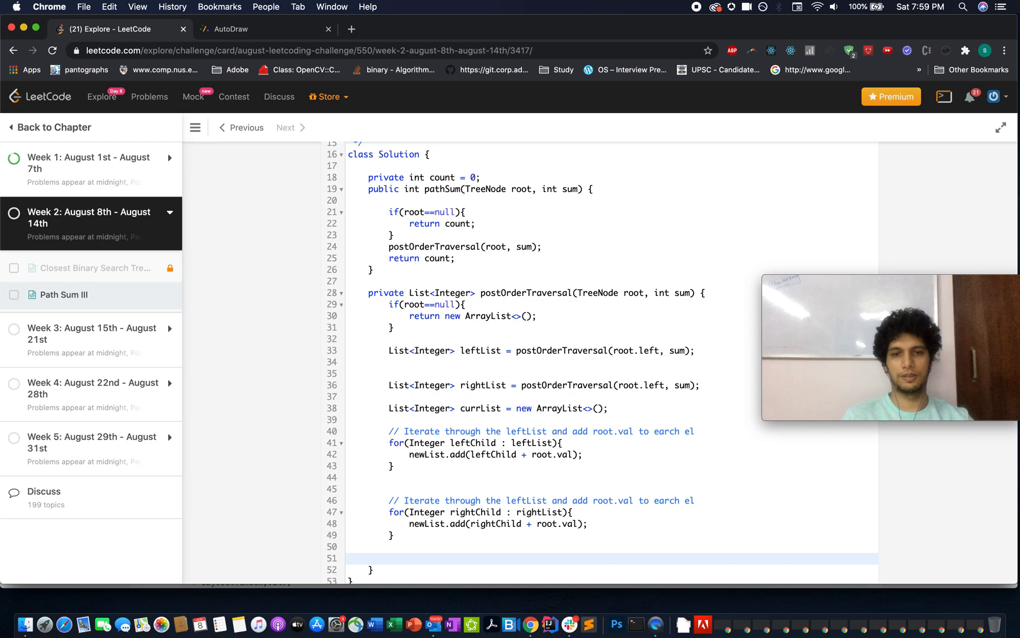
# - Rename newList to currList in the loops, comment '// adding root.val in currList' and add currList.add(root.val);
pyautogui.write('//')
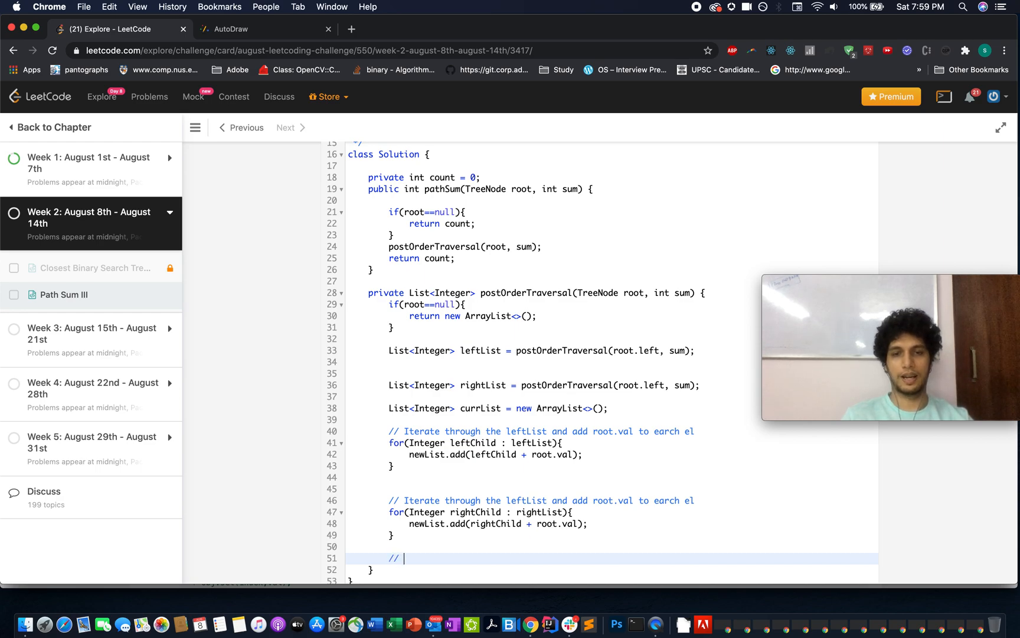
pyautogui.write('adding')
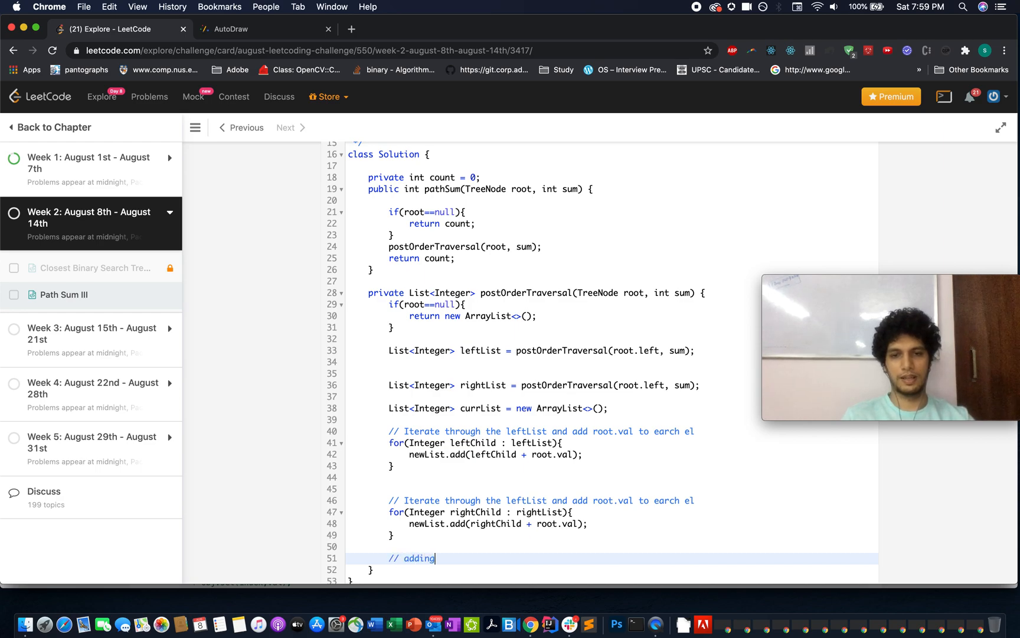
pyautogui.write('root.val in')
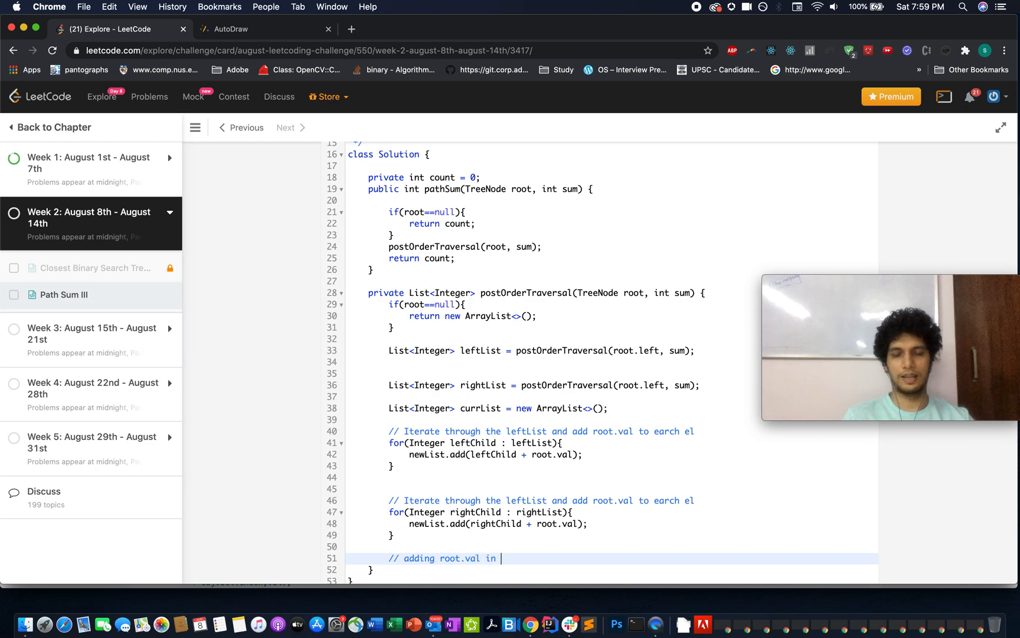
pyautogui.write('currList')
pyautogui.write('new')
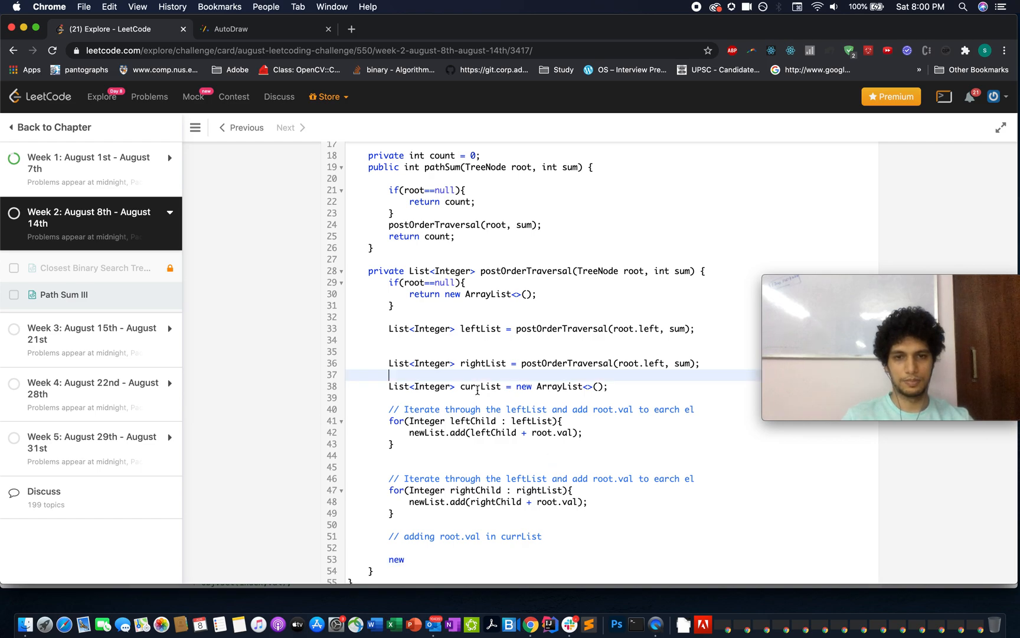
pyautogui.doubleClick(480, 386)
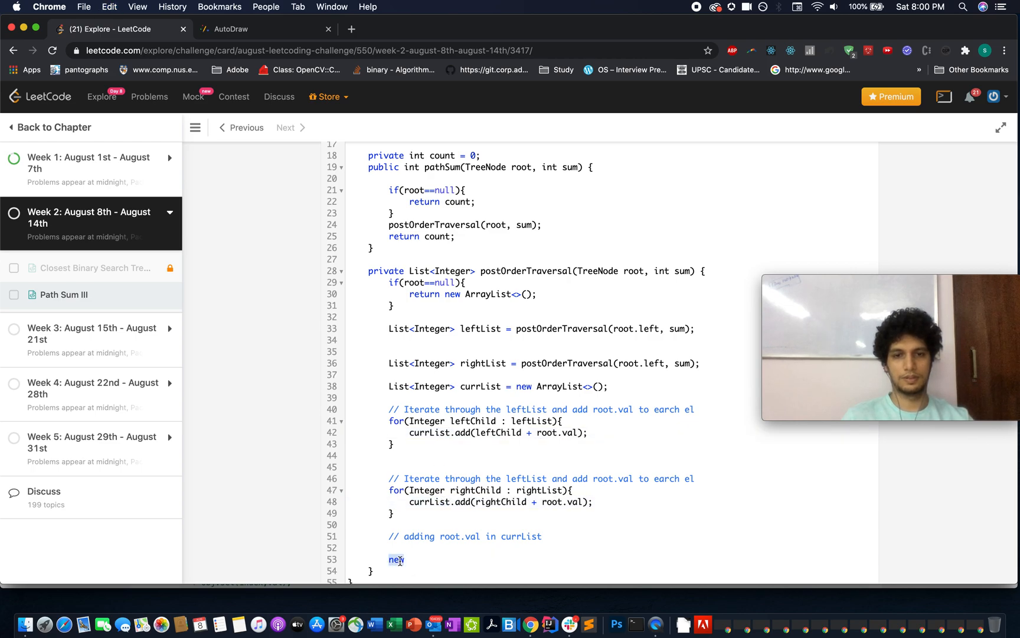
pyautogui.write('currList.add')
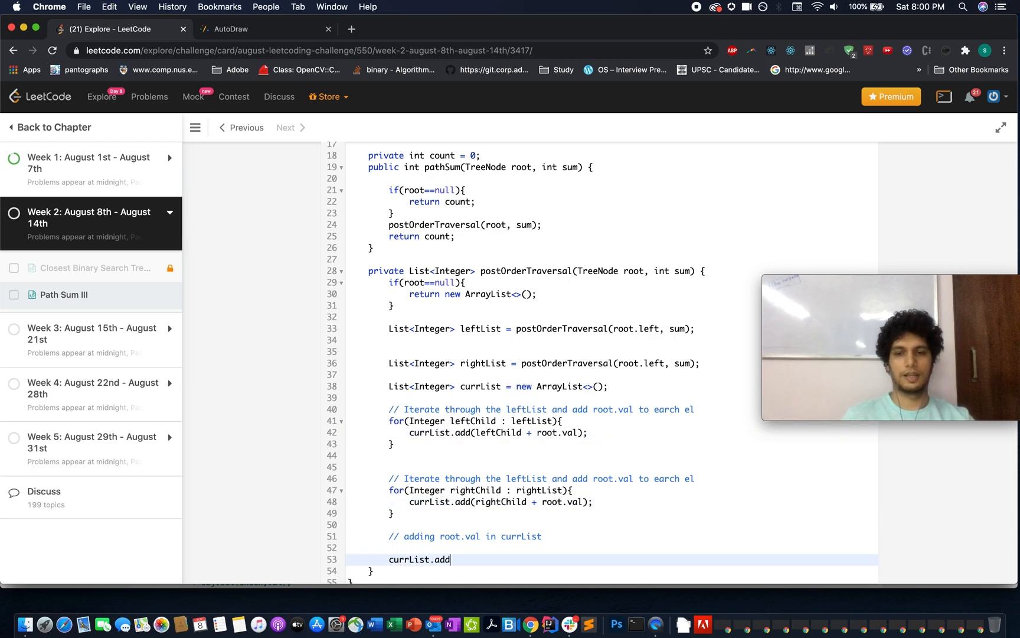
pyautogui.write('(root.)')
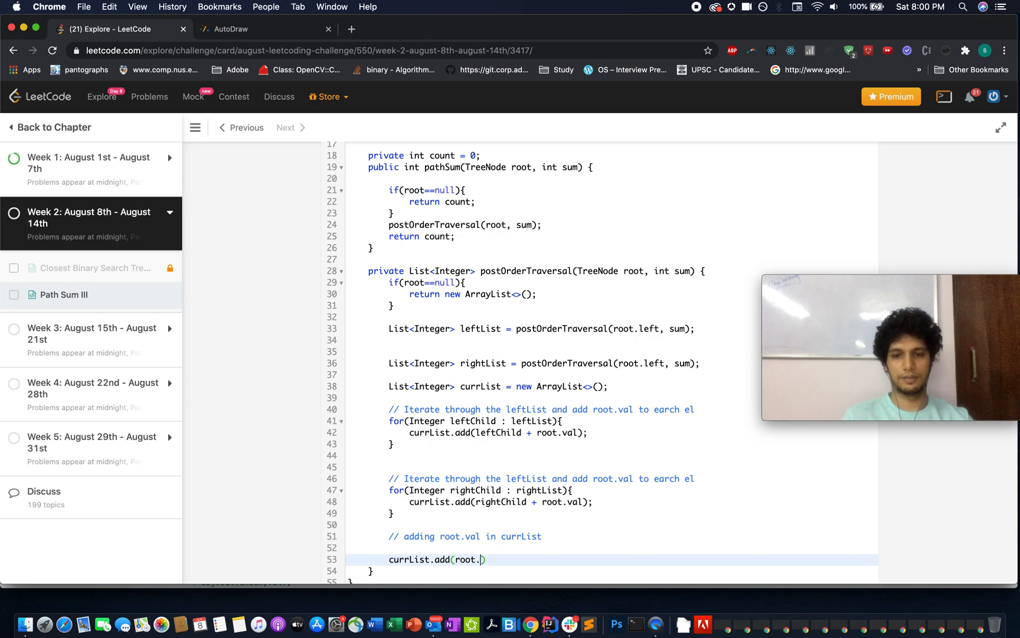
pyautogui.write('val);')
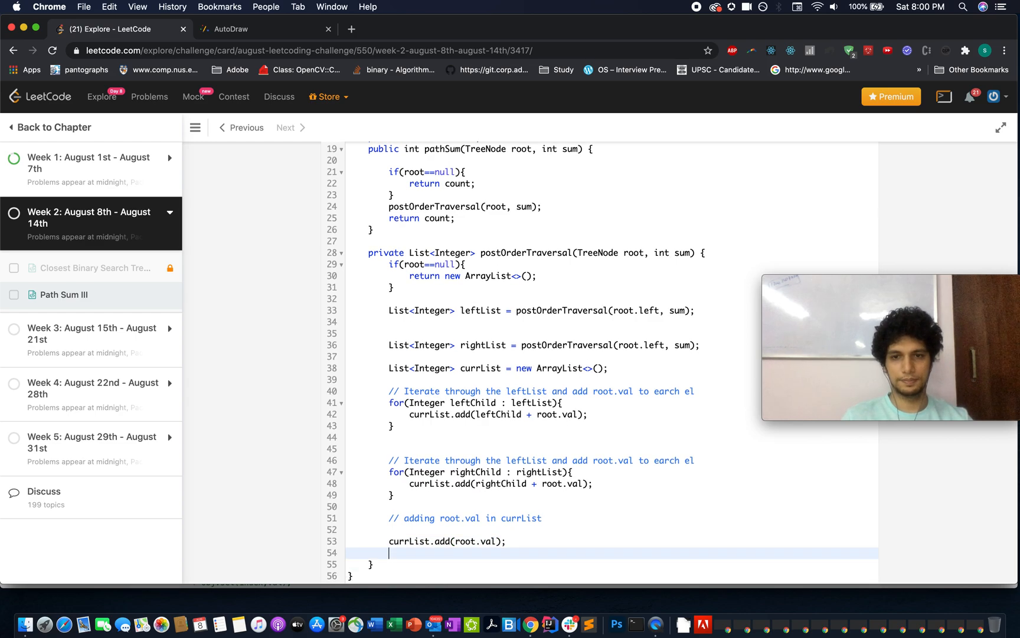
# - Loop over currList and increment count whenever el == sum
pyautogui.write('for()')
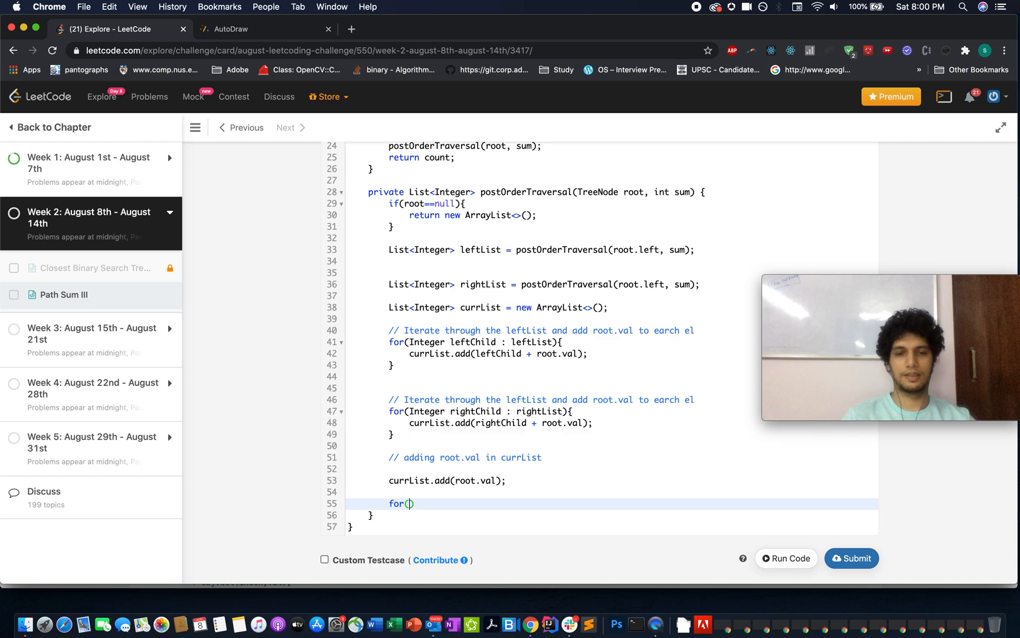
pyautogui.write('Inter')
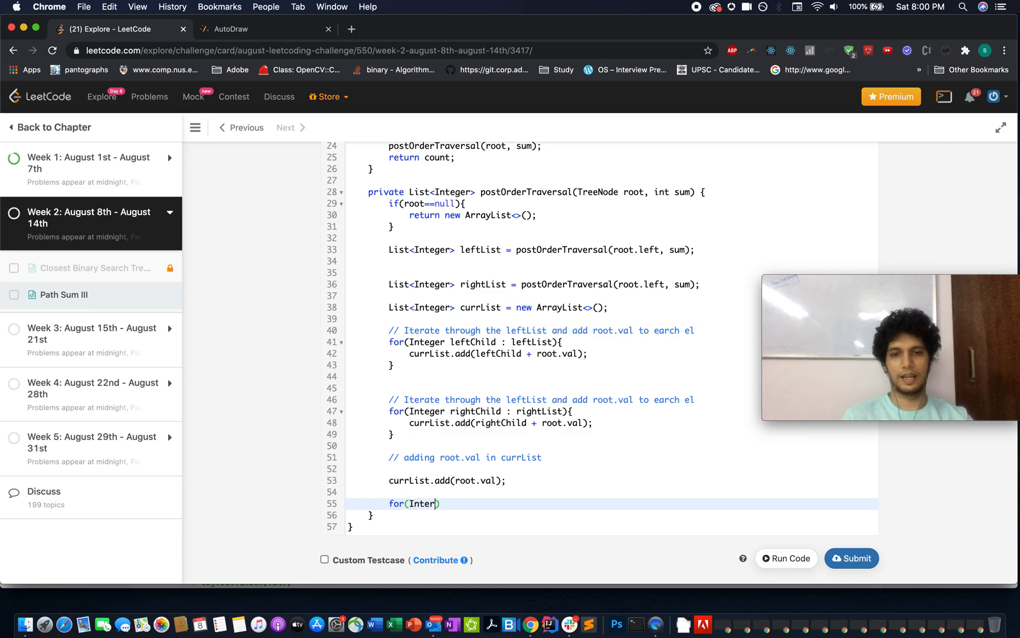
pyautogui.write('ger')
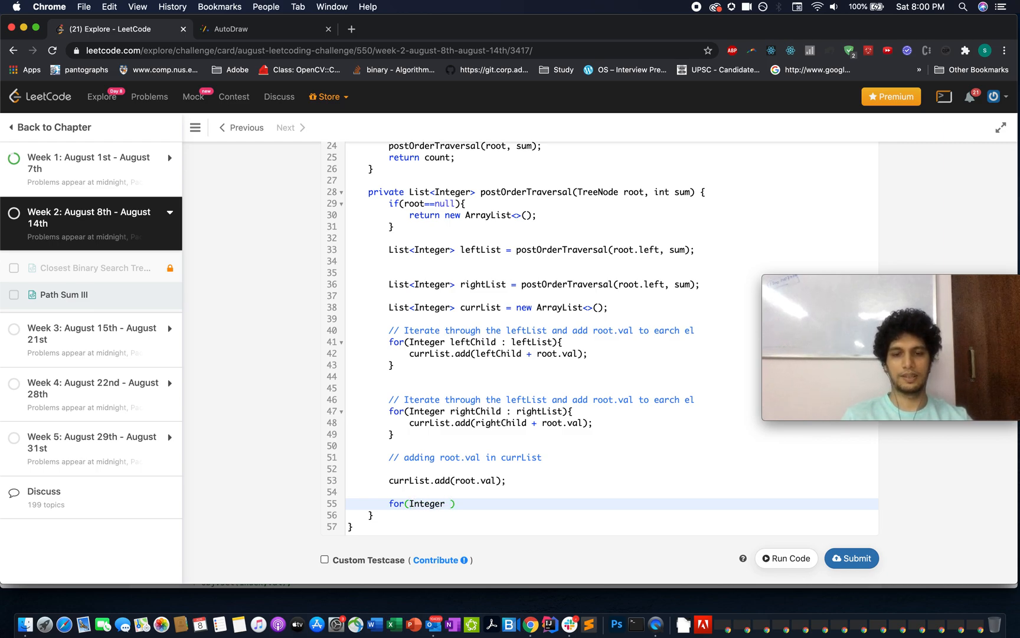
pyautogui.write('E')
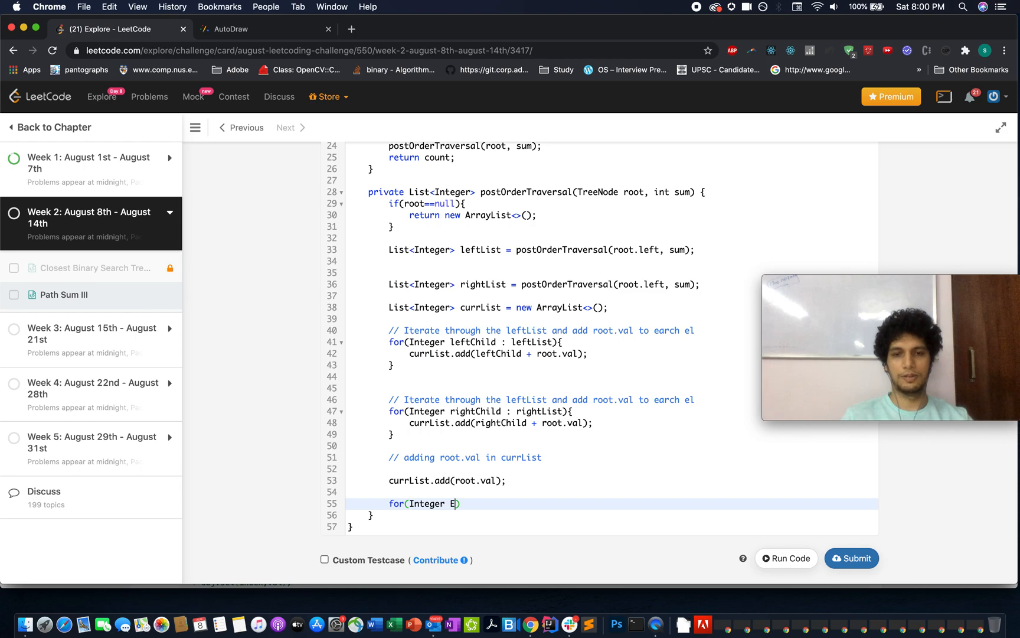
pyautogui.write('l:')
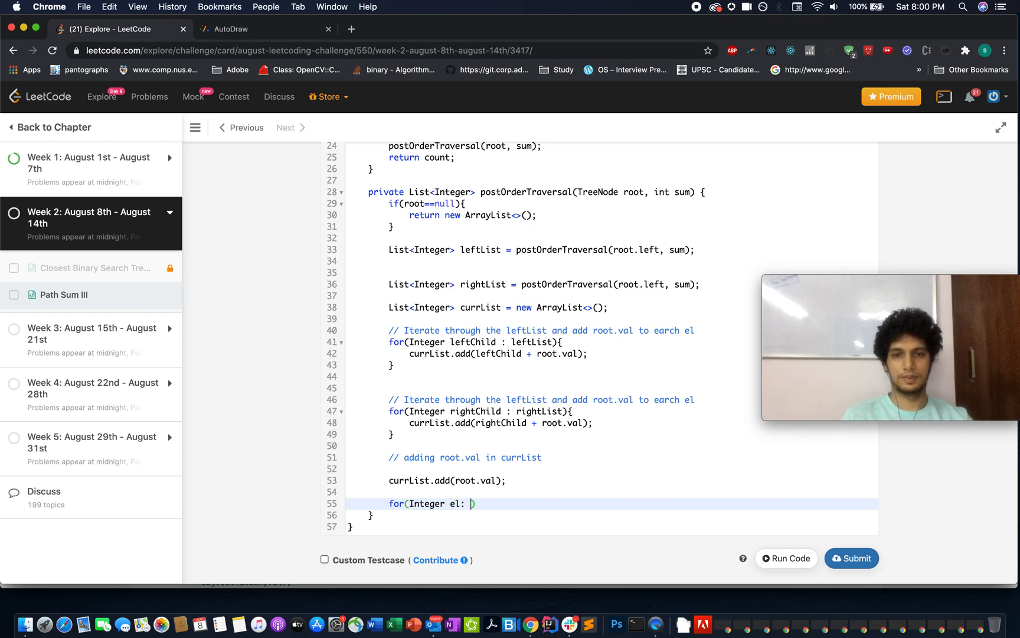
pyautogui.write('currList)')
pyautogui.write('if(')
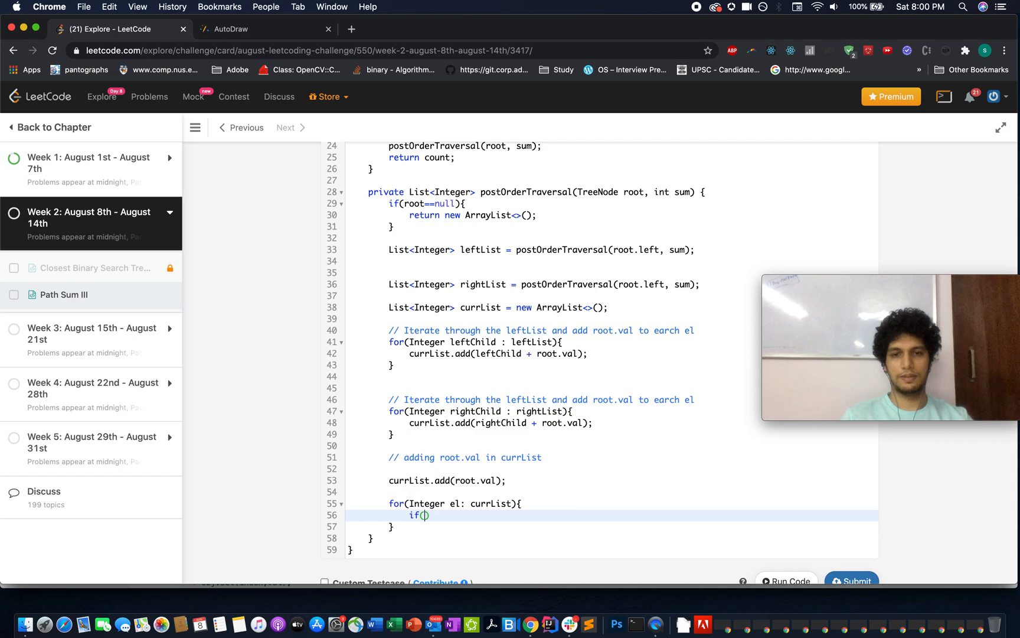
pyautogui.write('el == sum){')
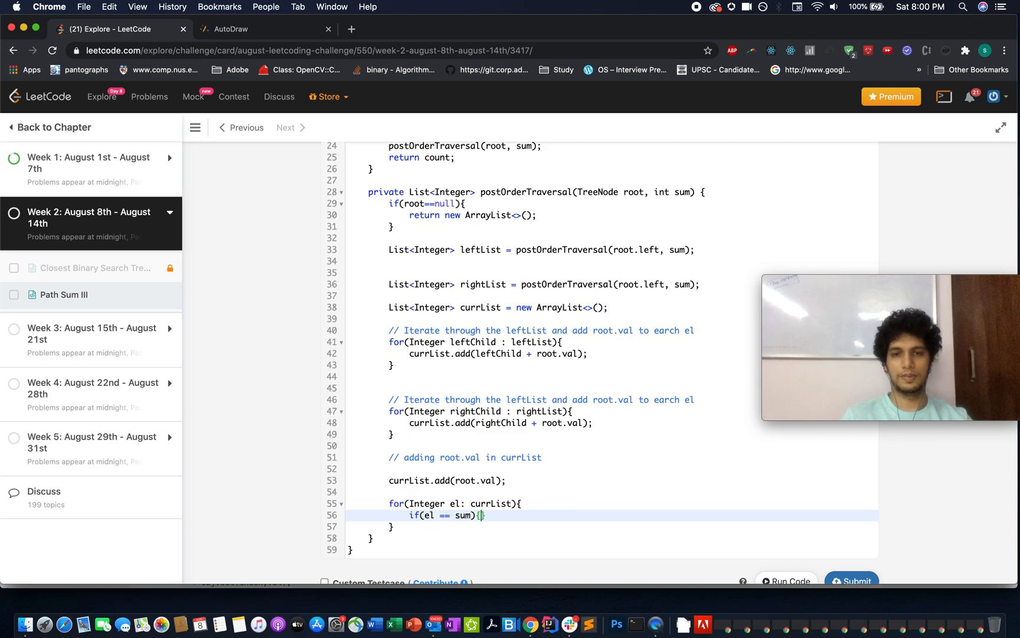
pyautogui.write('count++;')
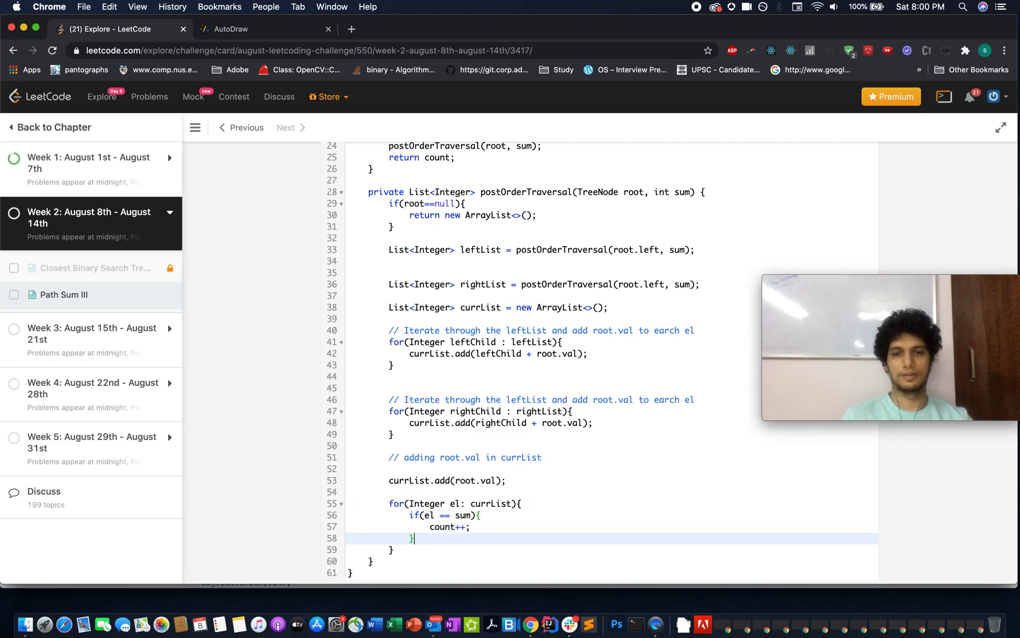
# - Return currList at the end of the postOrderTraversal helper
pyautogui.write('retu')
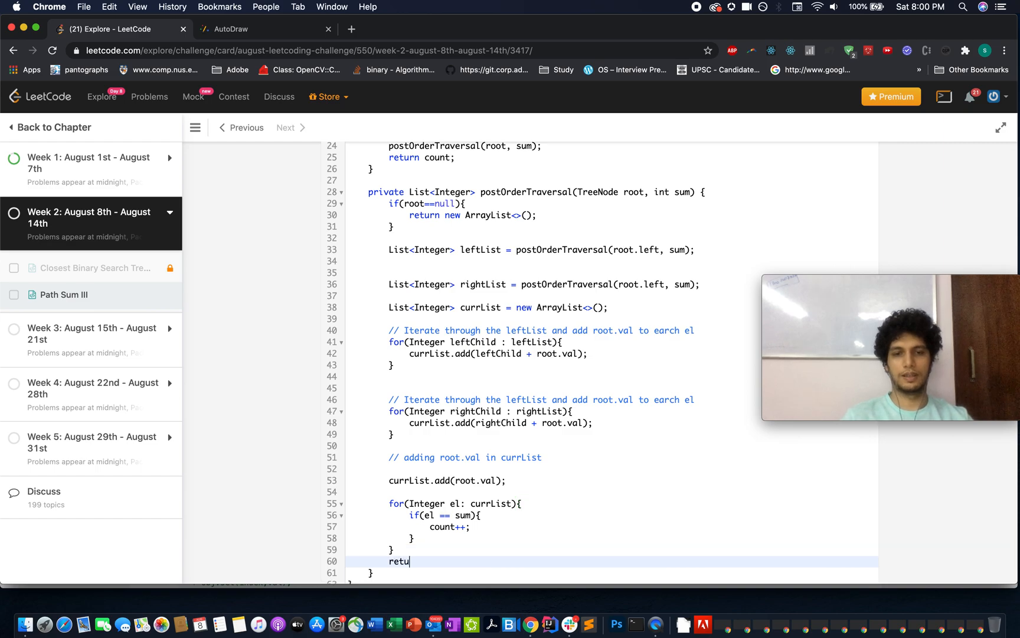
pyautogui.write('rn cur')
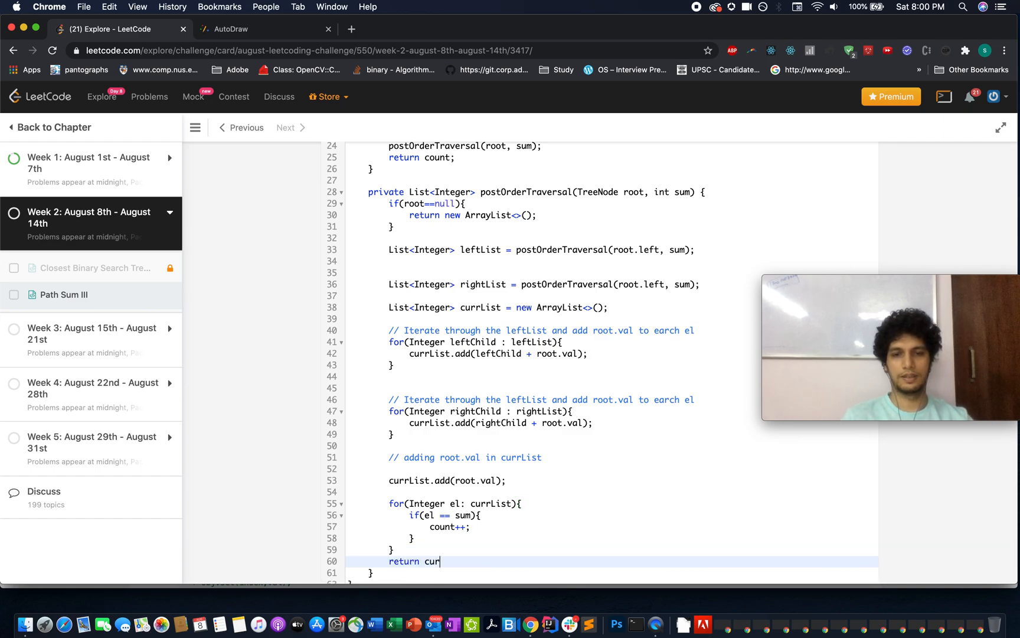
pyautogui.write('rLis')
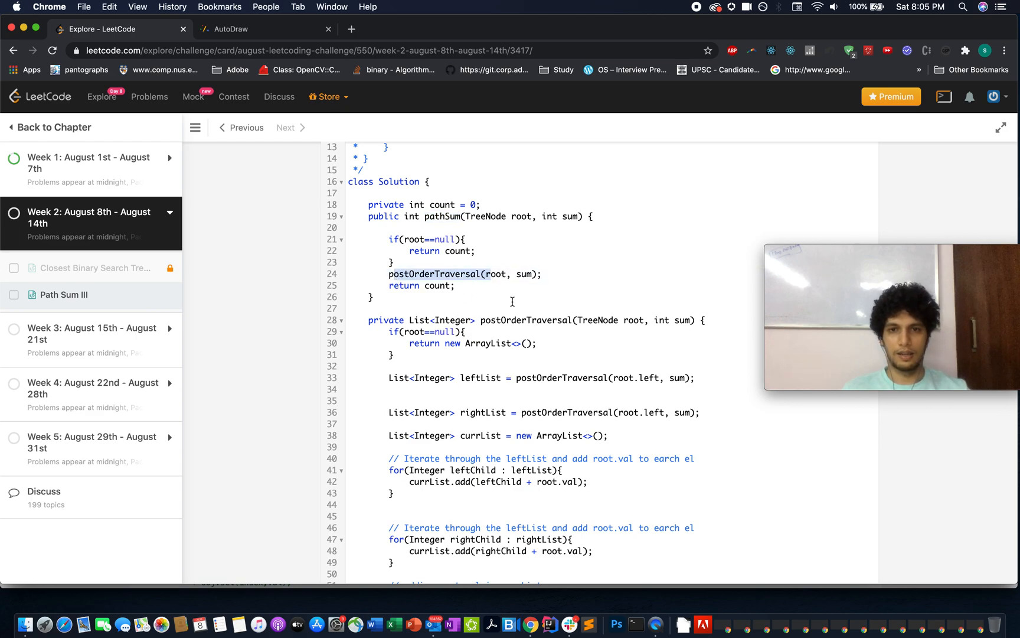
pyautogui.moveTo(522, 327)
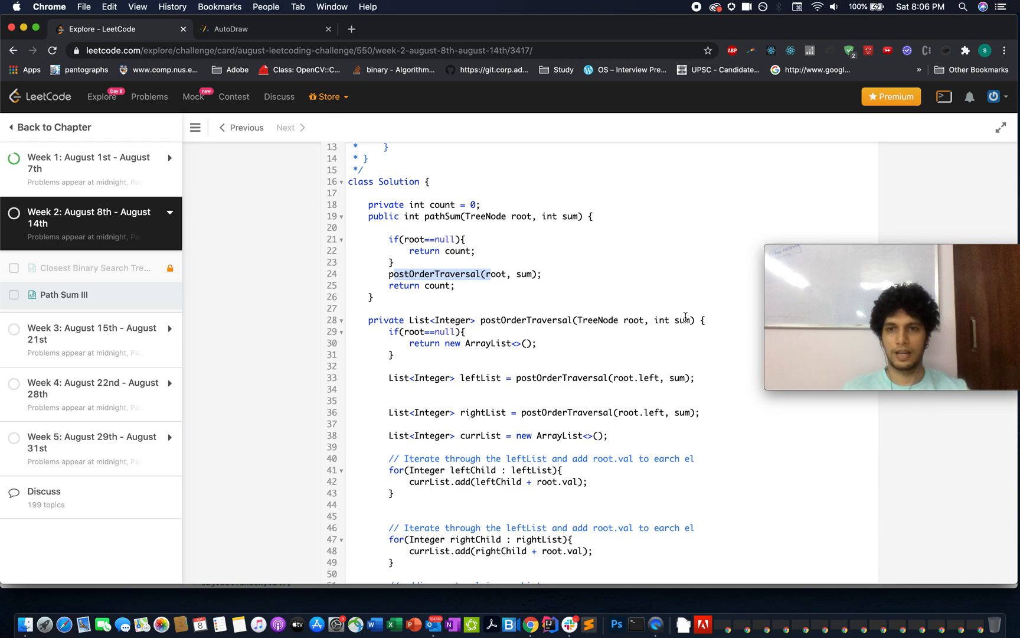
# - Change the rightList recursion to root.right, fix 'earch' to 'each', and review the full solution
pyautogui.click(462, 342)
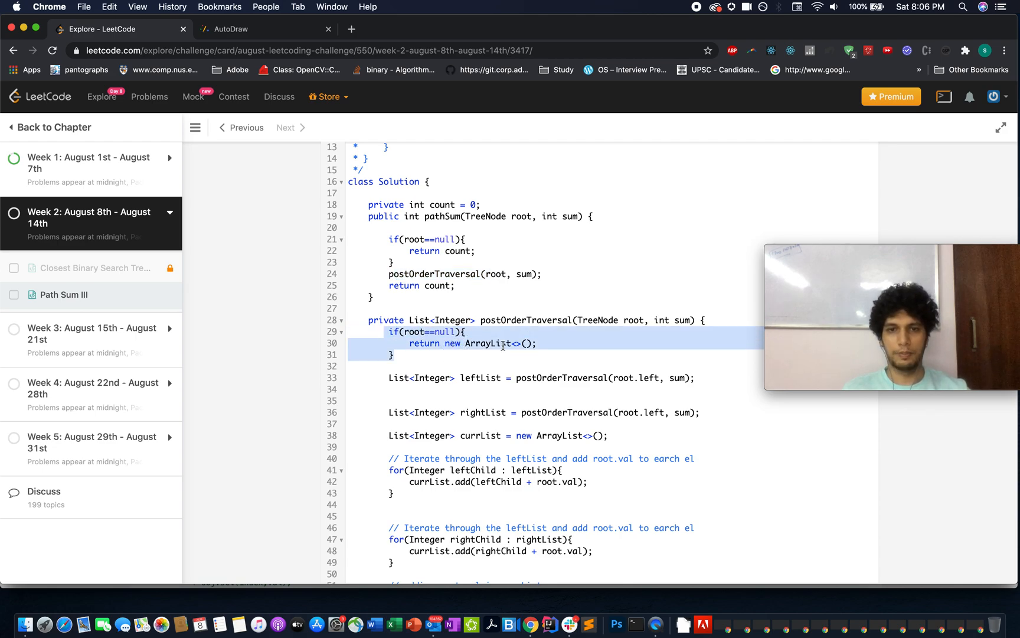
pyautogui.doubleClick(480, 377)
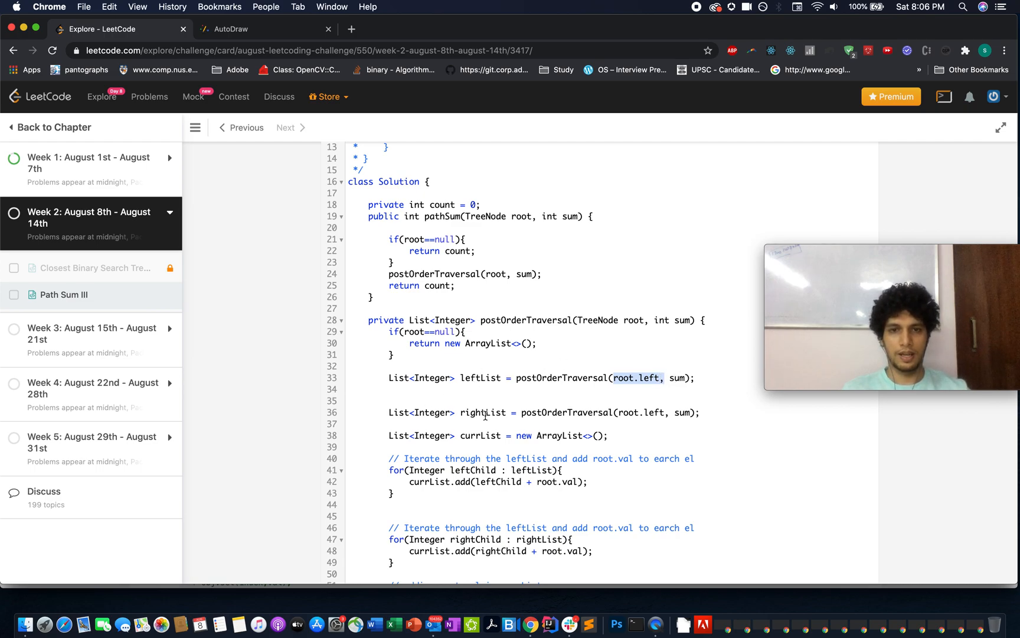
pyautogui.doubleClick(481, 412)
pyautogui.write('righ')
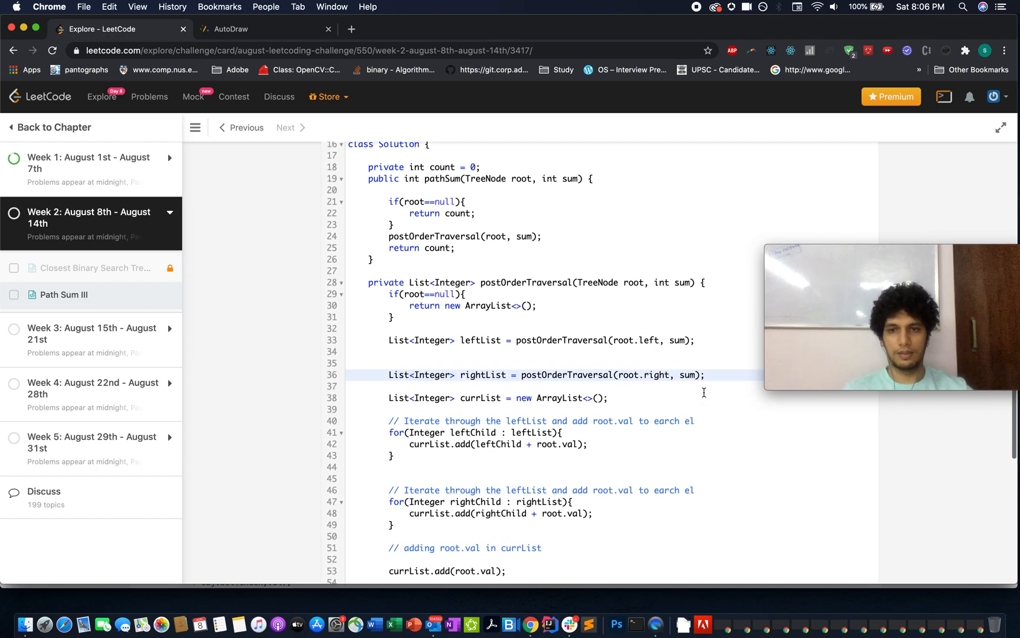
pyautogui.scroll(-3)
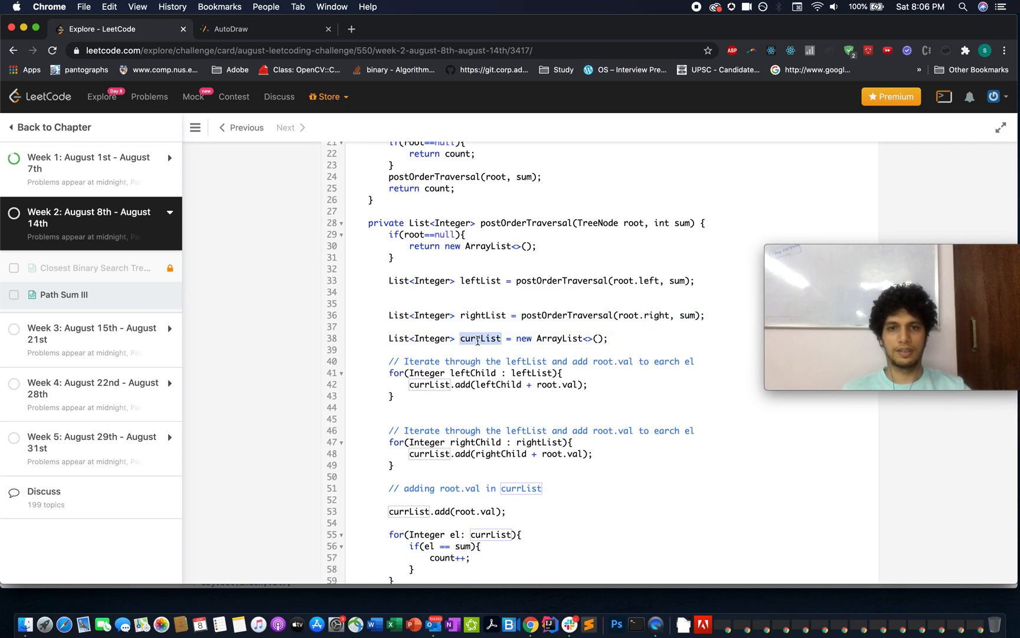
pyautogui.scroll(-3)
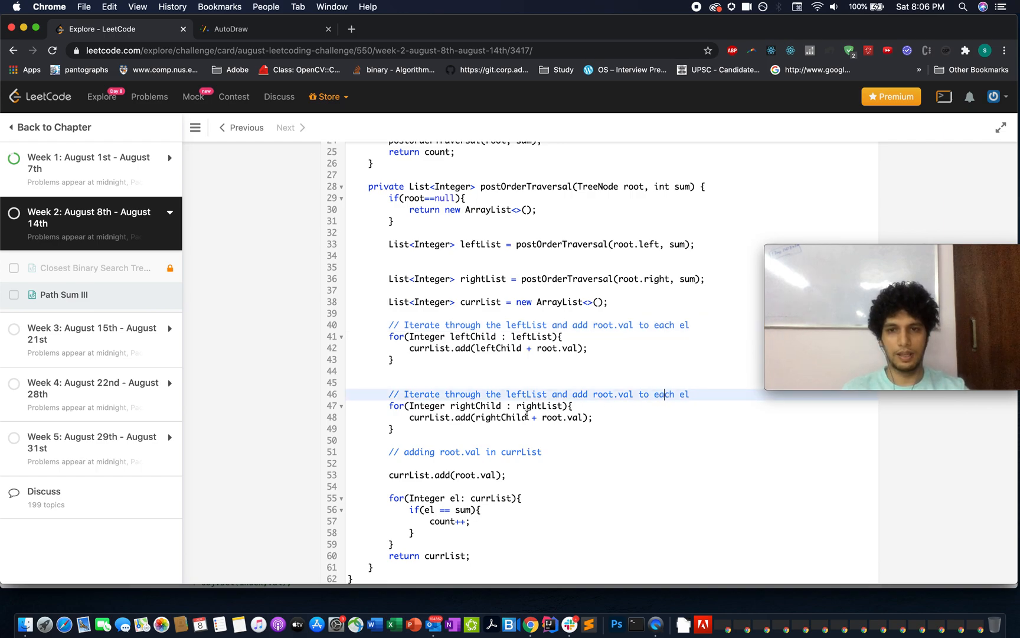
pyautogui.scroll(-3)
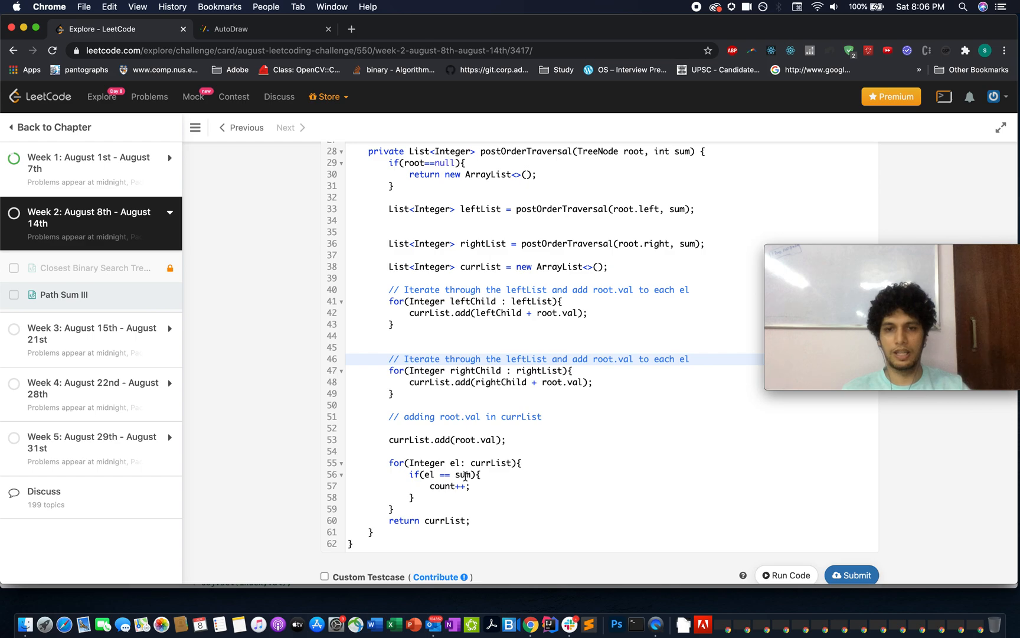
pyautogui.scroll(-3)
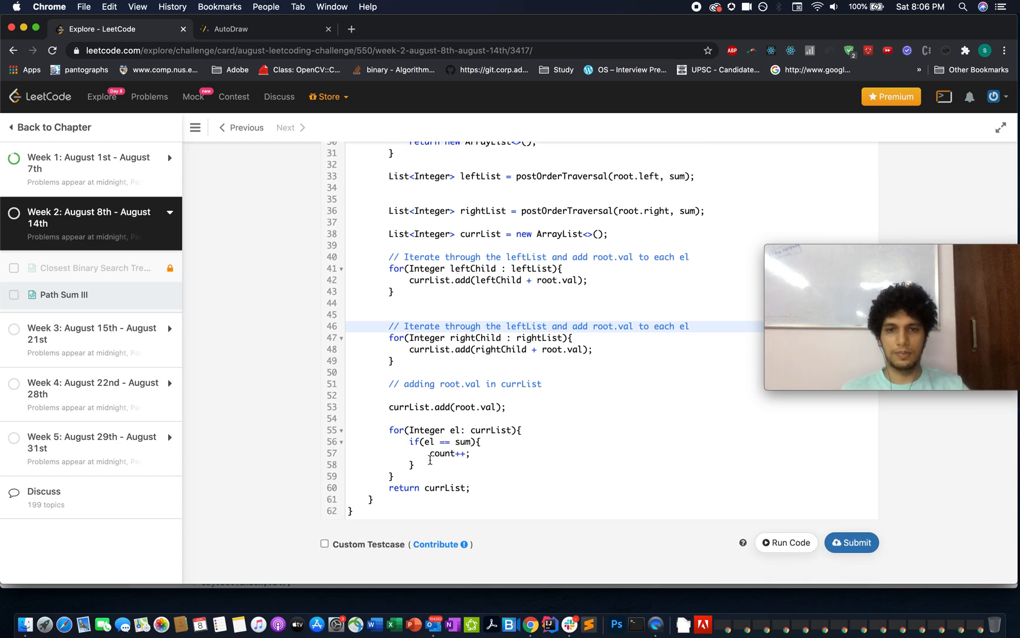
# - Run the code on the sample tree to get 3 as expected, then submit the solution
pyautogui.click(785, 542)
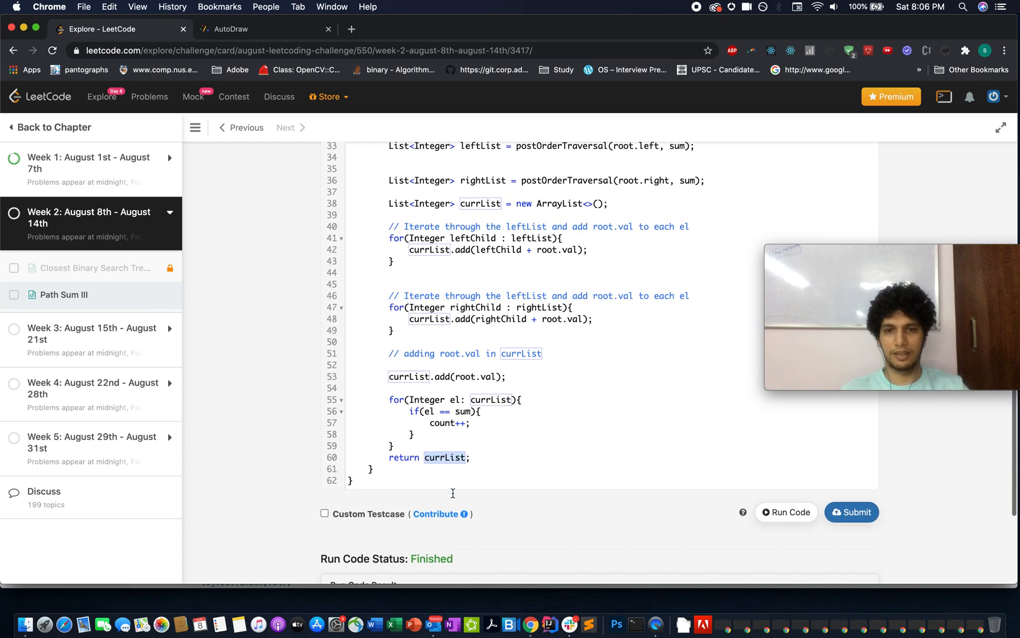
pyautogui.click(851, 512)
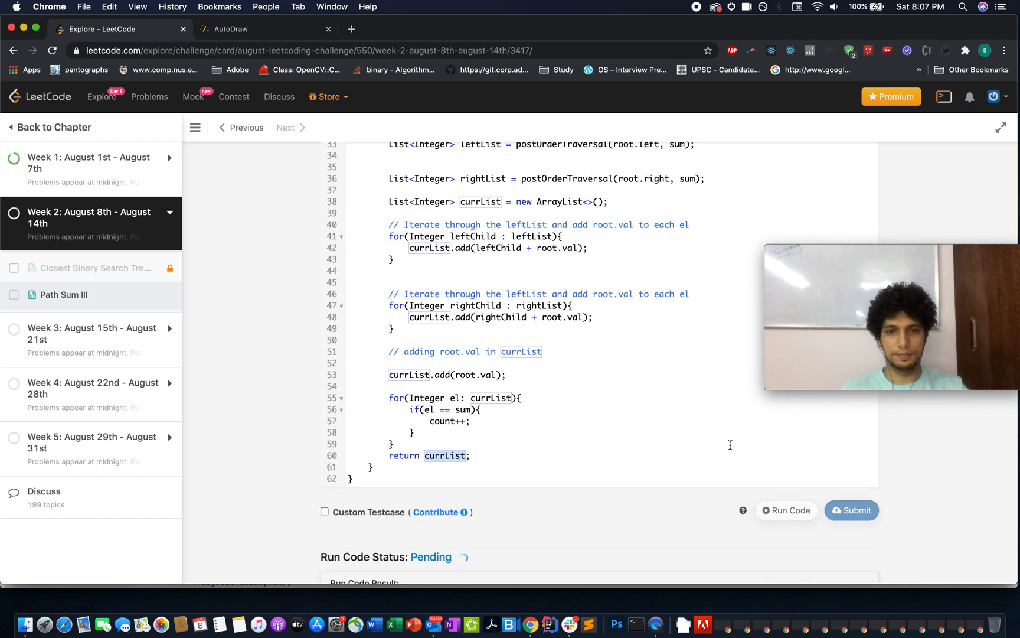
pyautogui.click(785, 509)
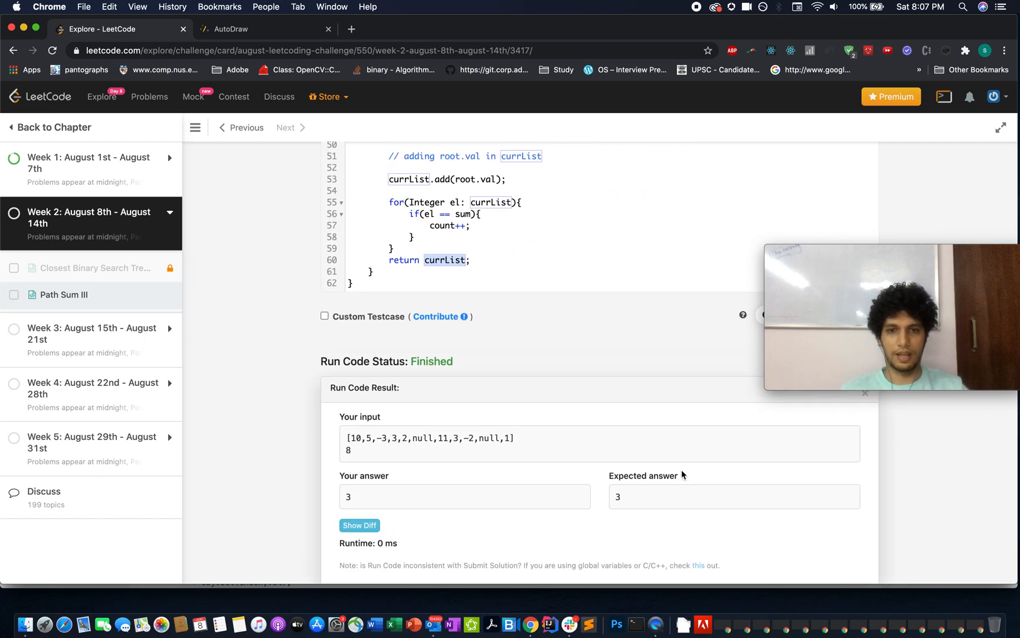
pyautogui.click(851, 529)
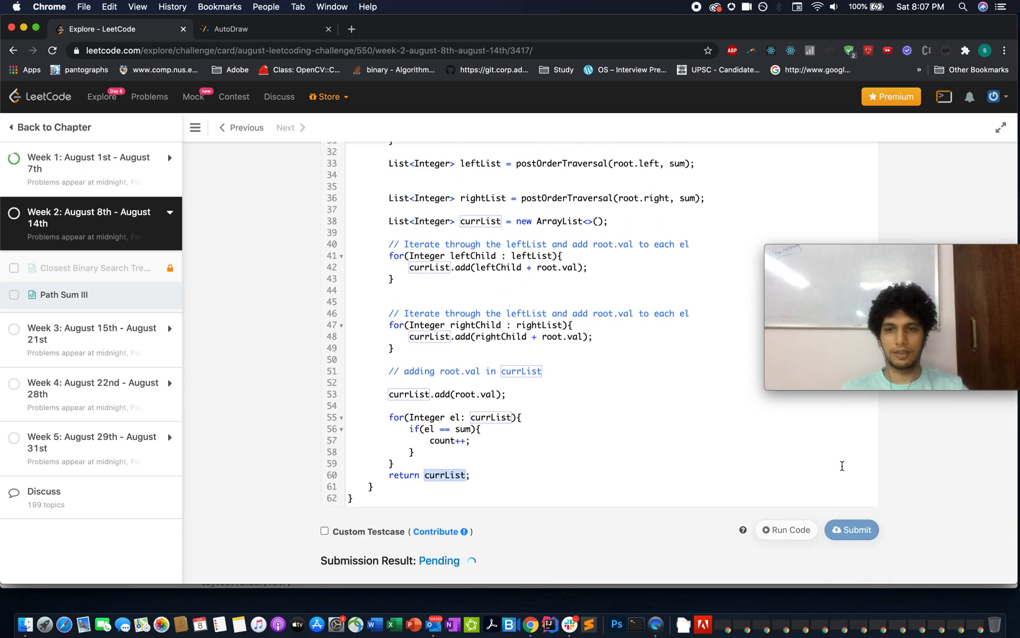